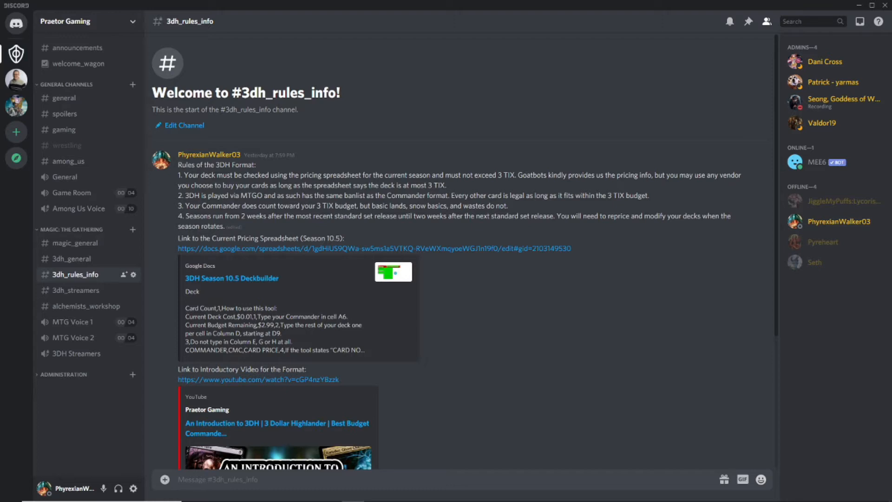
pyautogui.moveTo(715, 335)
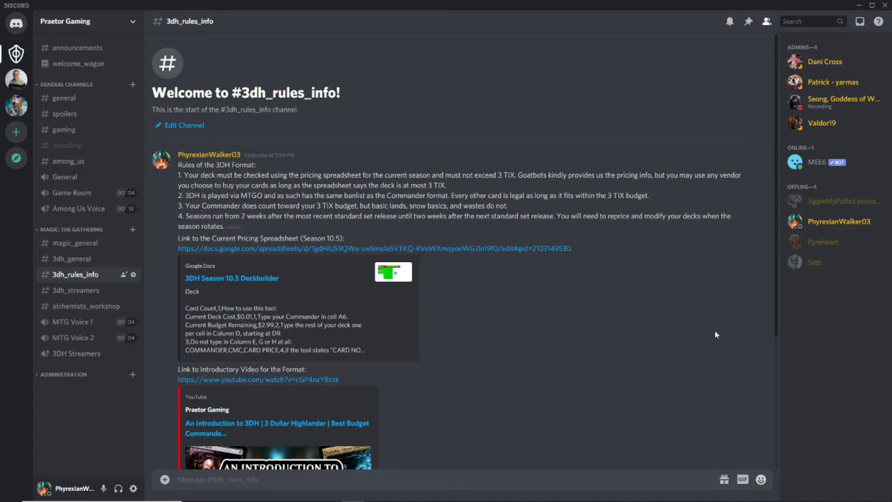
pyautogui.moveTo(559, 351)
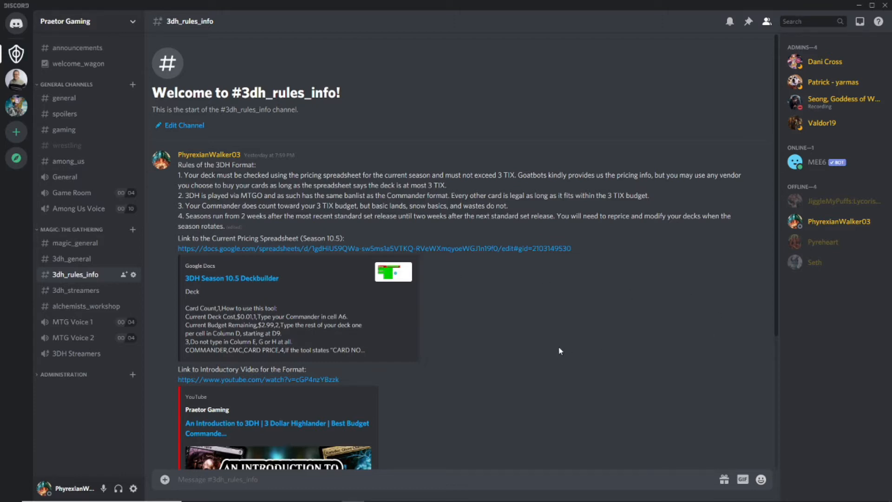
# Scroll the #3dh_rules_info channel down to the deckstats.net vault link.
pyautogui.scroll(-3)
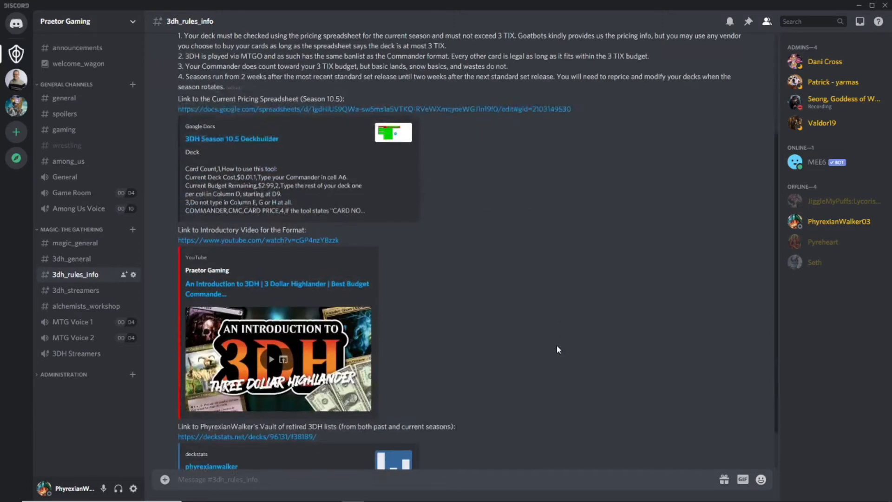
pyautogui.scroll(-3)
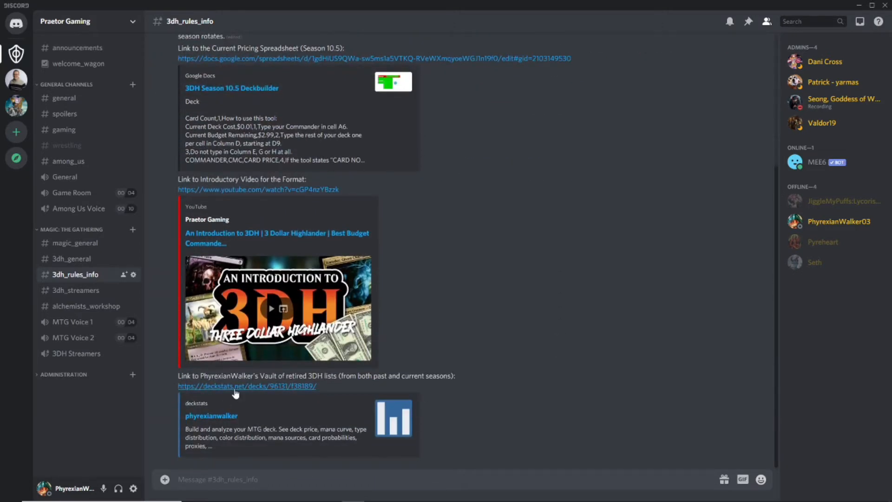
pyautogui.moveTo(247, 386)
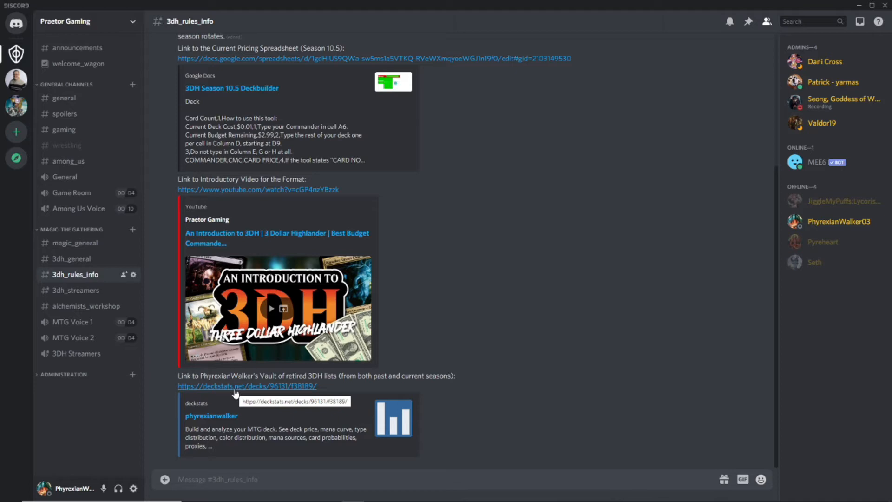
pyautogui.moveTo(203, 424)
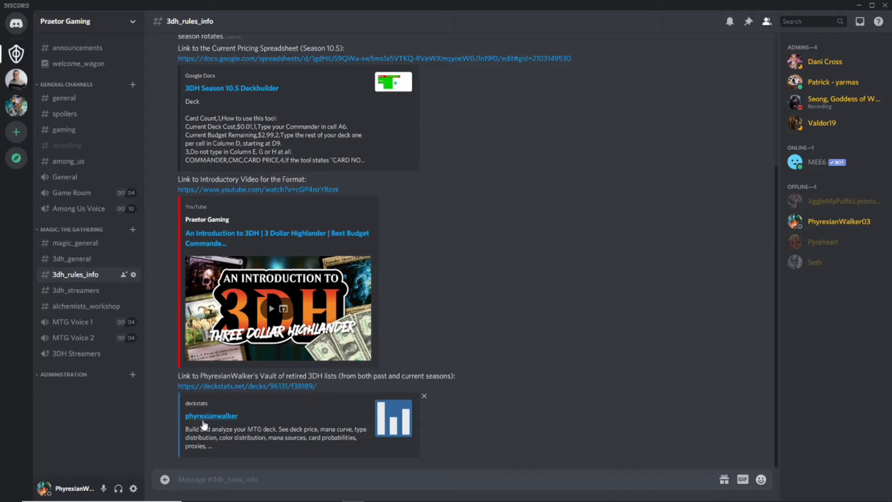
pyautogui.moveTo(256, 392)
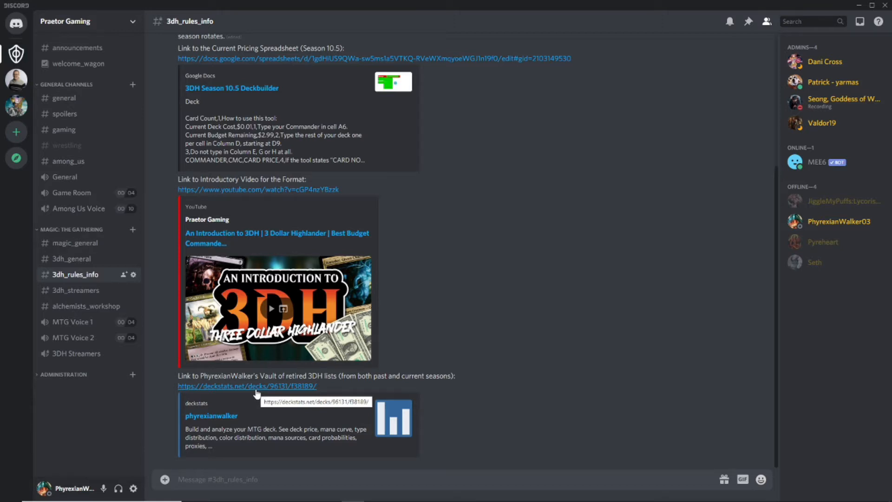
pyautogui.moveTo(254, 391)
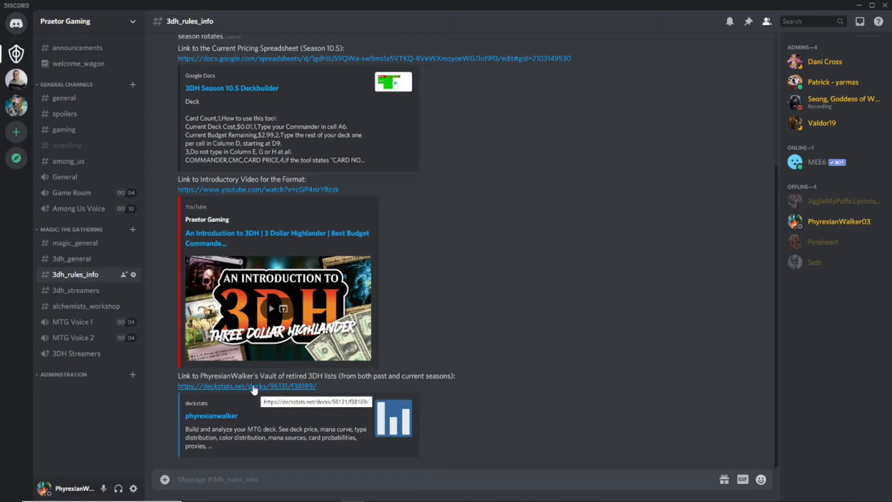
# Follow the vault link to Deckstats and expand the 'Season 1-3 (30 Decks)' folder.
pyautogui.click(247, 386)
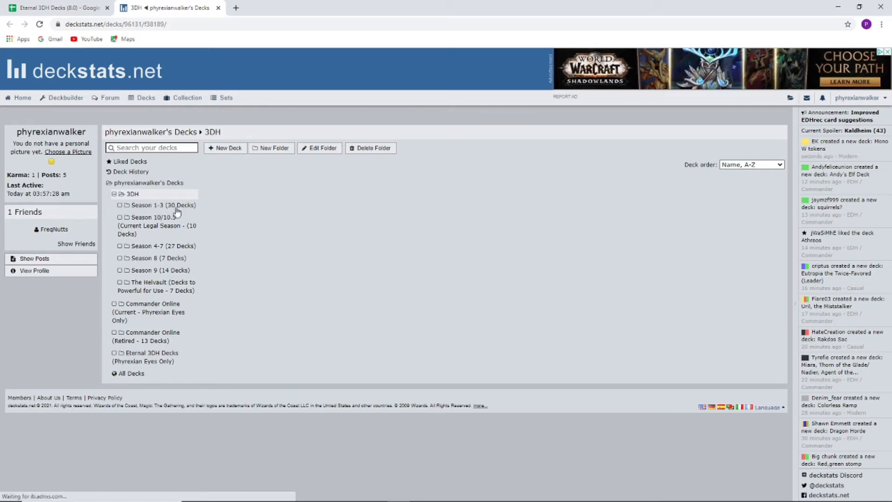
pyautogui.moveTo(269, 251)
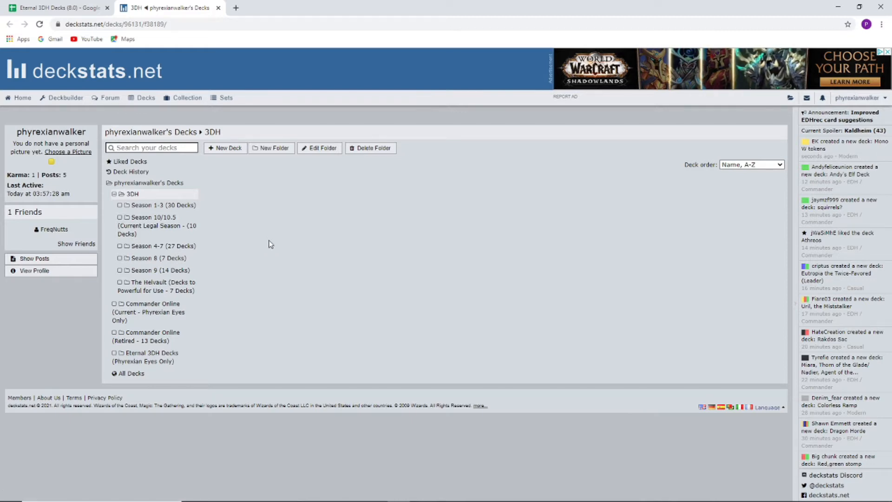
pyautogui.moveTo(179, 209)
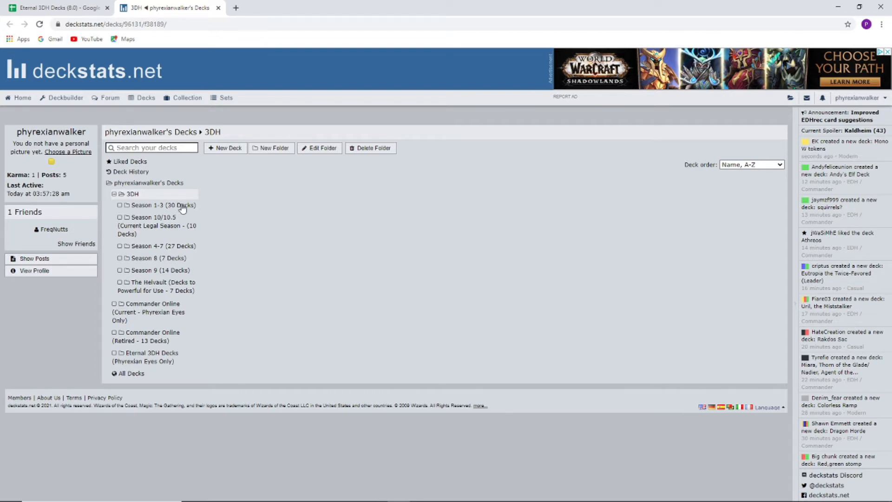
pyautogui.moveTo(156, 204)
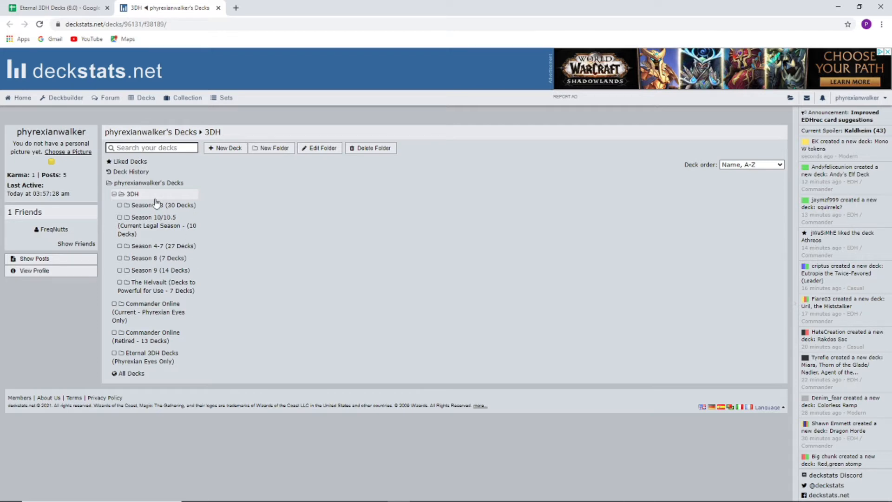
pyautogui.moveTo(169, 227)
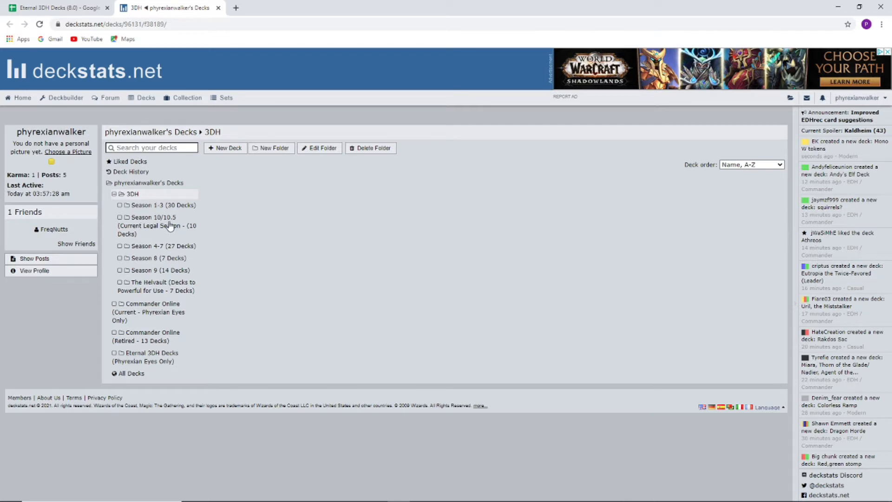
pyautogui.moveTo(139, 233)
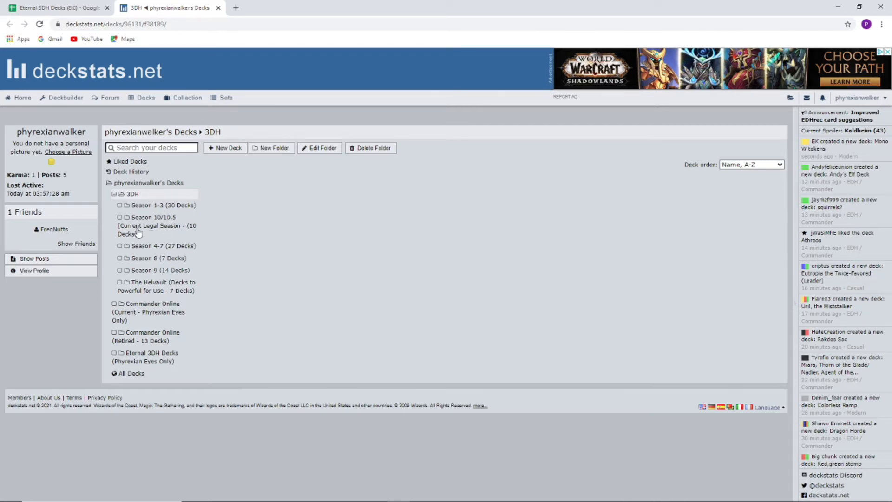
pyautogui.moveTo(144, 239)
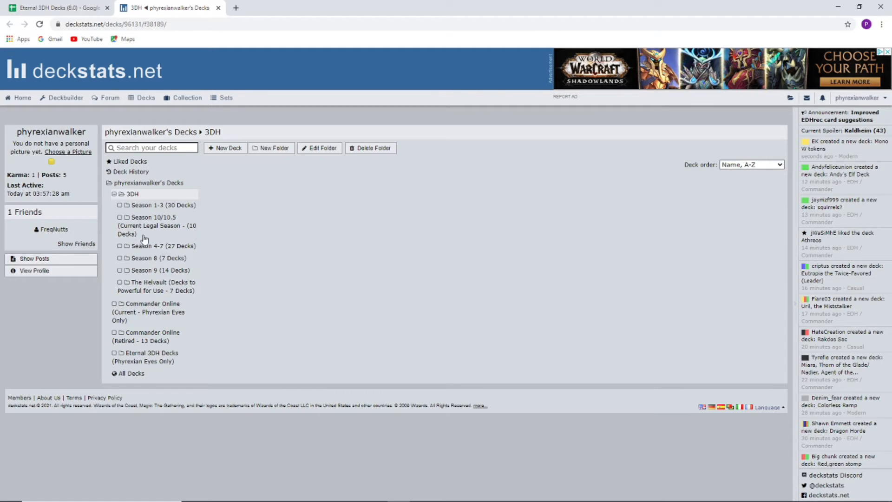
pyautogui.moveTo(158, 217)
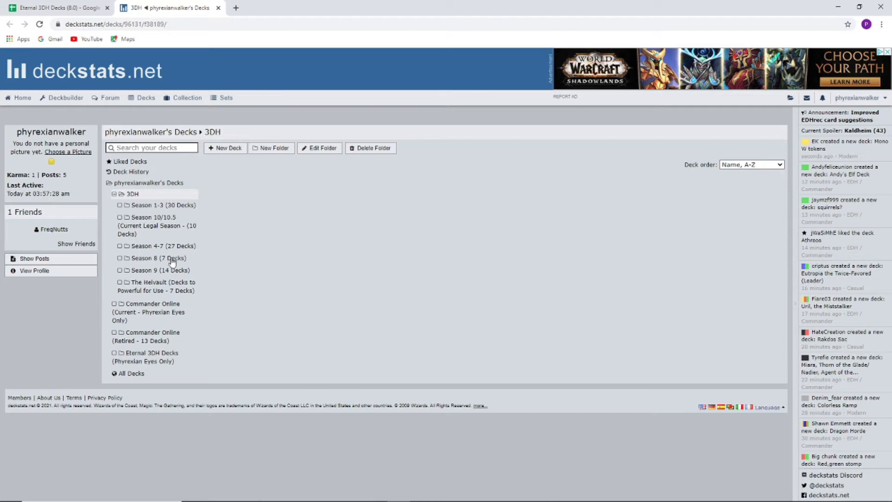
pyautogui.moveTo(182, 295)
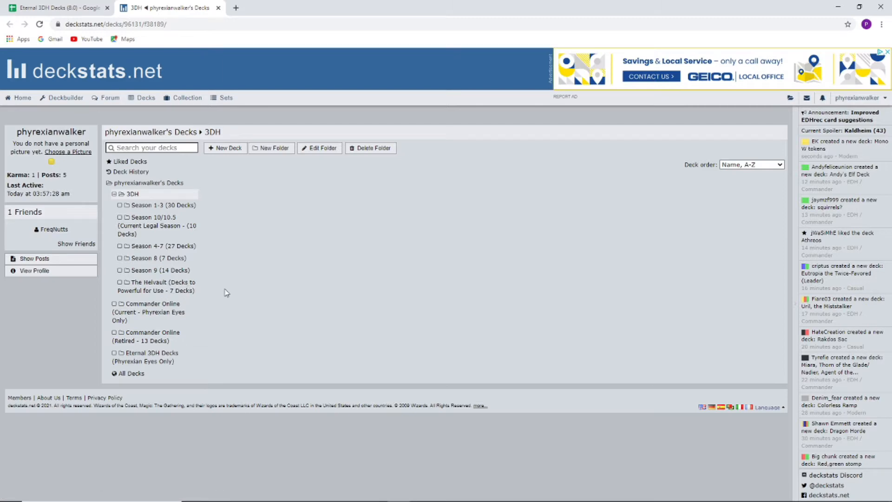
pyautogui.moveTo(313, 295)
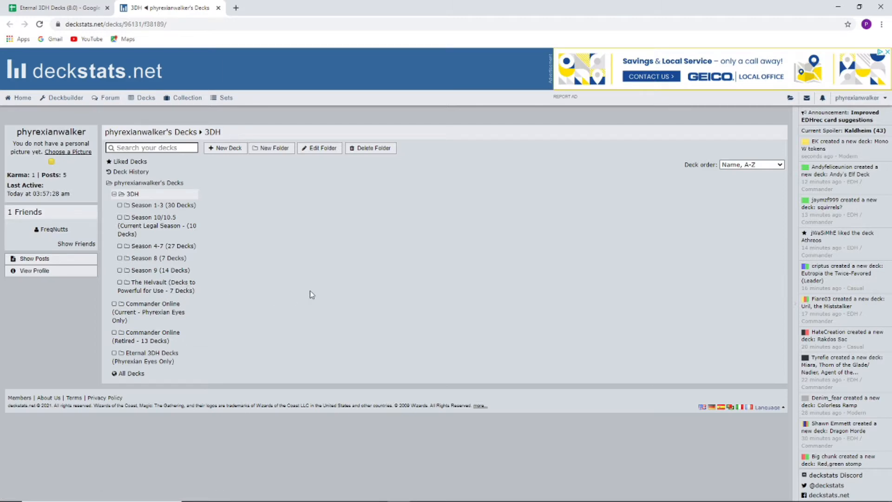
pyautogui.moveTo(263, 263)
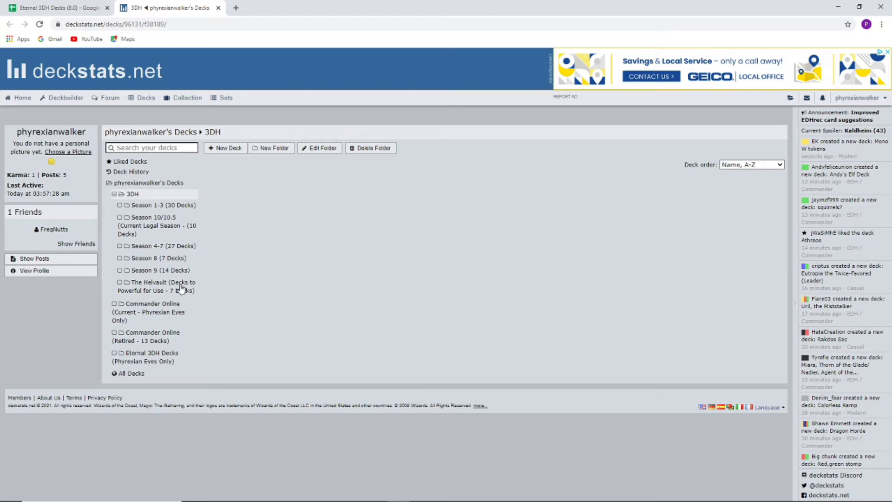
pyautogui.moveTo(341, 282)
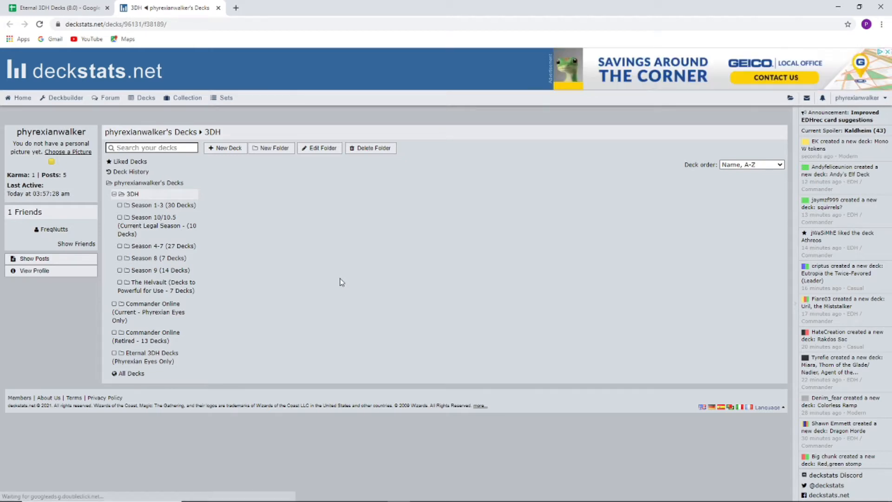
pyautogui.moveTo(185, 200)
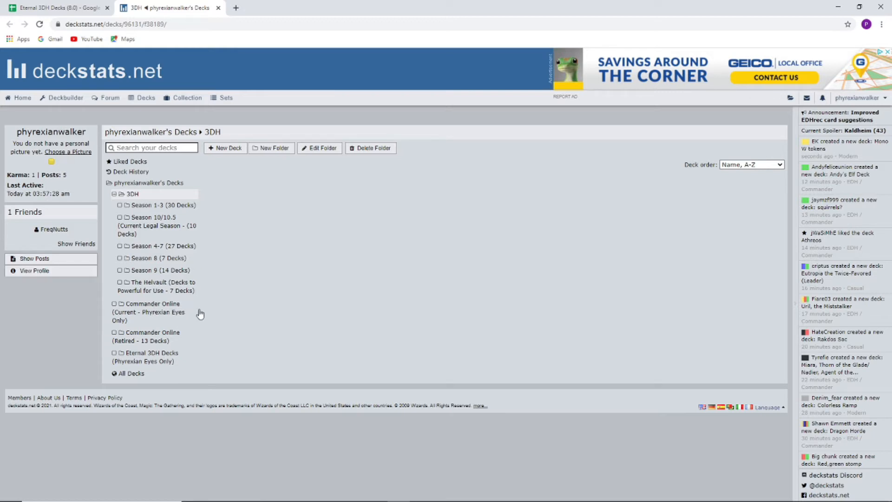
pyautogui.moveTo(270, 241)
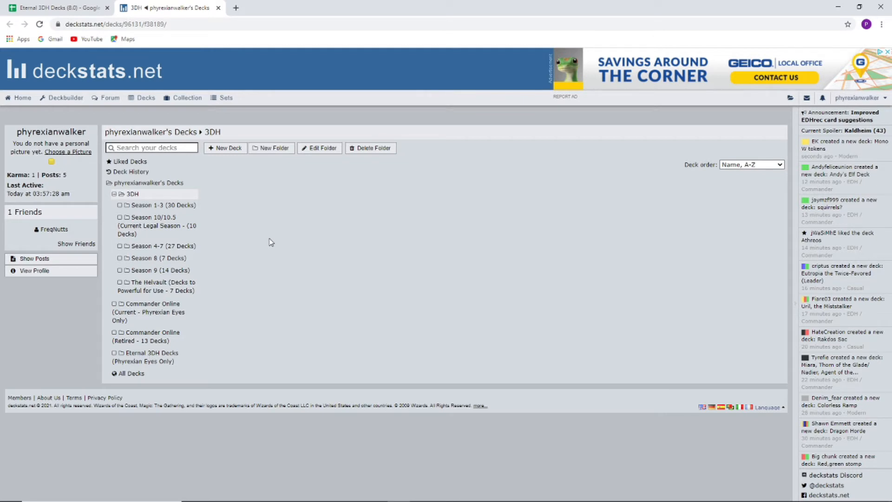
pyautogui.moveTo(250, 270)
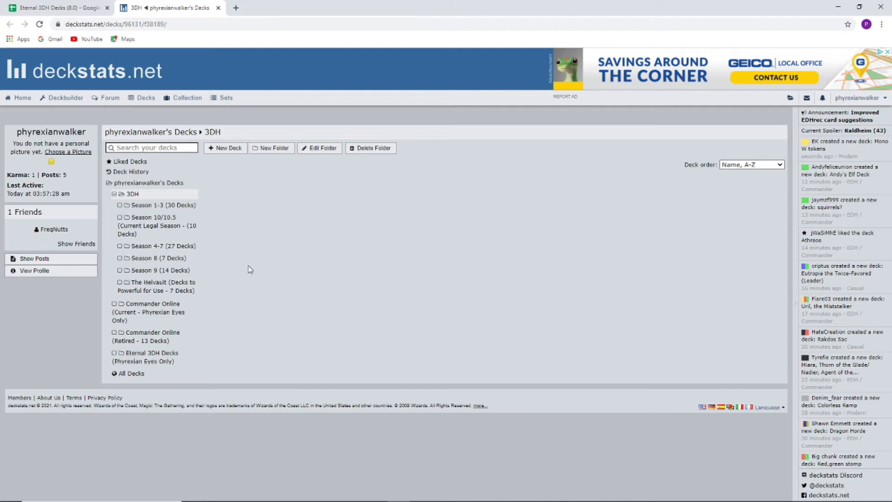
pyautogui.moveTo(174, 187)
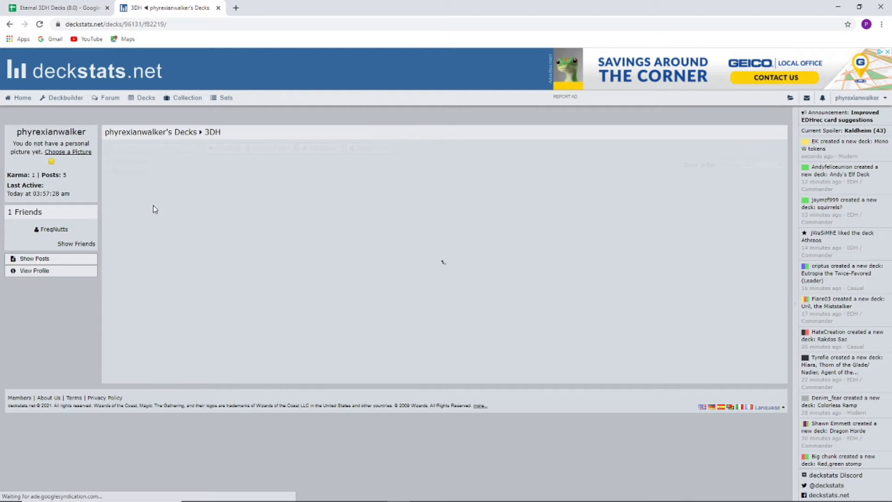
pyautogui.click(164, 204)
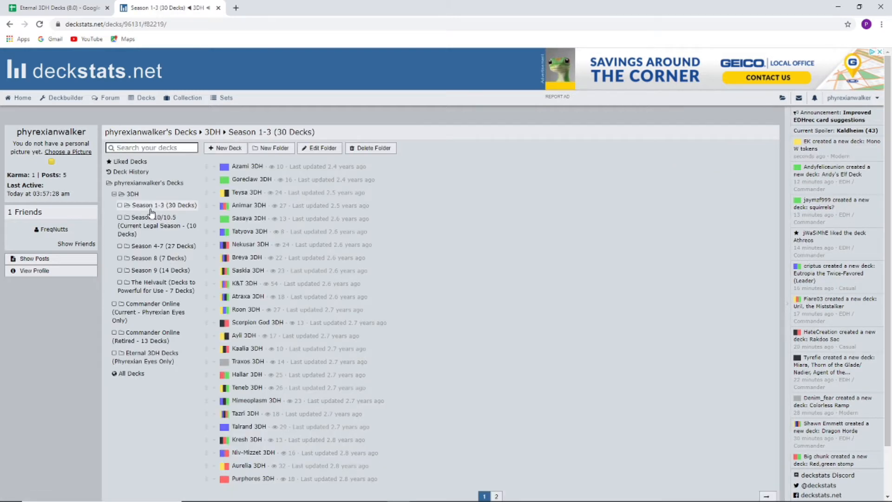
pyautogui.moveTo(262, 329)
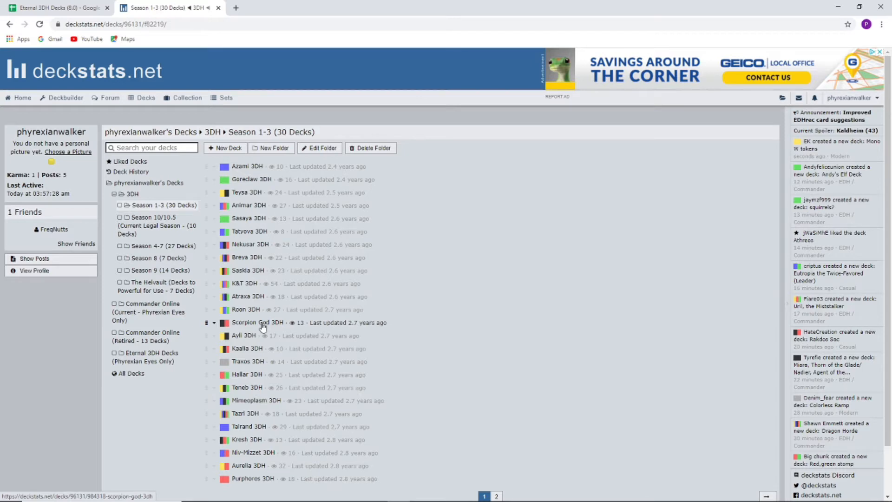
pyautogui.click(258, 323)
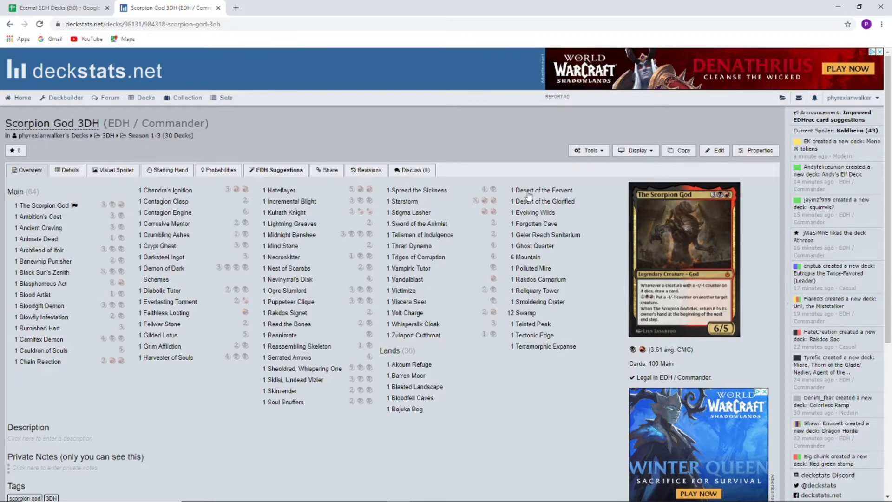
pyautogui.scroll(-3)
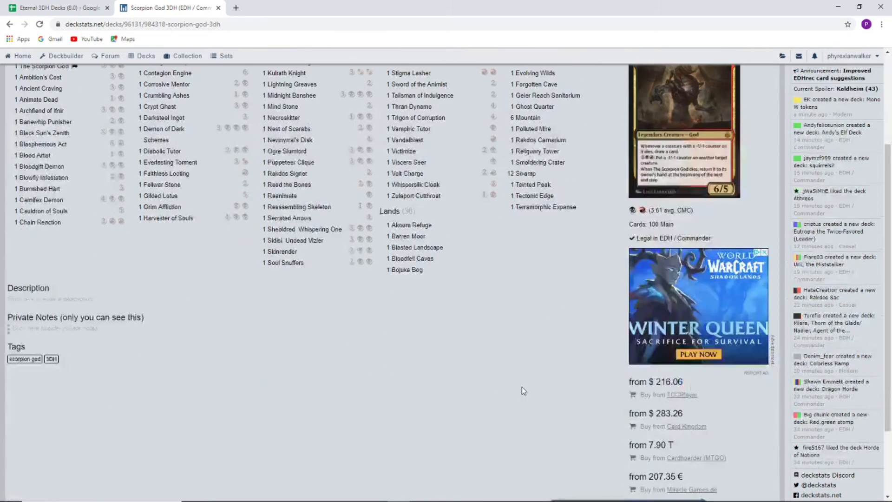
pyautogui.scroll(3)
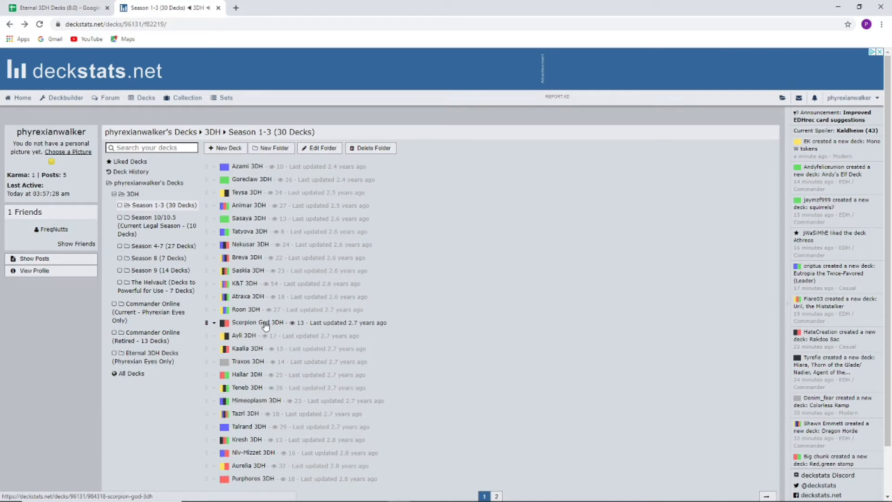
# Reopen the Scorpion God 3DH deck page with its 100-card list.
pyautogui.click(257, 323)
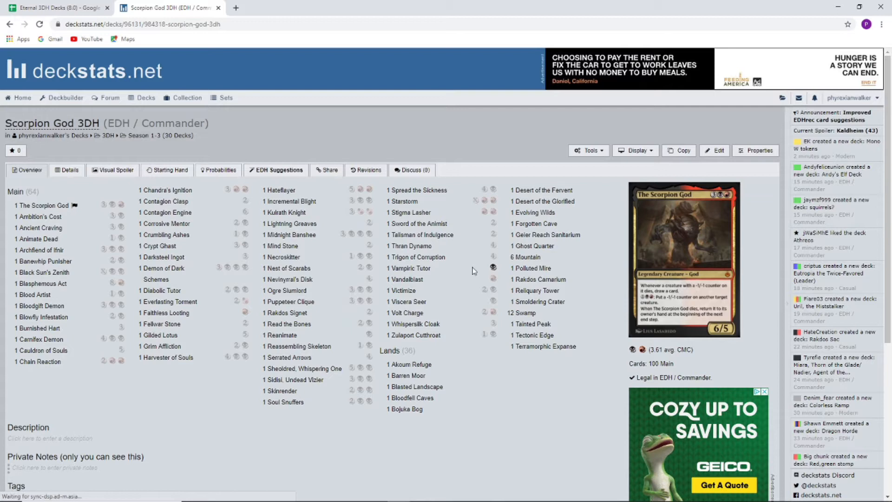
pyautogui.moveTo(623, 232)
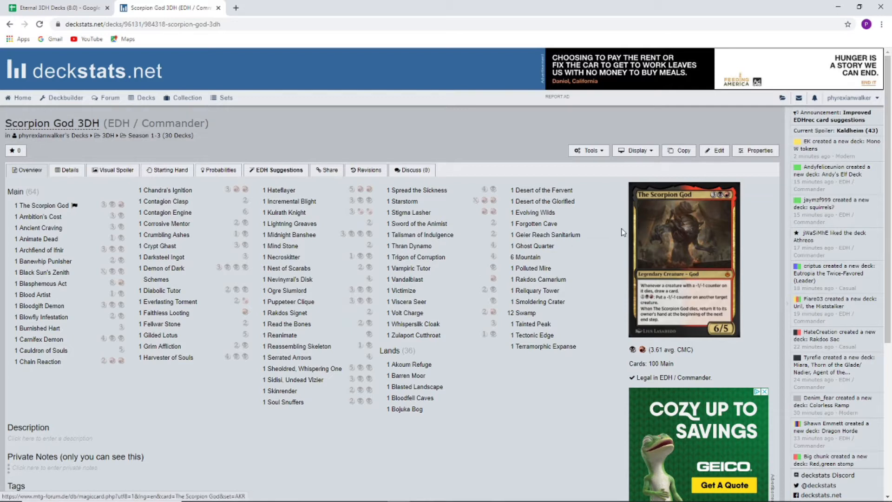
pyautogui.moveTo(582, 172)
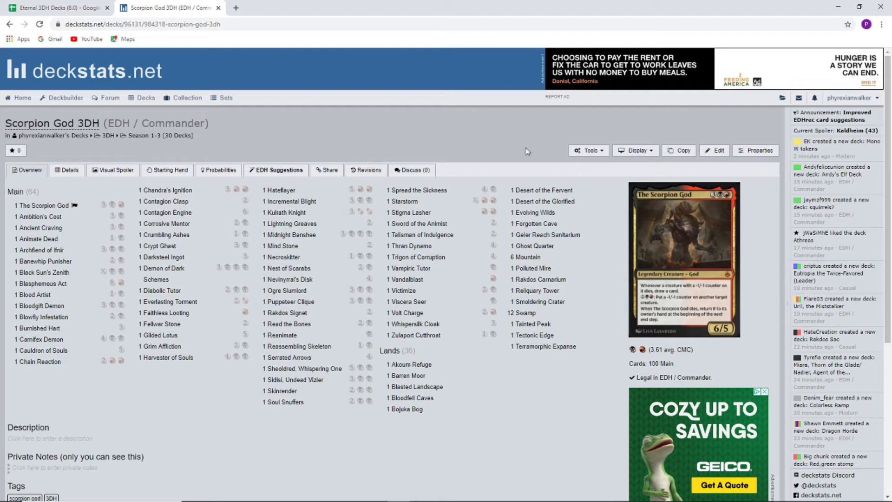
# Bring up the Download Deck dialog for Scorpion God 3DH via Tools > Download.
pyautogui.click(587, 150)
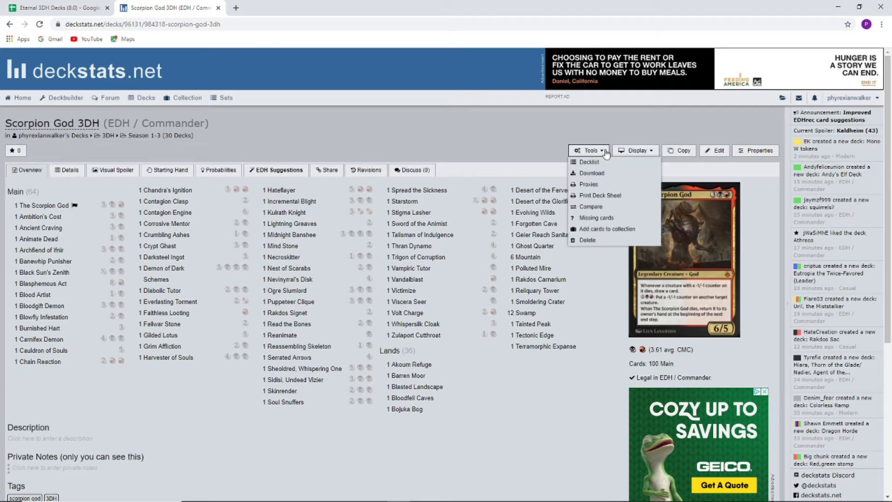
pyautogui.moveTo(591, 173)
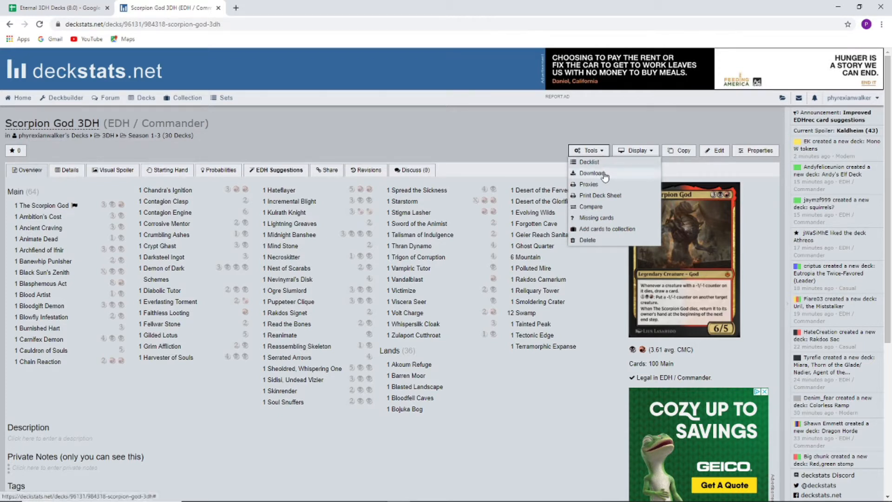
pyautogui.click(591, 173)
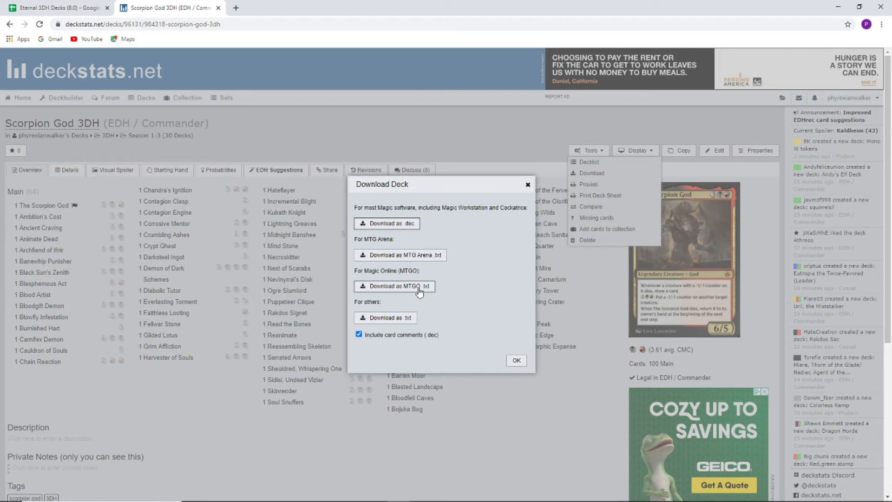
pyautogui.moveTo(416, 282)
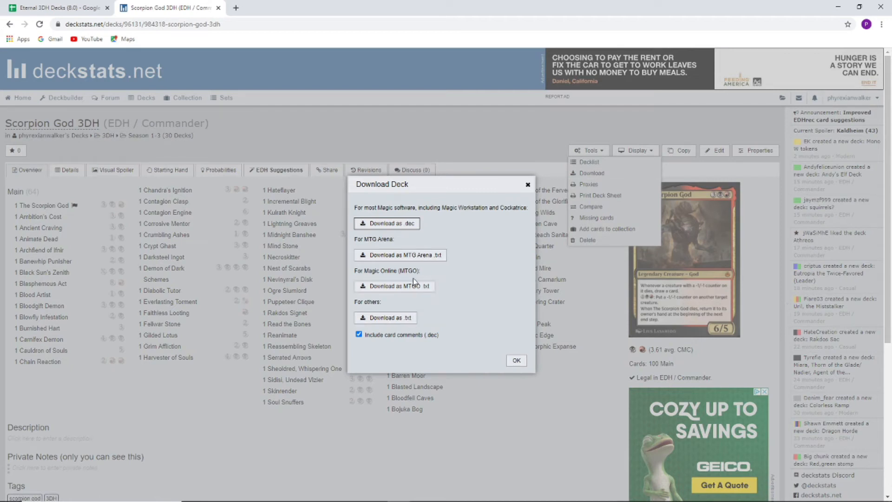
pyautogui.moveTo(385, 317)
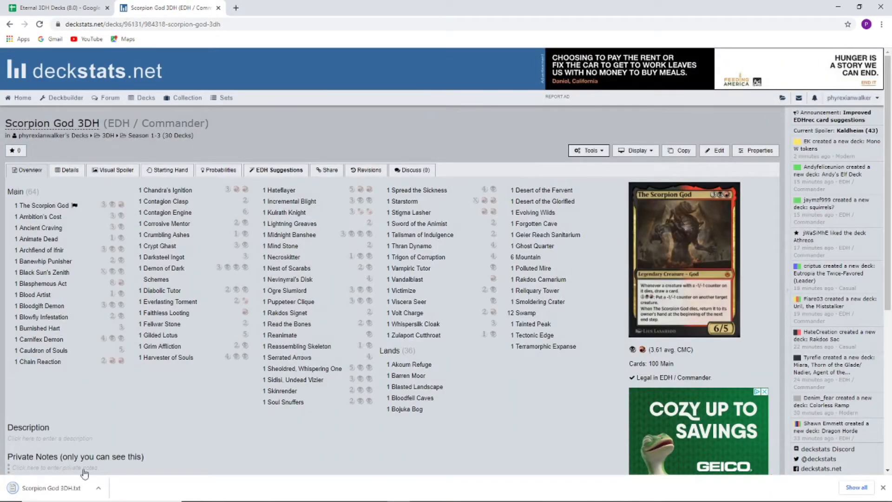
pyautogui.moveTo(77, 488)
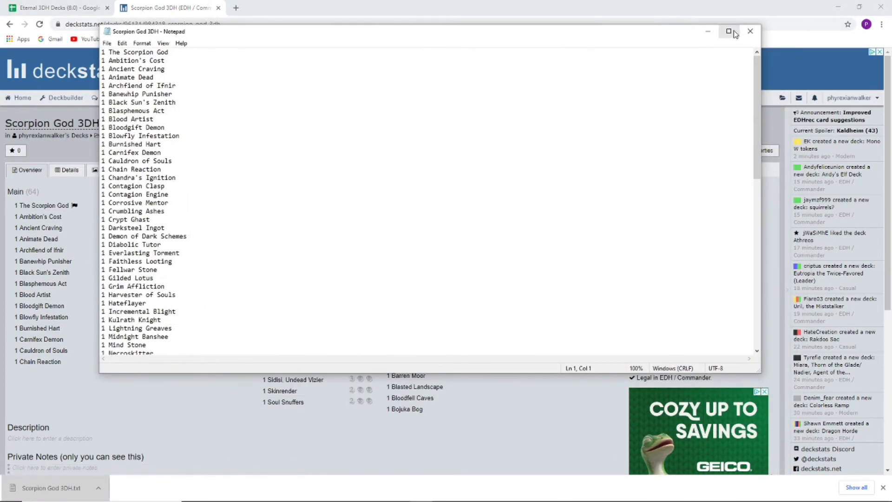
# Maximize Notepad and delete the commander line plus the 6 Mountain and 12 Swamp lines.
pyautogui.click(728, 31)
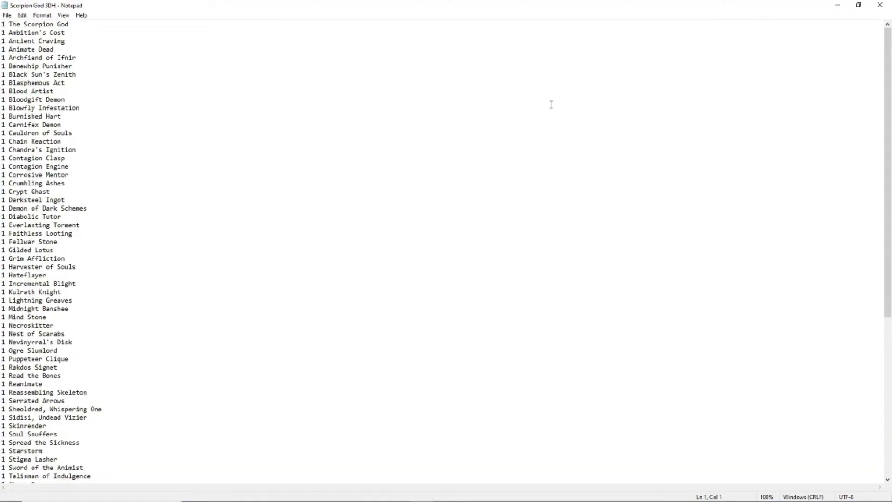
pyautogui.scroll(-3)
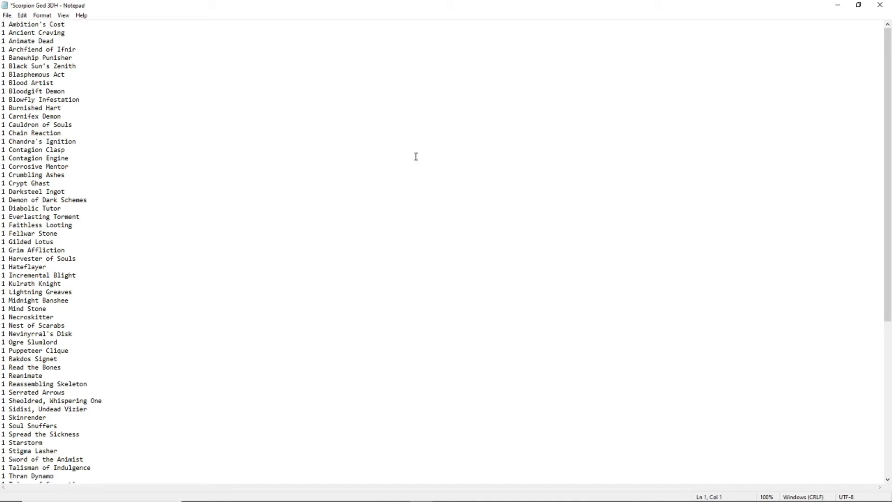
pyautogui.scroll(-3)
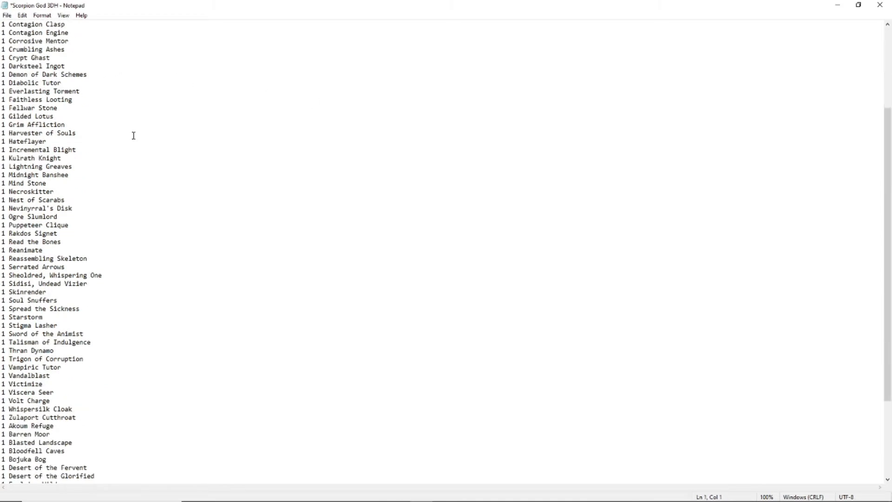
pyautogui.scroll(-3)
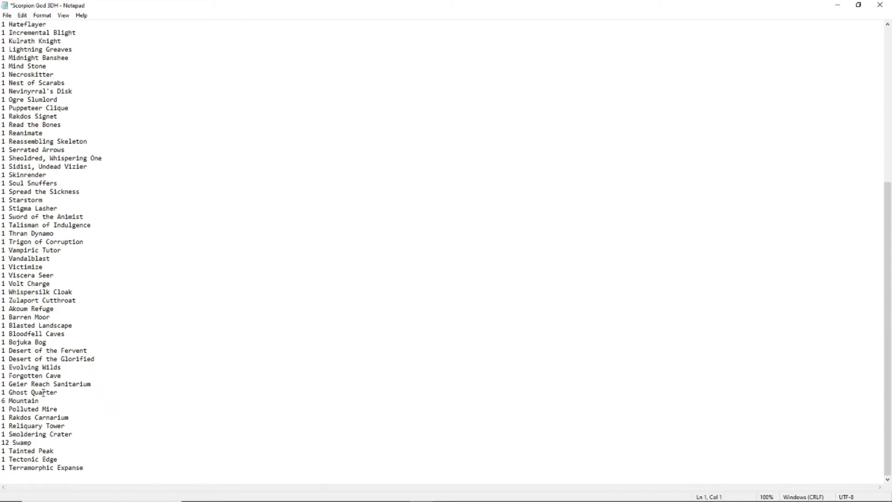
pyautogui.doubleClick(23, 400)
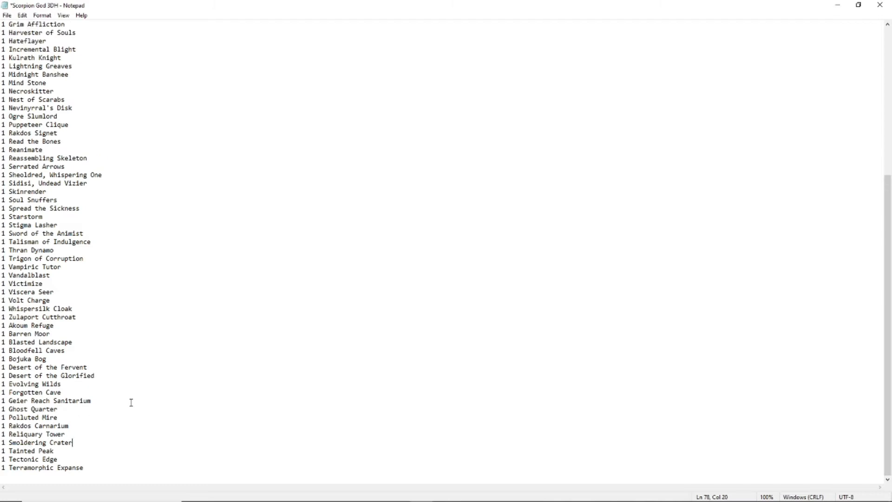
pyautogui.scroll(3)
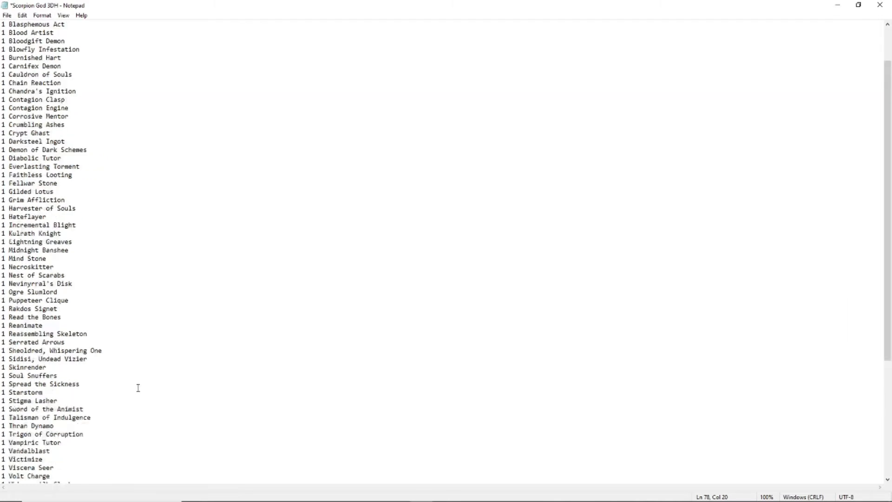
pyautogui.scroll(-3)
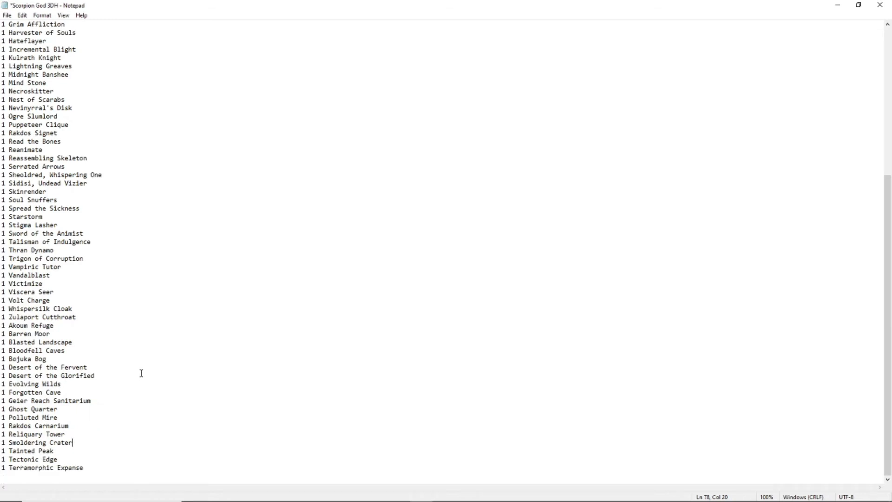
pyautogui.scroll(3)
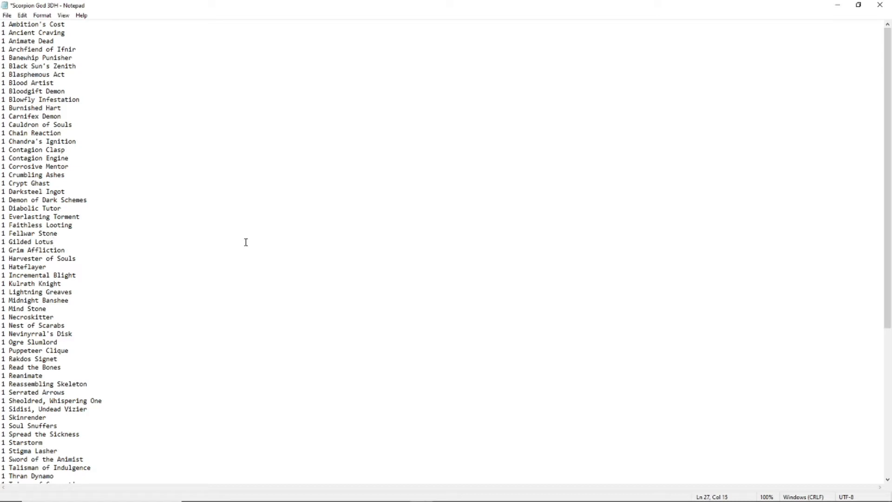
pyautogui.click(46, 242)
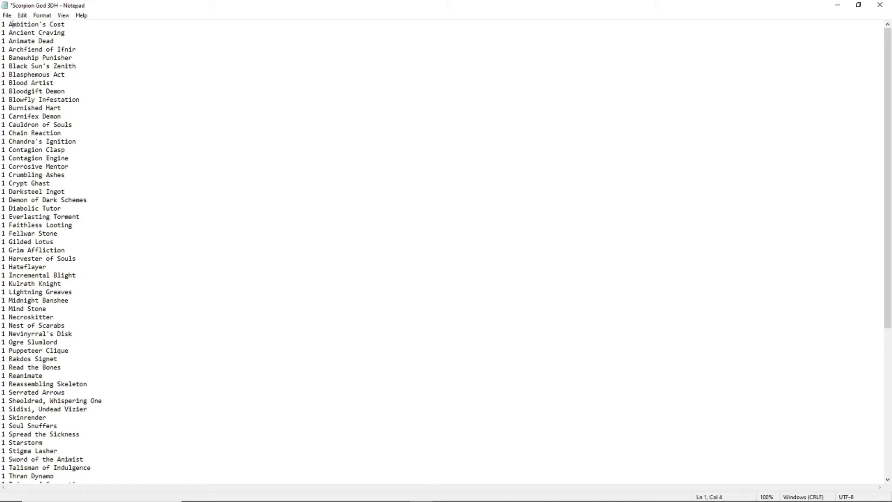
pyautogui.click(362, 80)
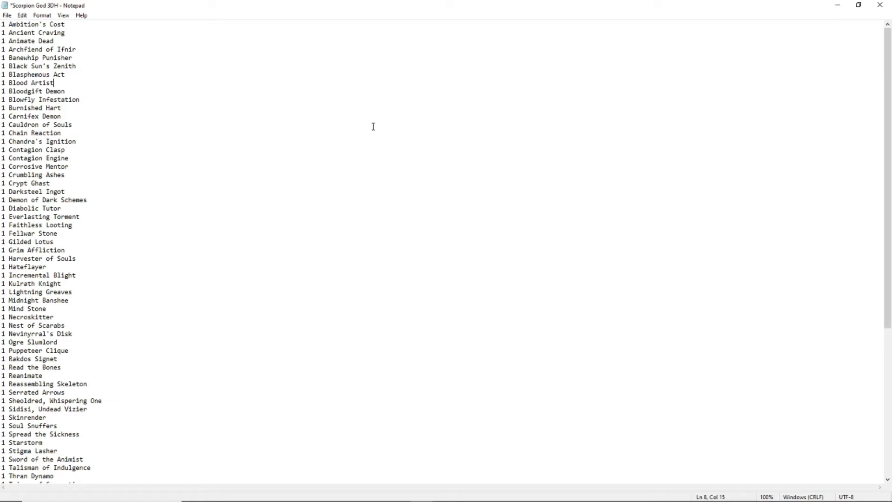
# Replace every leading "1 " with nothing via Ctrl+H Replace All, then dismiss the dialog.
pyautogui.press('ctrl+h')
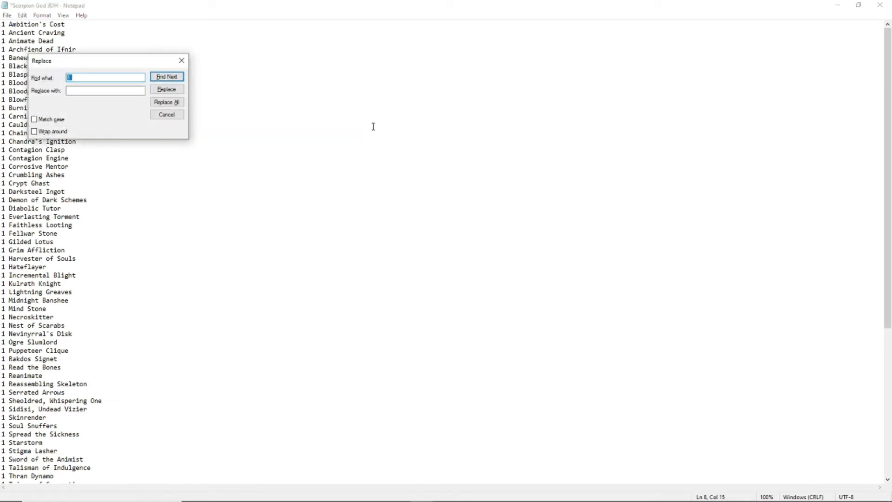
pyautogui.moveTo(575, 60)
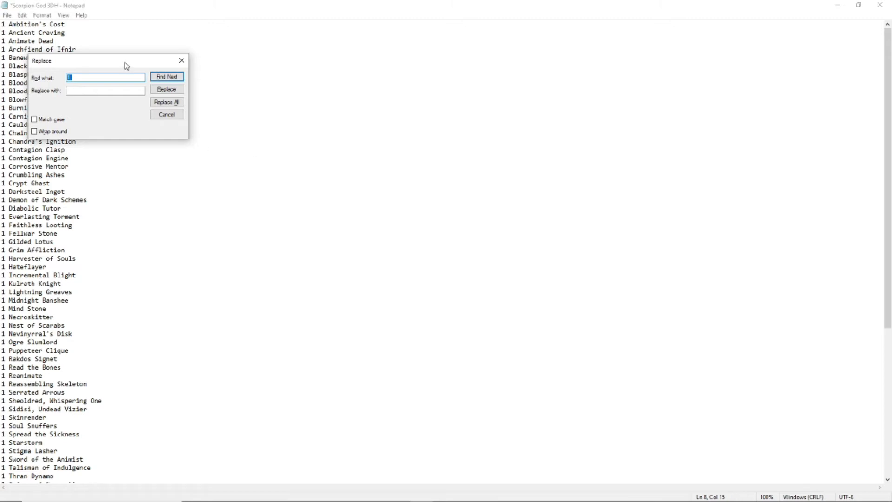
pyautogui.moveTo(126, 60); pyautogui.dragTo(252, 99)
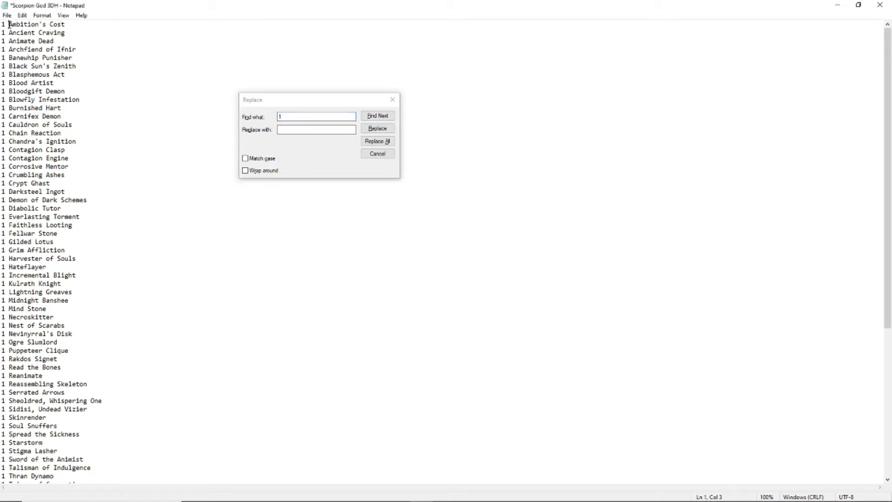
pyautogui.click(316, 129)
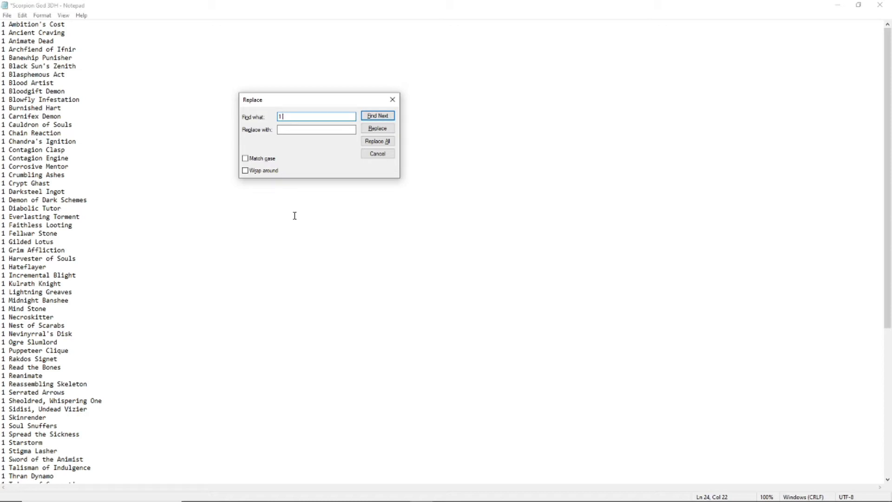
pyautogui.scroll(-3)
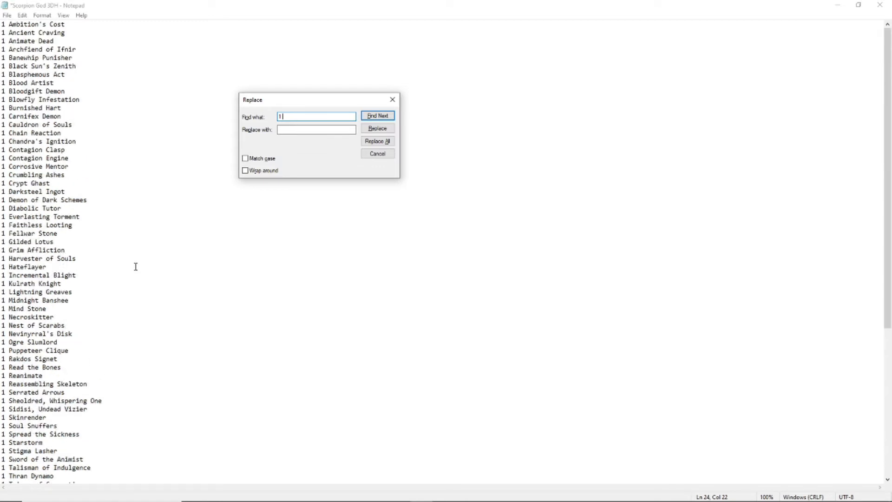
pyautogui.moveTo(192, 262)
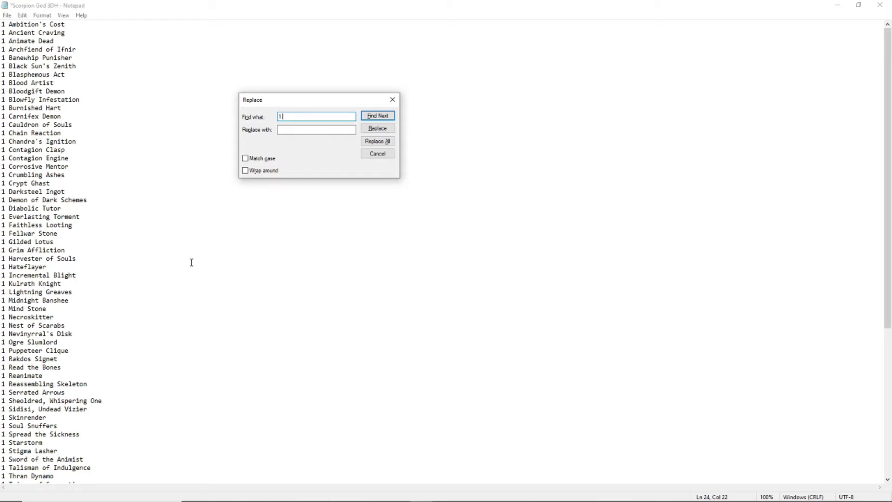
pyautogui.moveTo(302, 142)
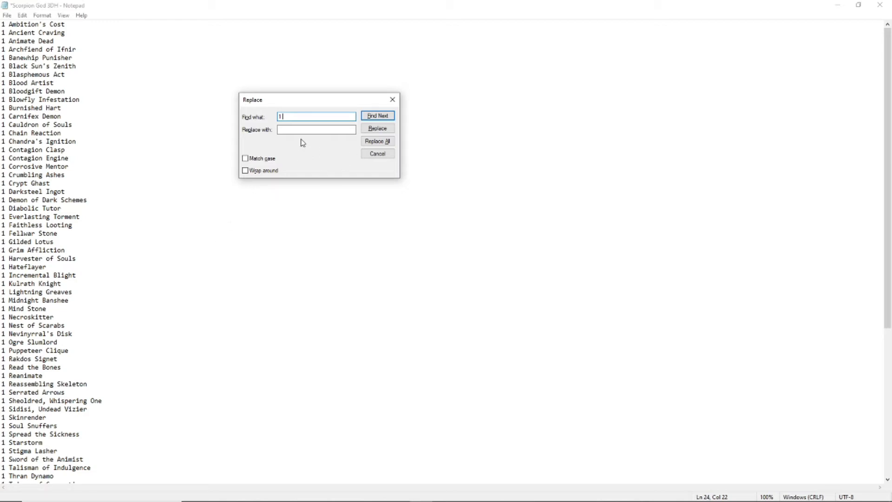
pyautogui.click(316, 130)
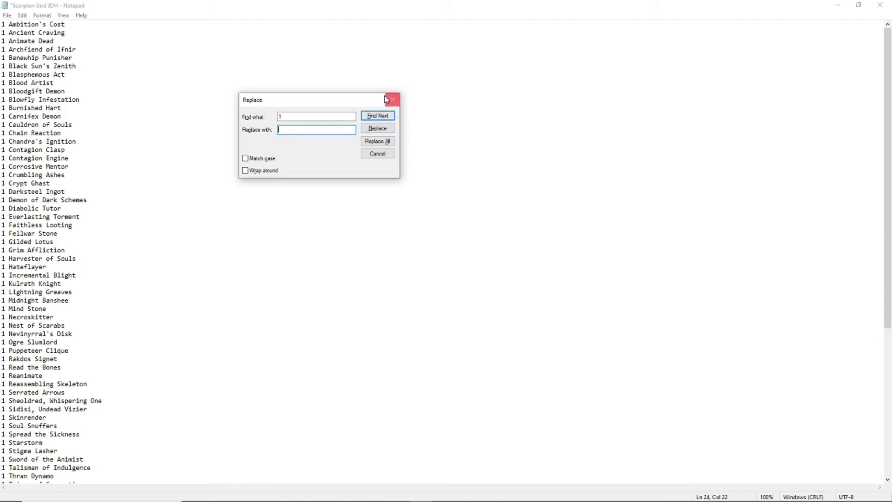
pyautogui.click(377, 140)
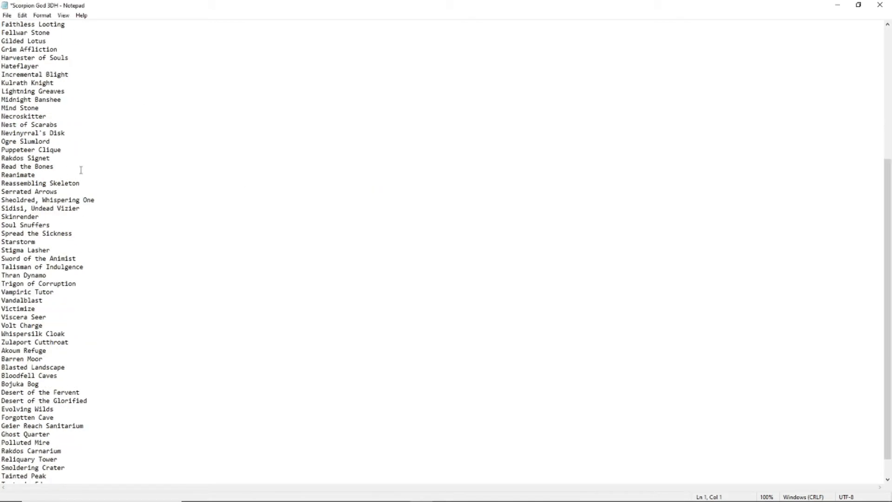
# Select the whole cleaned card-name list down to Terramorphic Expanse for copying.
pyautogui.scroll(3)
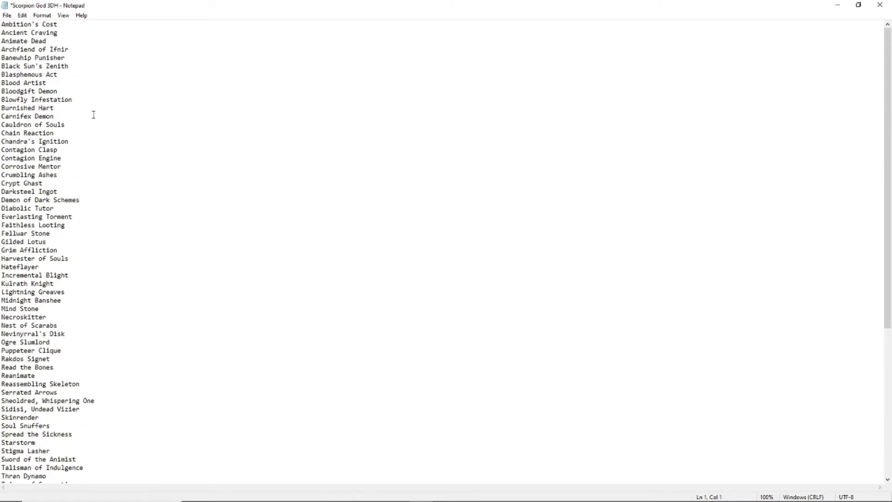
pyautogui.moveTo(3, 24); pyautogui.dragTo(67, 50)
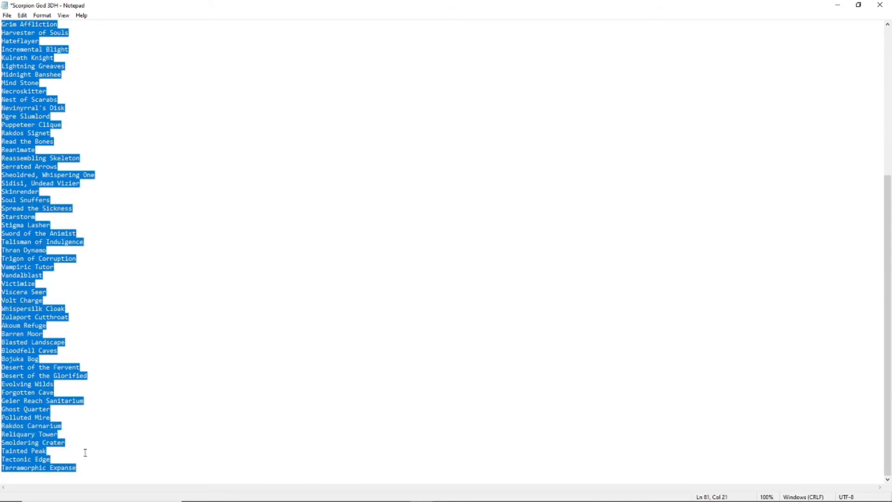
pyautogui.moveTo(239, 339)
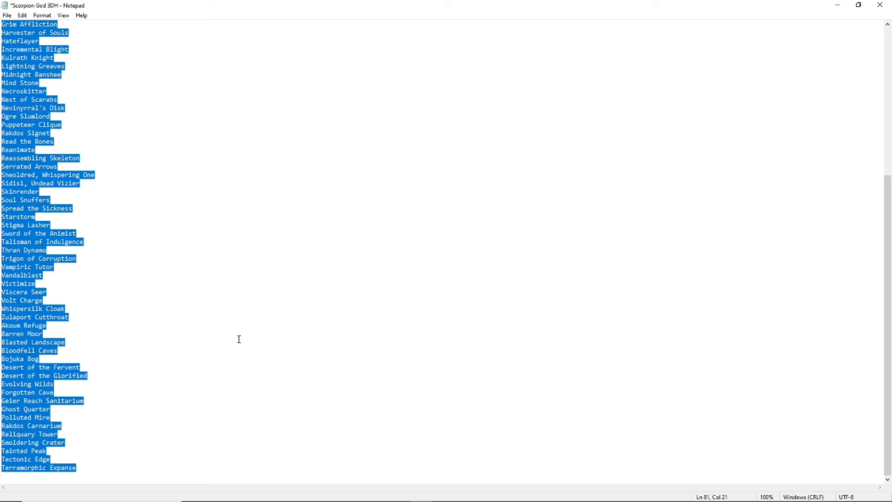
pyautogui.moveTo(859, 4)
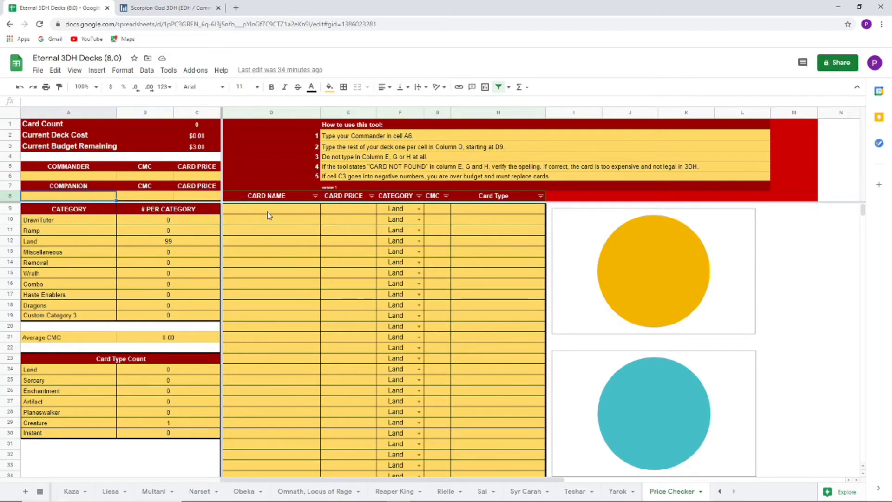
pyautogui.moveTo(668, 291)
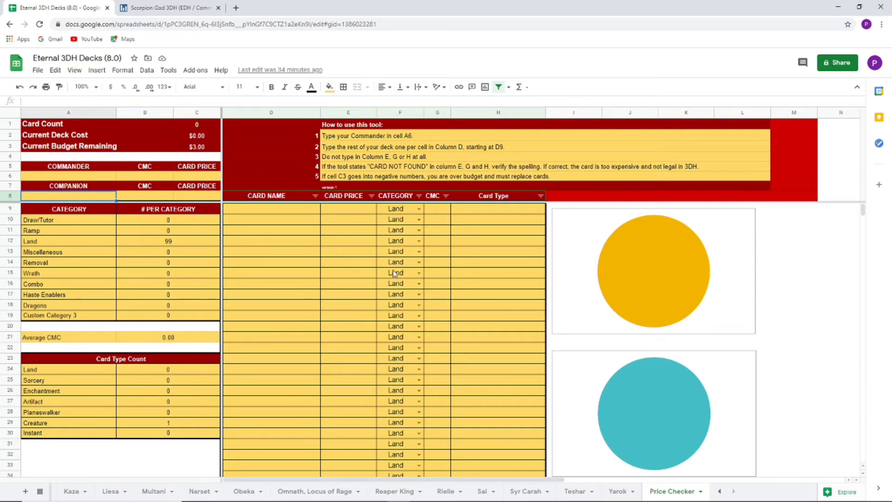
# Paste the 81 card names into the Price Checker at D9 and review prices totalling $4.46.
pyautogui.click(271, 209)
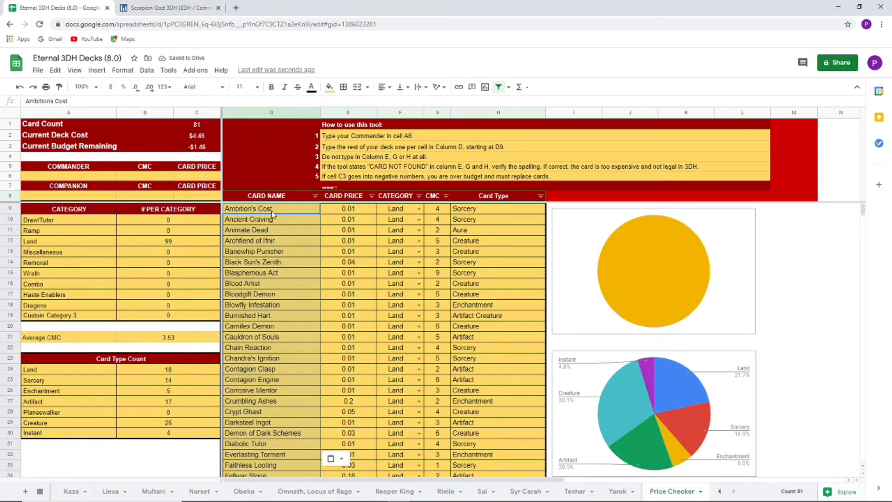
pyautogui.scroll(-3)
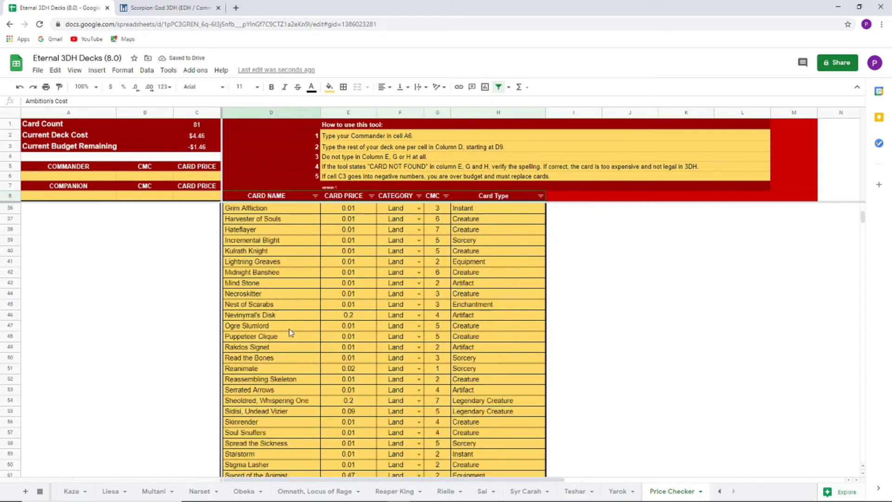
pyautogui.scroll(-3)
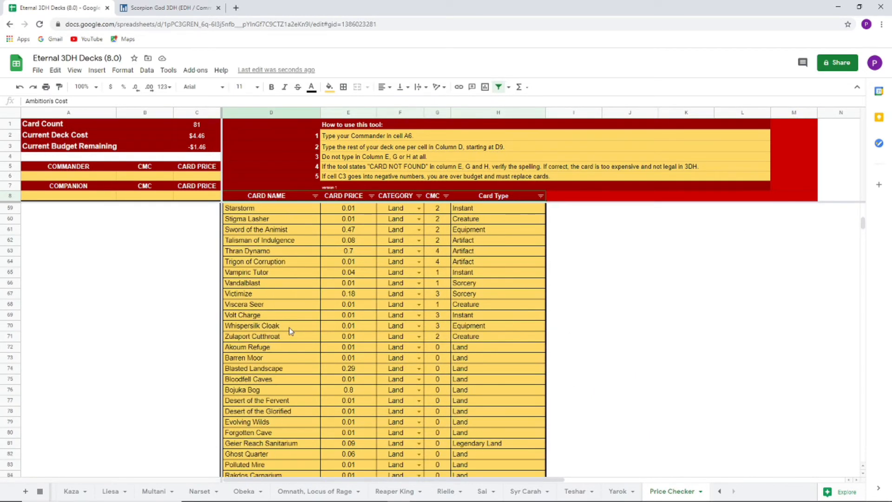
pyautogui.scroll(3)
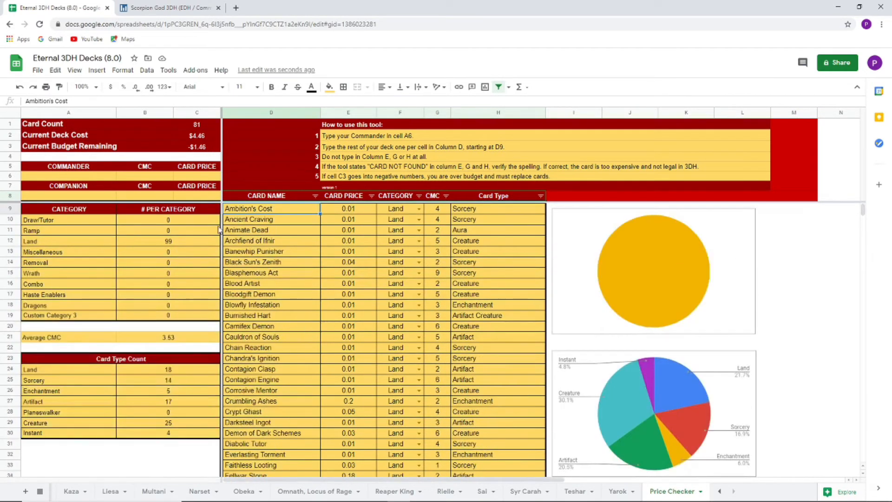
# Enter The Scorpion God as commander in A6, then view the deck-cost SUMPRODUCT formula in C2.
pyautogui.click(67, 176)
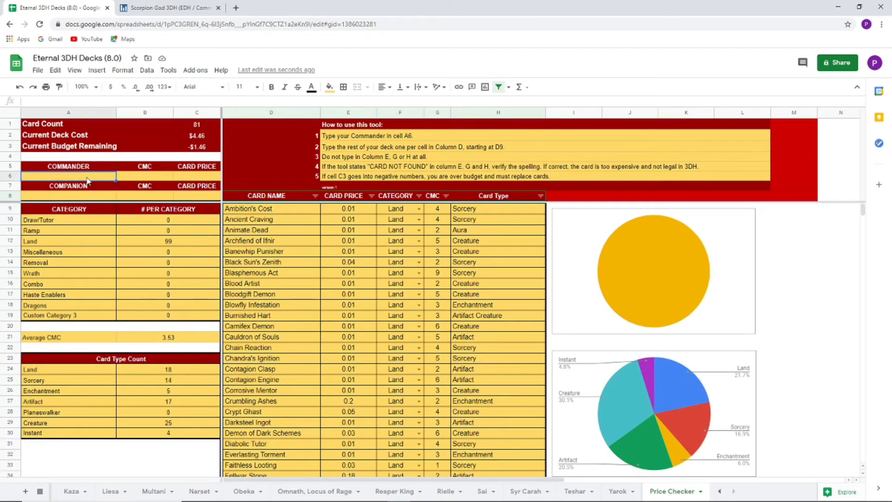
pyautogui.write('The Scorpion God')
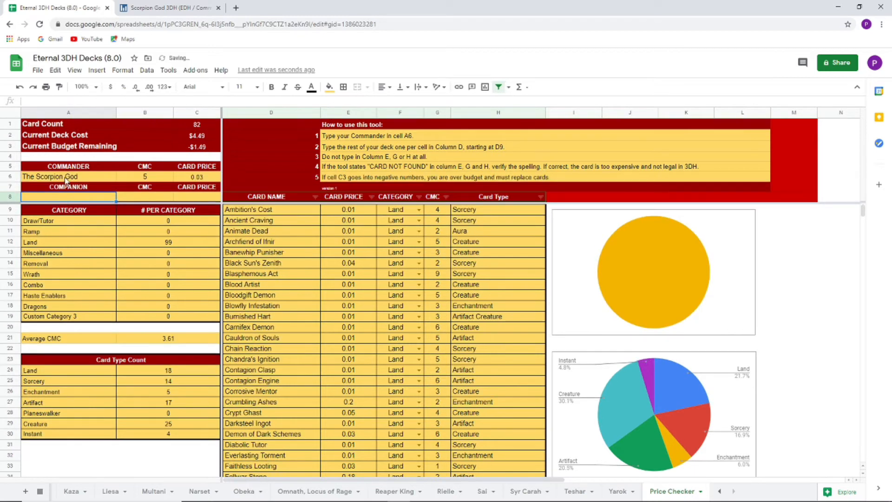
pyautogui.click(270, 262)
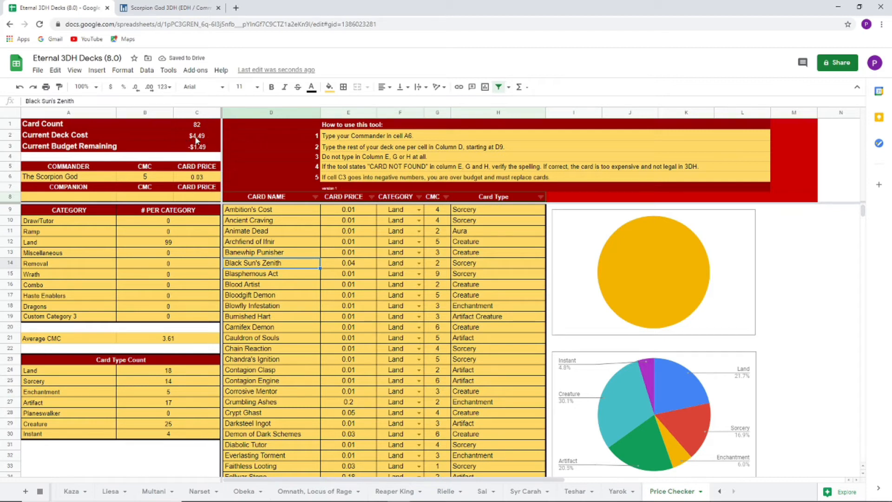
pyautogui.moveTo(214, 141)
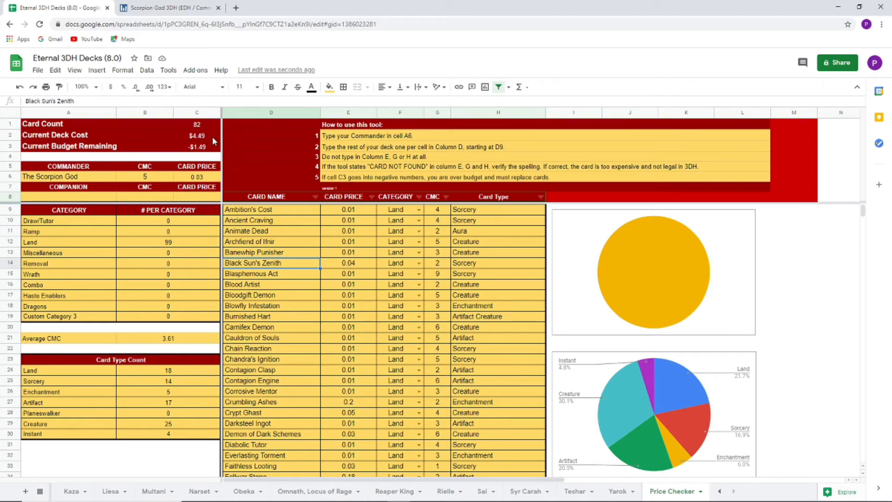
pyautogui.click(196, 136)
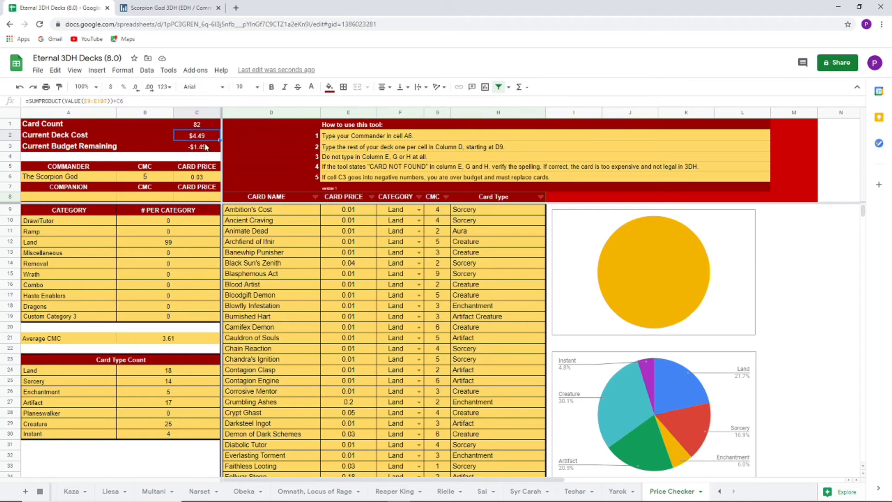
# Sort the deck list D9:H89 by price column E from highest to lowest.
pyautogui.click(270, 209)
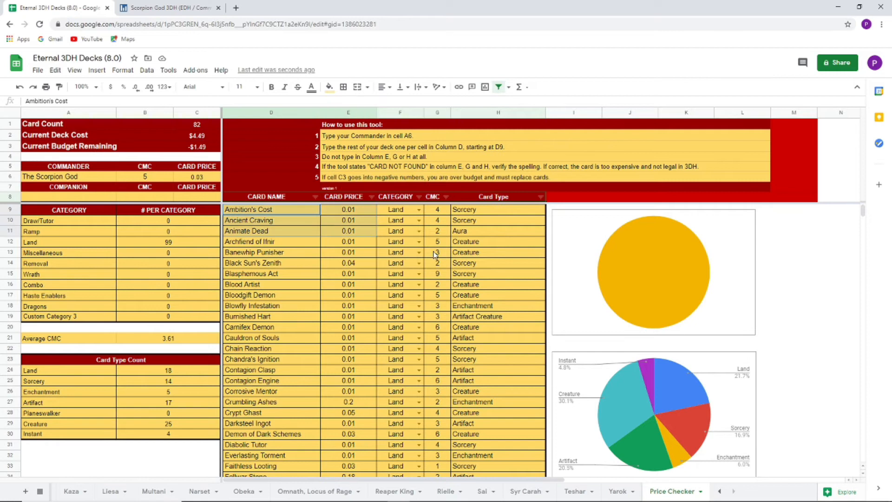
pyautogui.scroll(-3)
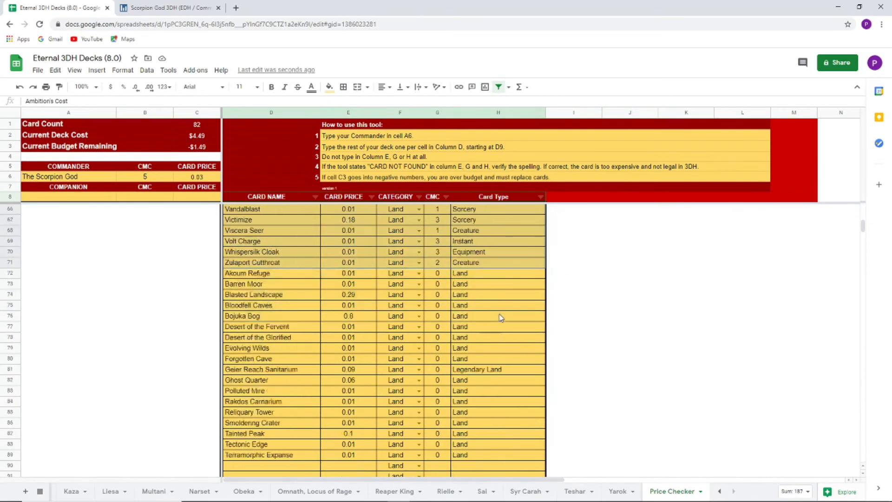
pyautogui.scroll(-3)
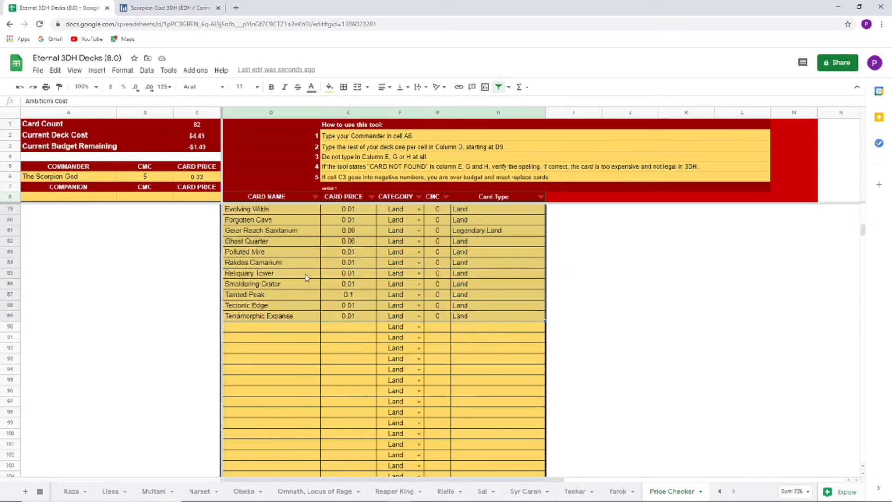
pyautogui.scroll(3)
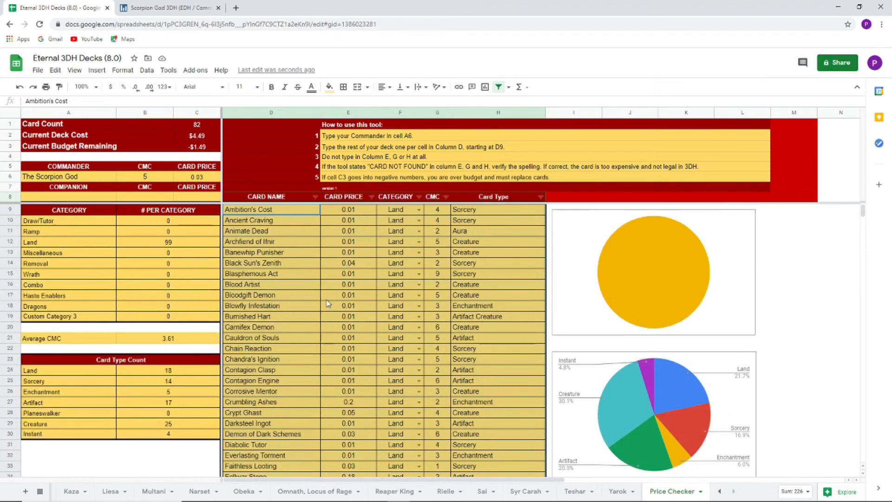
pyautogui.click(396, 265)
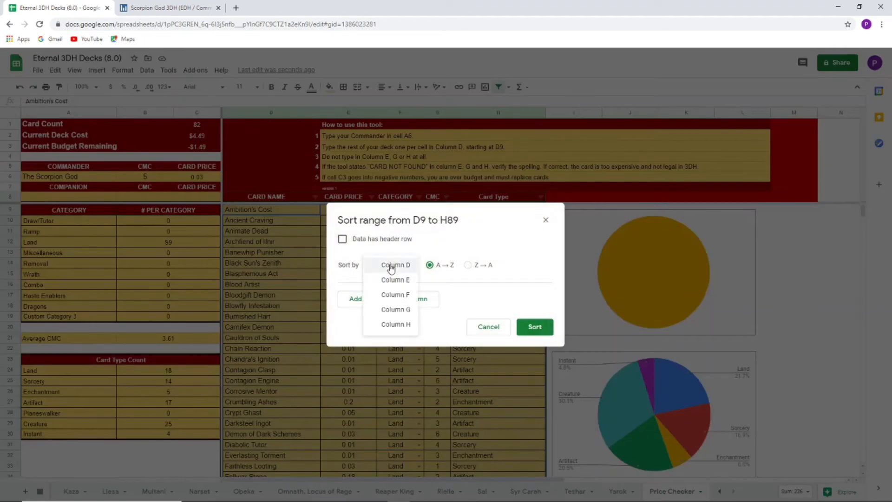
pyautogui.click(394, 280)
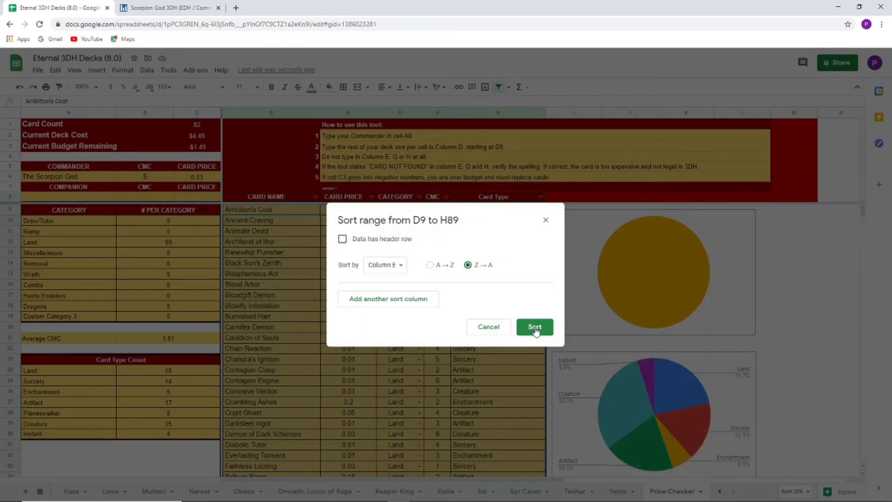
pyautogui.moveTo(333, 208)
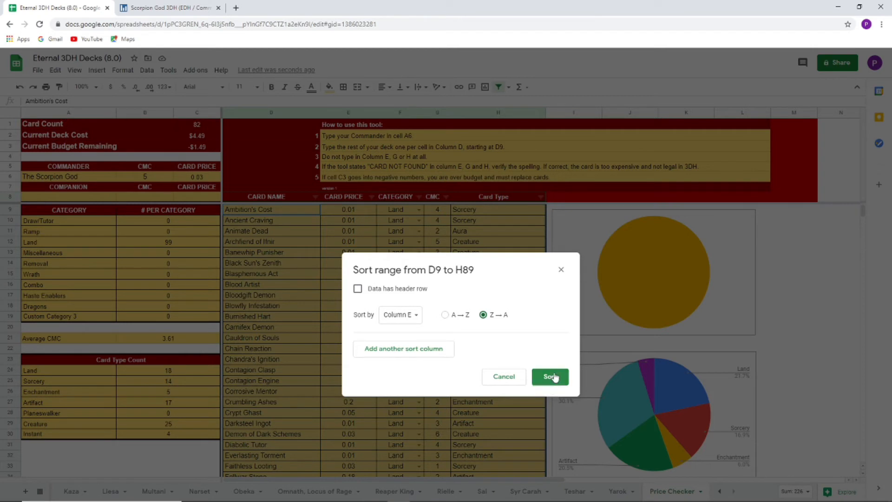
pyautogui.click(549, 376)
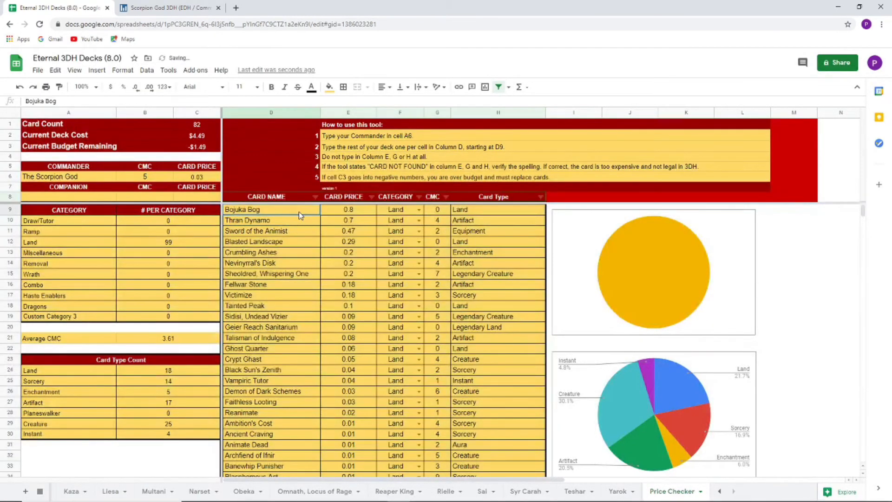
# Select Bojuka Bog and Thran Dynamo in rows 9-10 for removal, leaving $0.01 budget.
pyautogui.click(270, 220)
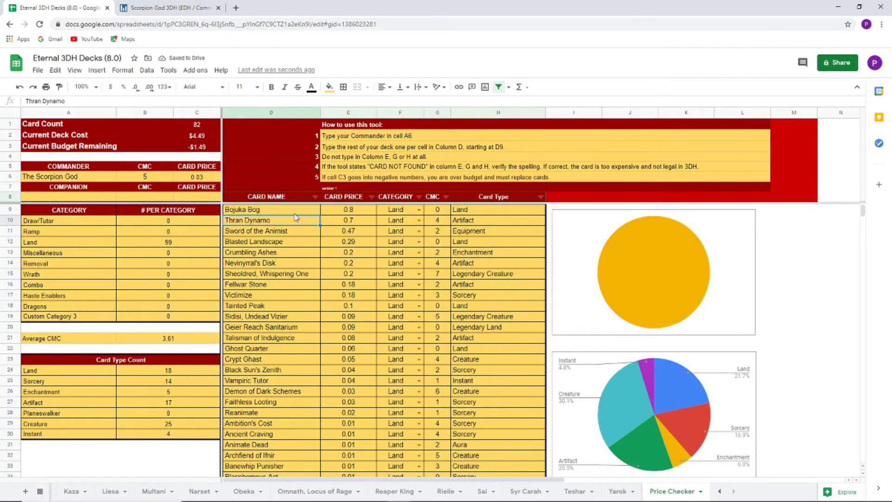
pyautogui.click(270, 209)
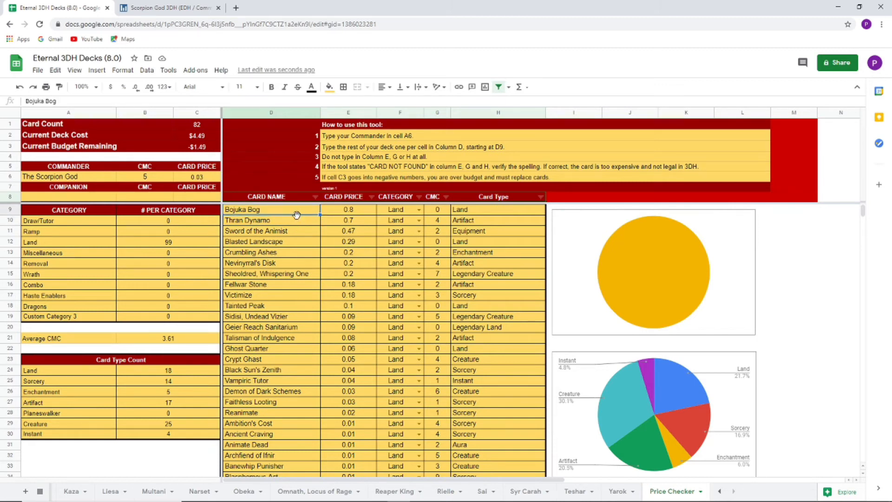
pyautogui.click(270, 220)
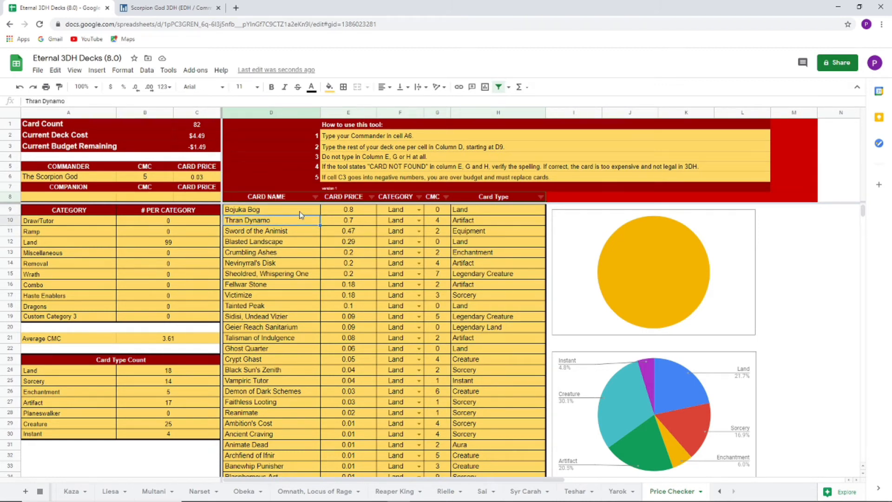
pyautogui.click(270, 209)
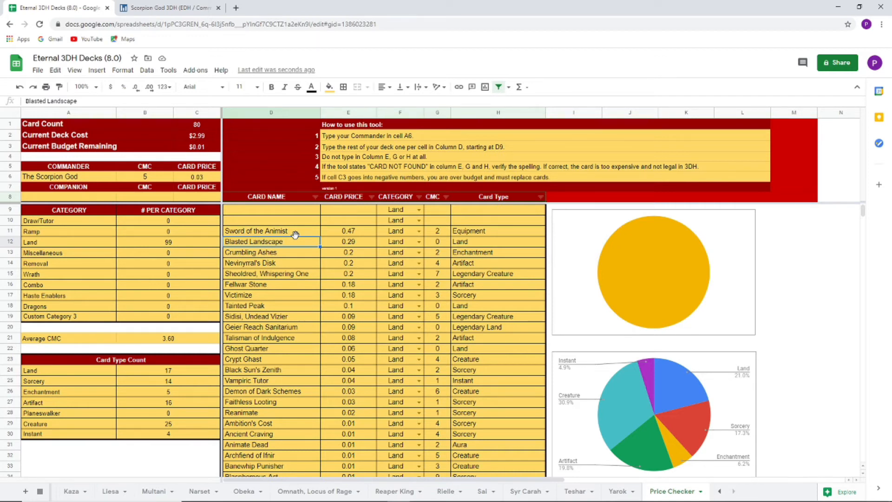
# Select the remaining card rows from row 11 down to row 89 for re-sorting.
pyautogui.click(271, 220)
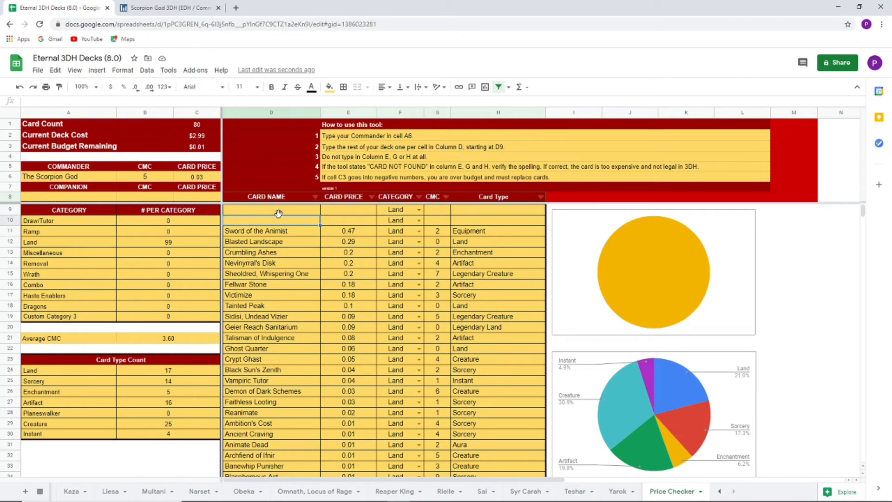
pyautogui.moveTo(273, 227)
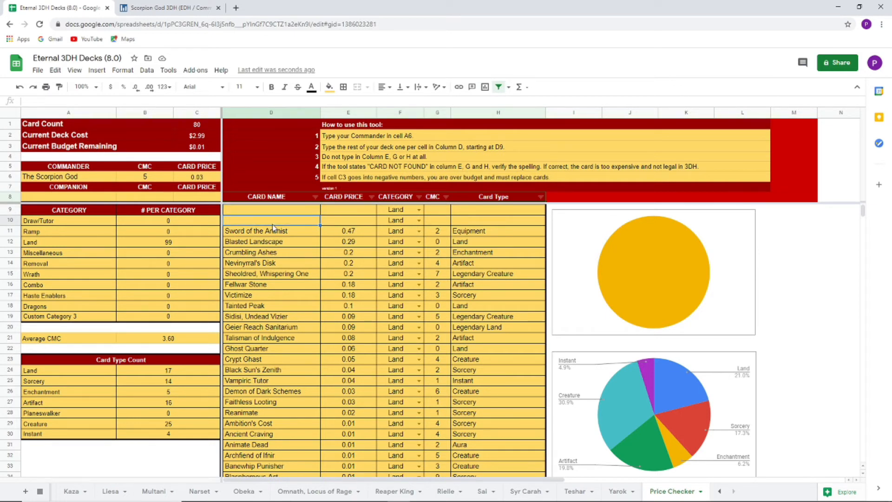
pyautogui.scroll(-3)
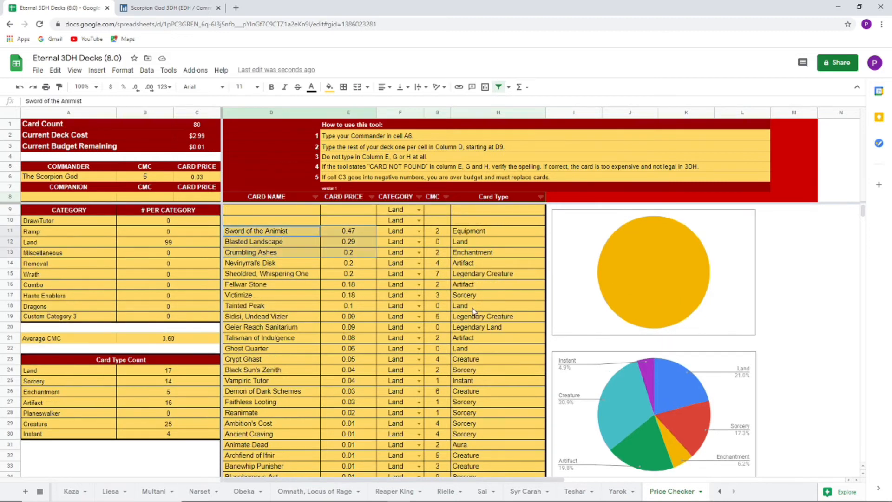
pyautogui.scroll(-3)
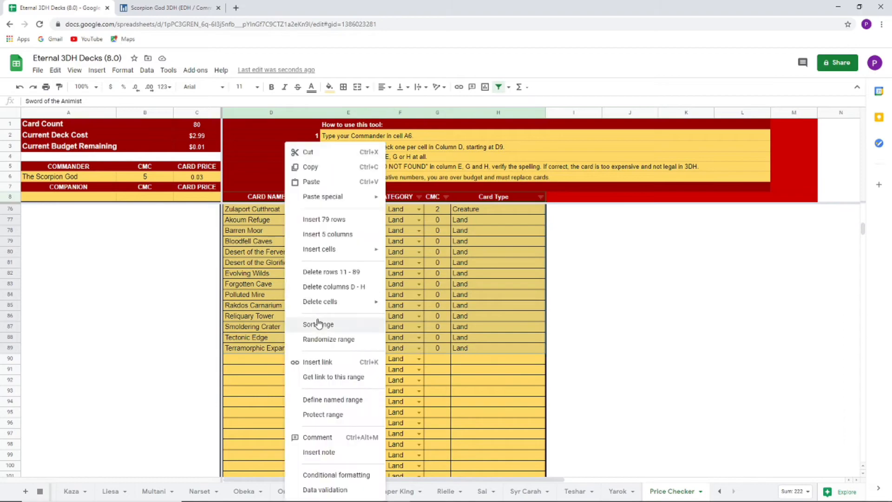
# Sort the selected range by column D A→Z so the list starts at Akoum Refuge.
pyautogui.click(317, 323)
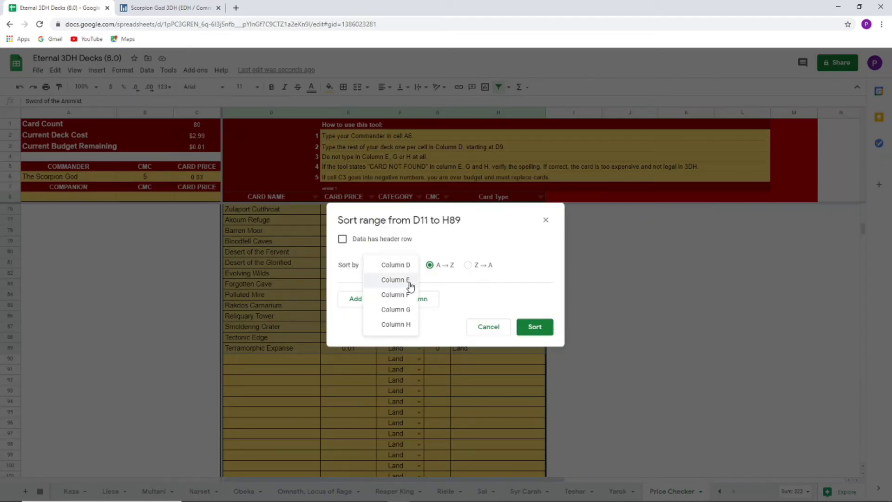
pyautogui.click(385, 265)
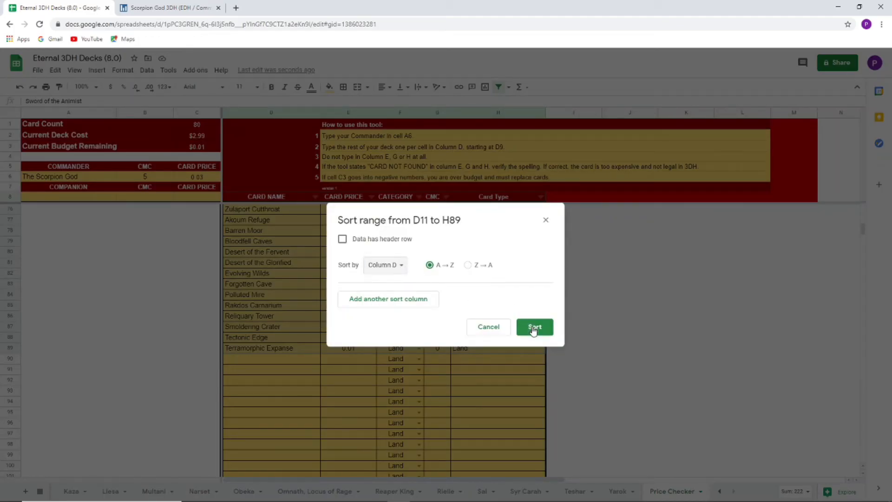
pyautogui.click(533, 327)
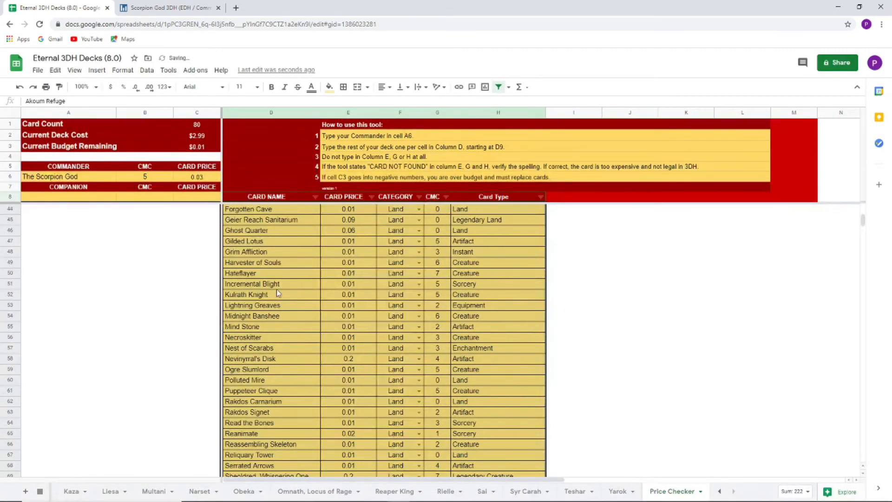
pyautogui.click(272, 272)
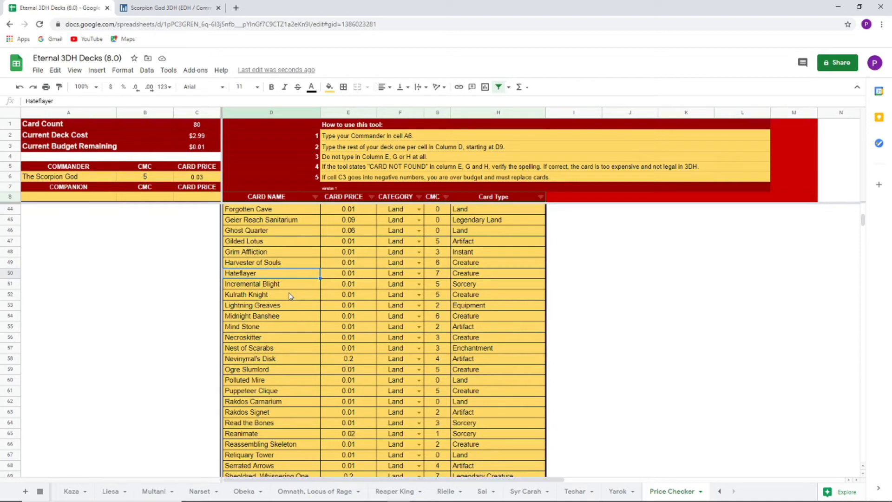
pyautogui.scroll(3)
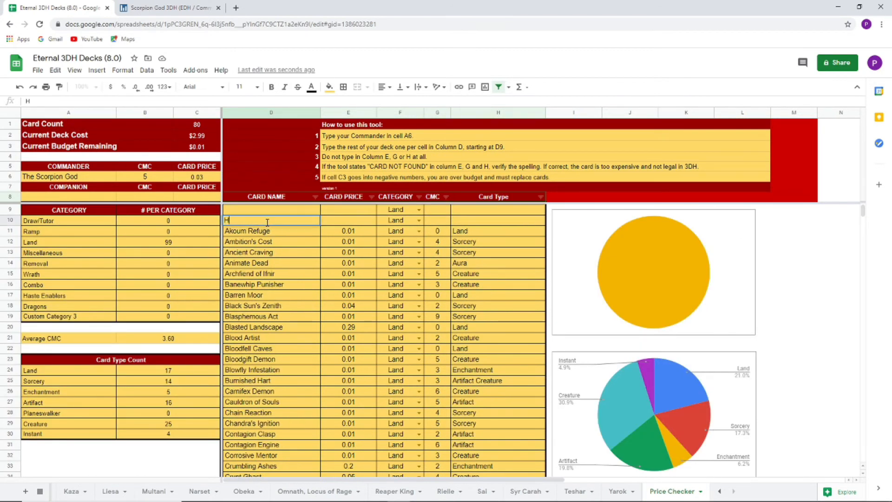
# Enter Hedron Archive in the first card row and select the list range D10:H89.
pyautogui.write('Hedron Archive')
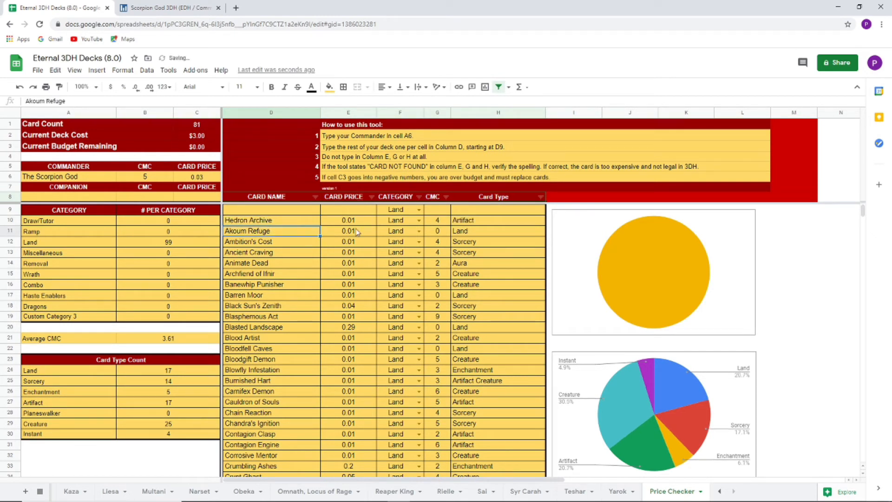
pyautogui.click(271, 209)
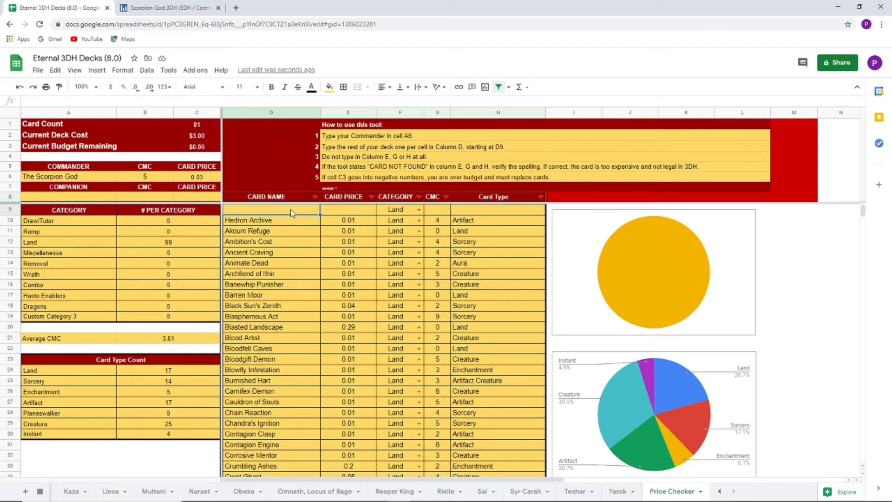
pyautogui.moveTo(380, 296)
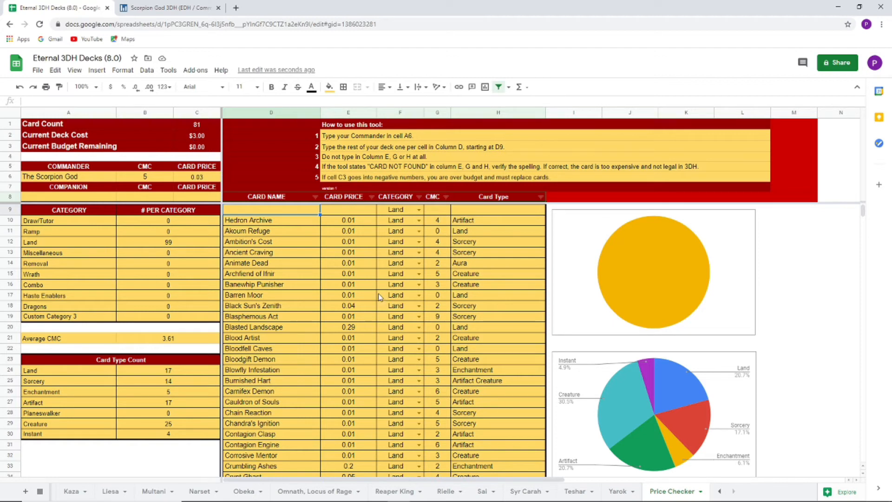
pyautogui.moveTo(348, 275)
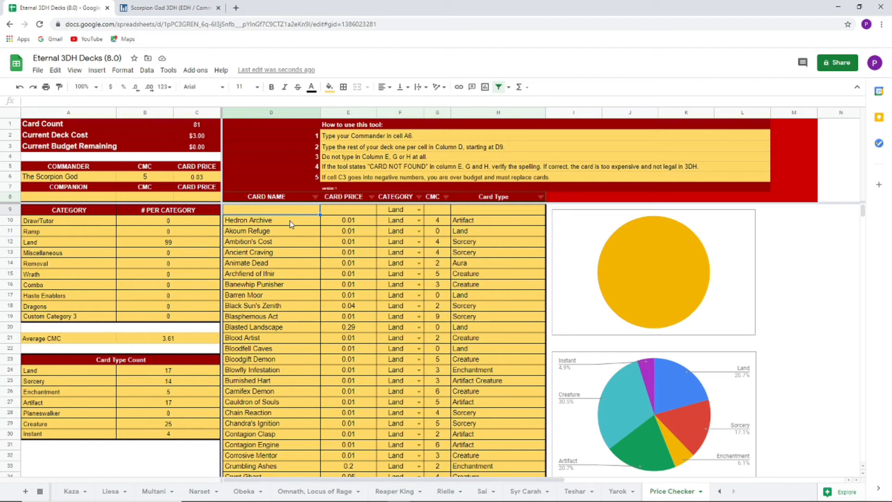
pyautogui.click(270, 220)
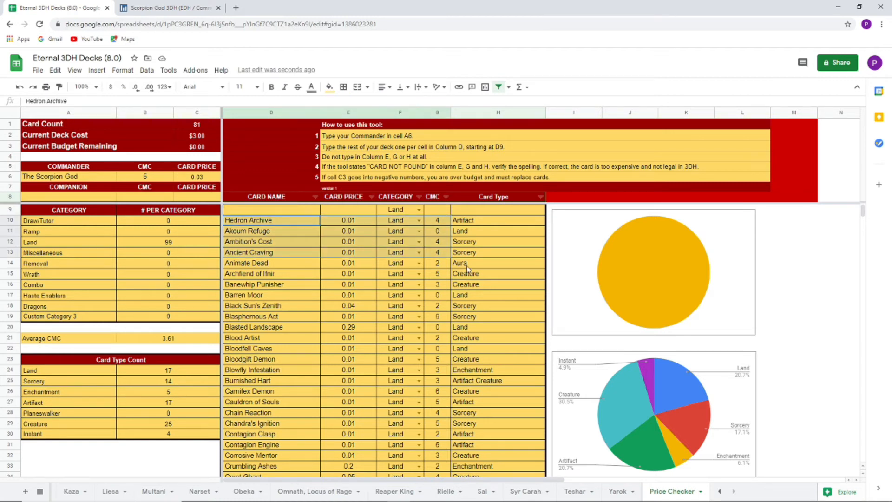
pyautogui.scroll(-3)
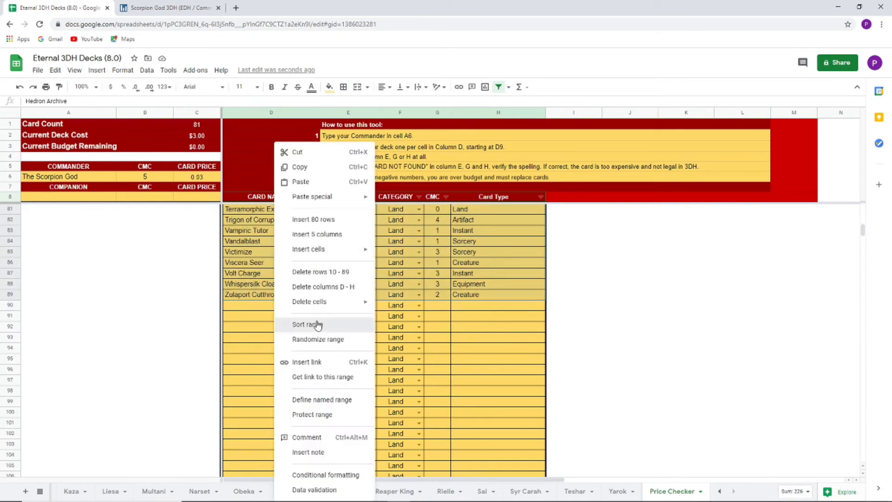
# Sort the selected card range A→Z so Hedron Archive moves into place.
pyautogui.click(307, 324)
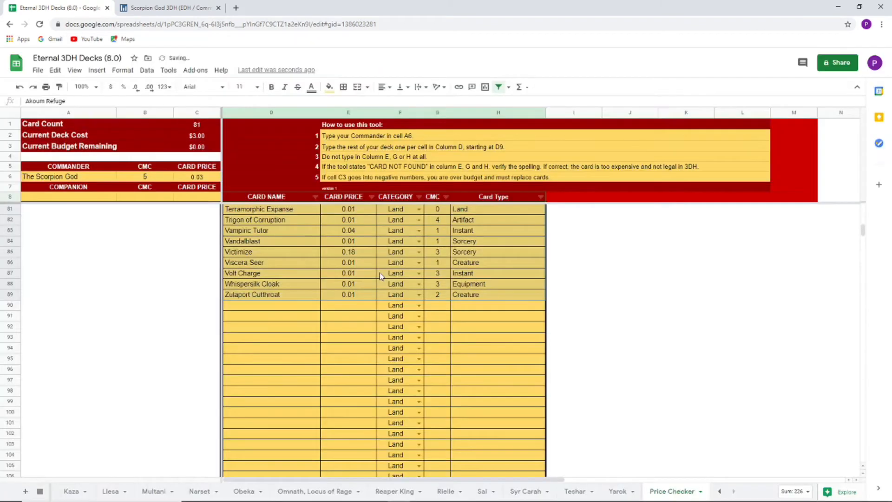
pyautogui.scroll(3)
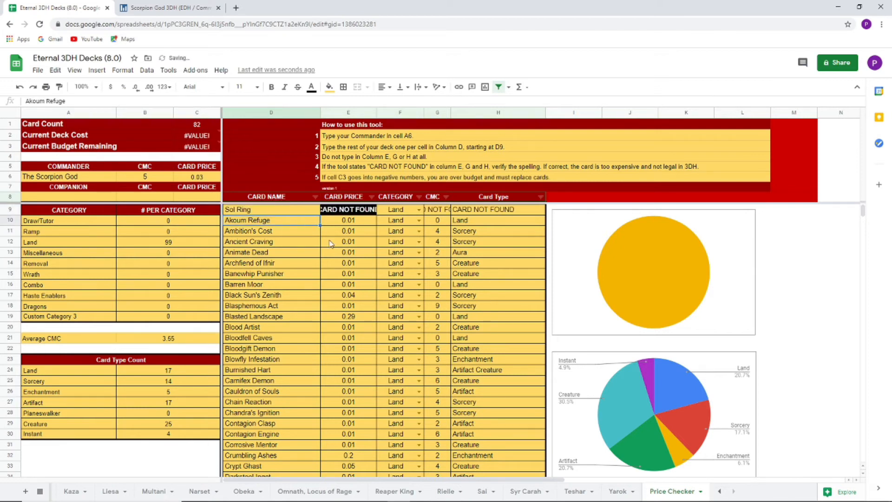
# Check Sol Ring's VLOOKUP in E9, then clear Sol Ring from D9 to restore 81 cards.
pyautogui.click(348, 209)
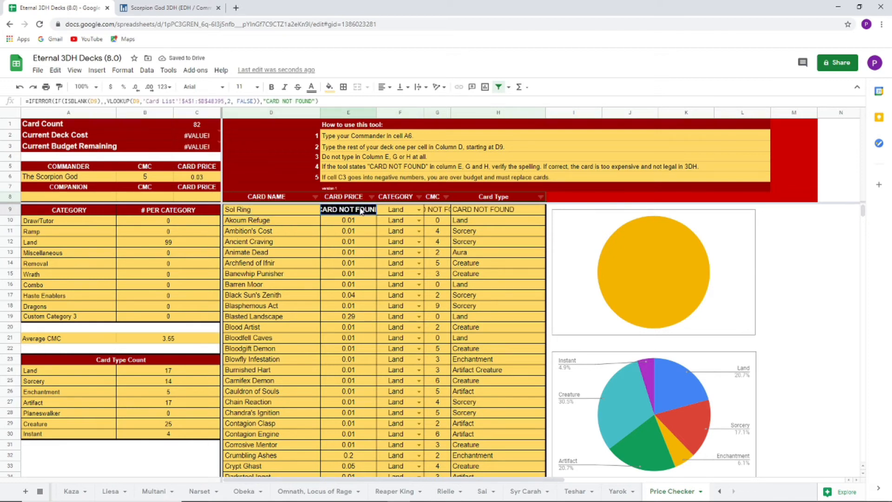
pyautogui.click(271, 209)
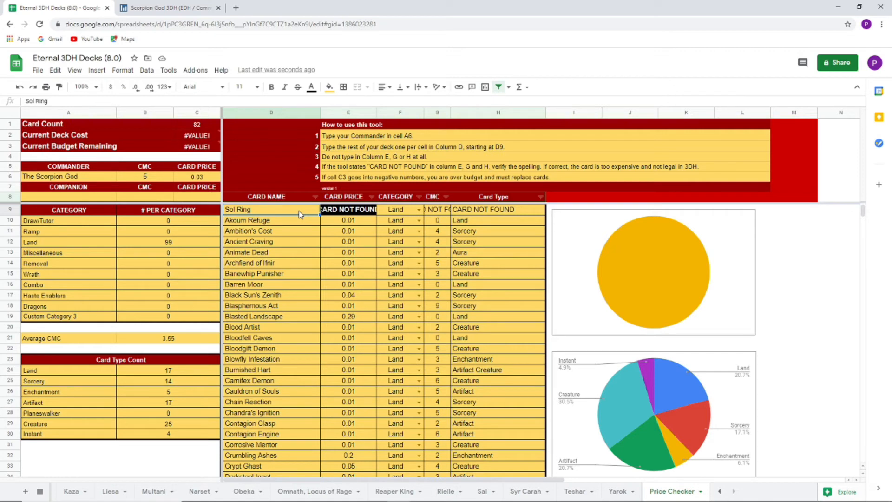
pyautogui.press('Delete')
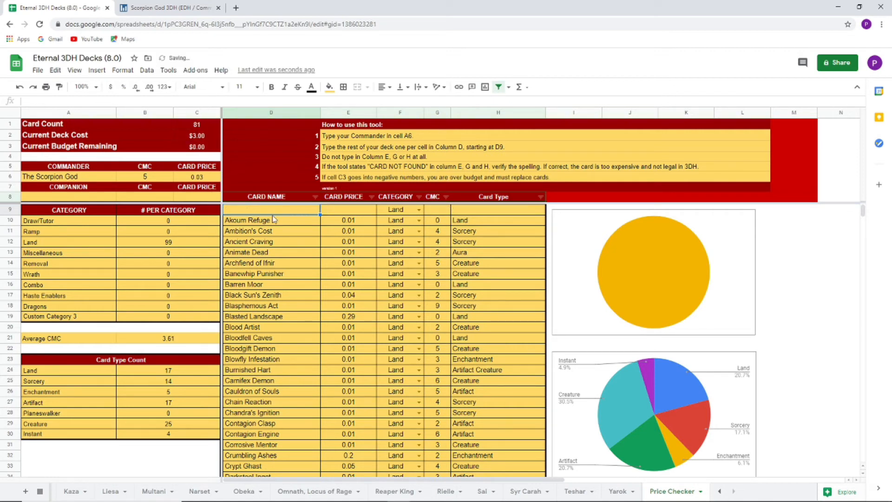
pyautogui.click(271, 221)
pyautogui.write('r')
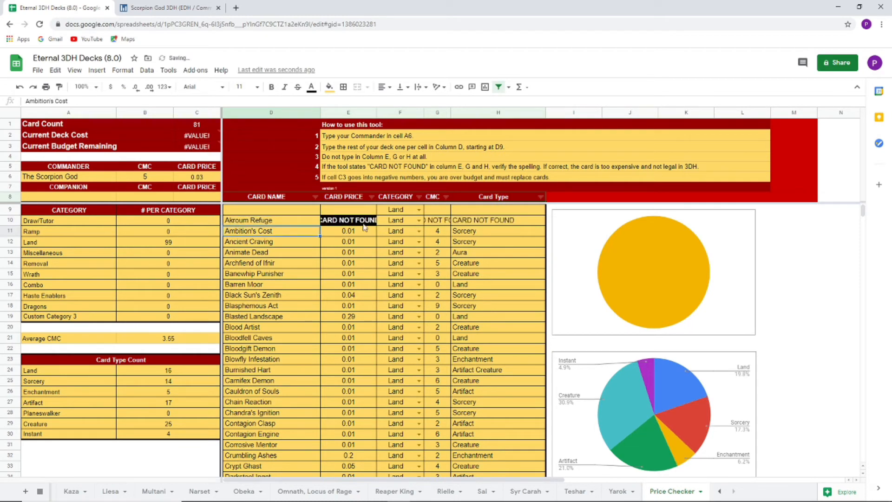
pyautogui.click(248, 220)
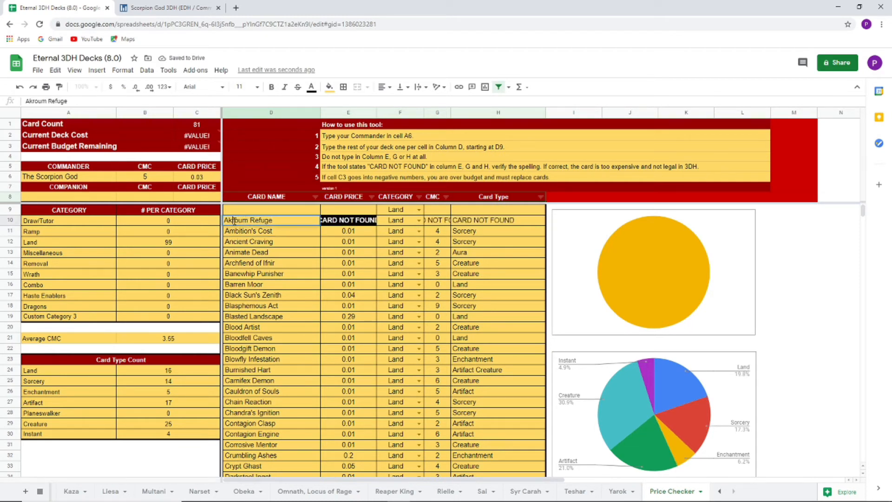
pyautogui.click(270, 231)
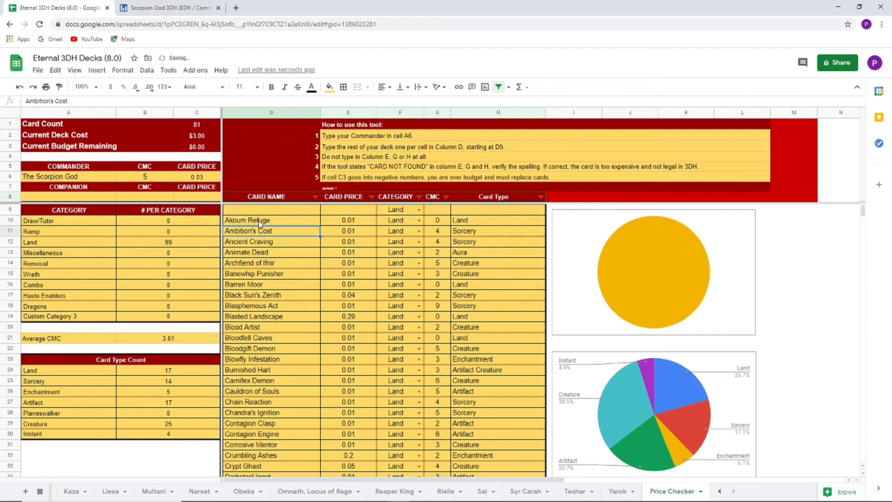
pyautogui.click(271, 220)
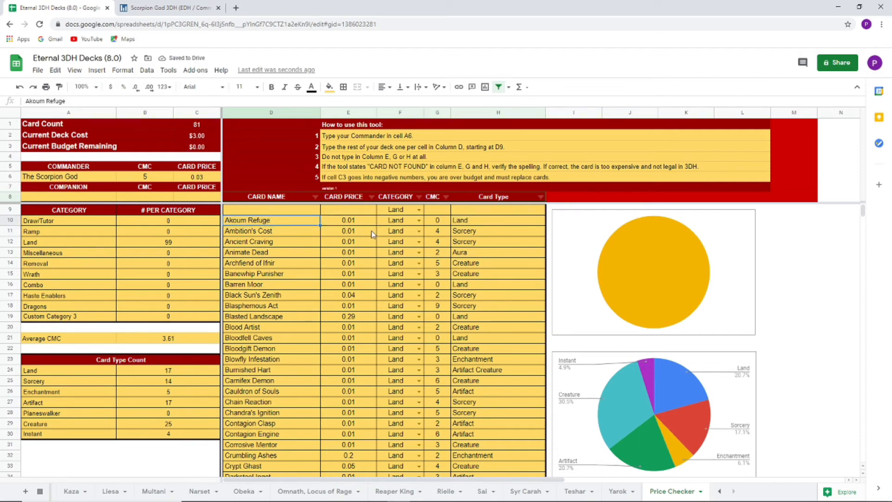
pyautogui.click(270, 209)
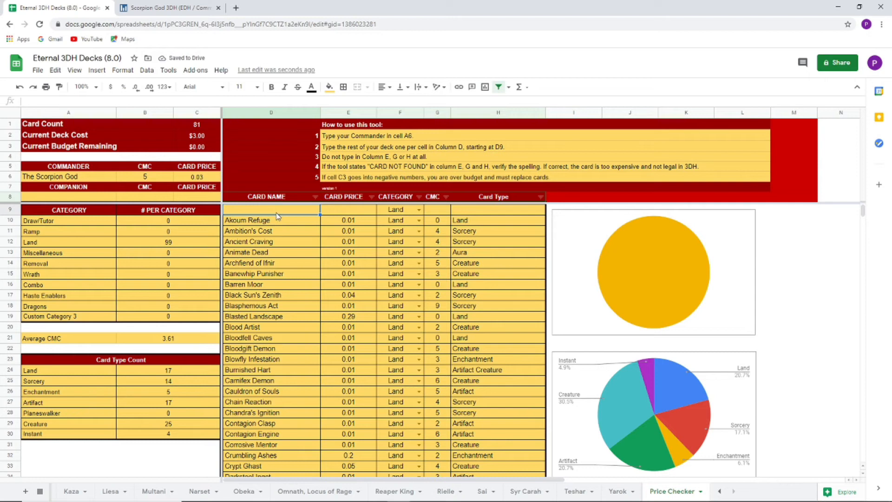
pyautogui.moveTo(278, 224)
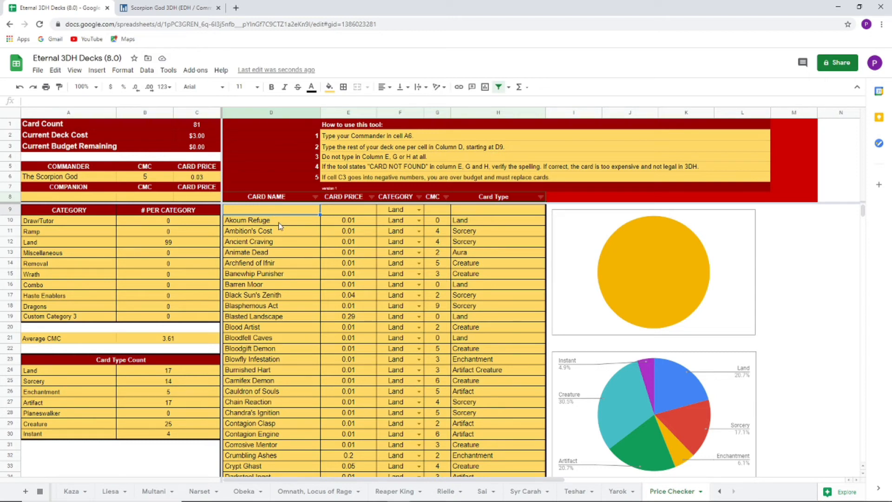
pyautogui.moveTo(289, 221)
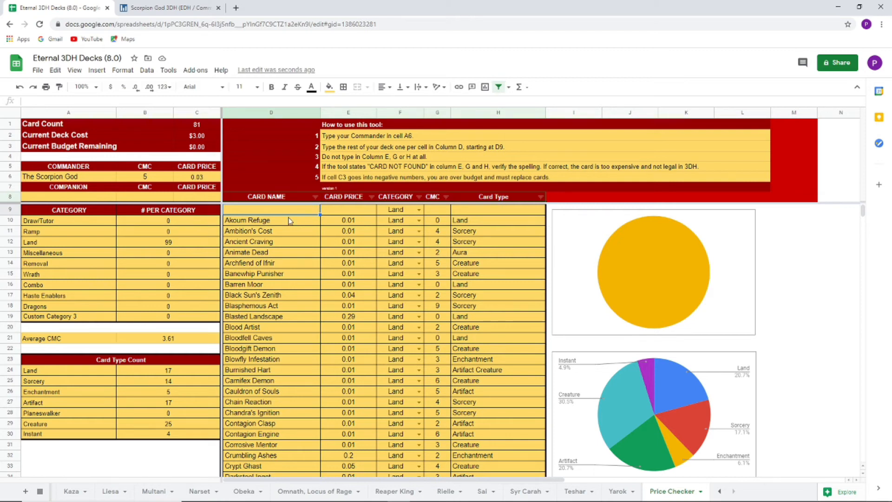
pyautogui.moveTo(278, 225)
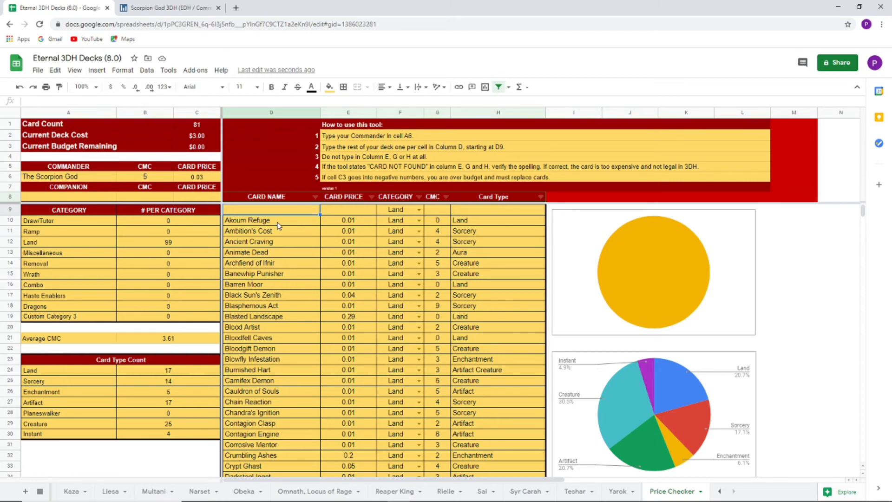
# Clear the Scorpion God commander and card list, then return to the Deckstats decks.
pyautogui.scroll(-3)
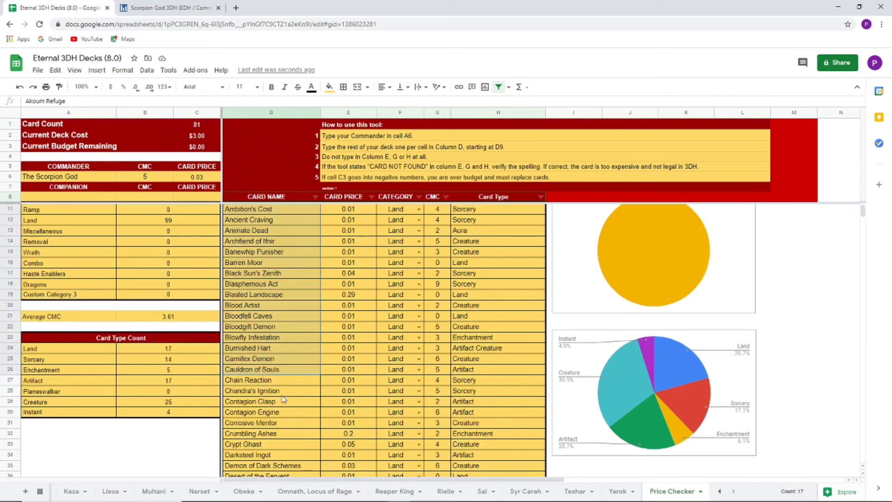
pyautogui.scroll(-3)
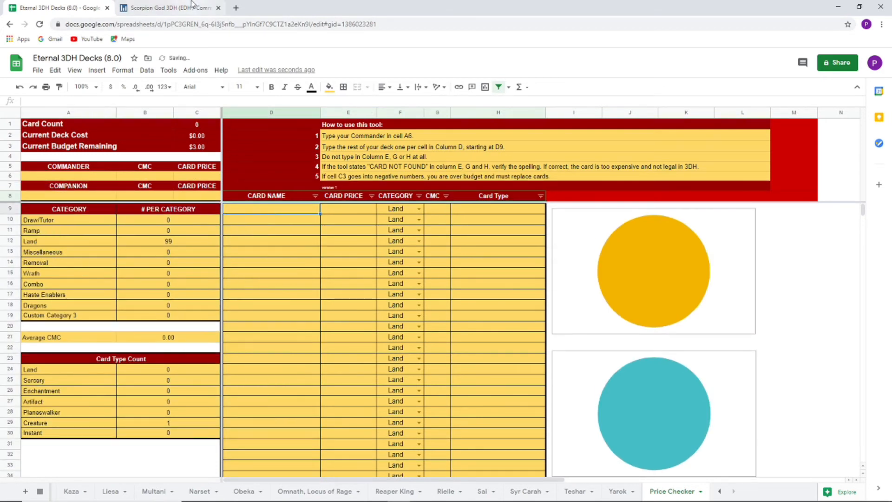
pyautogui.click(165, 8)
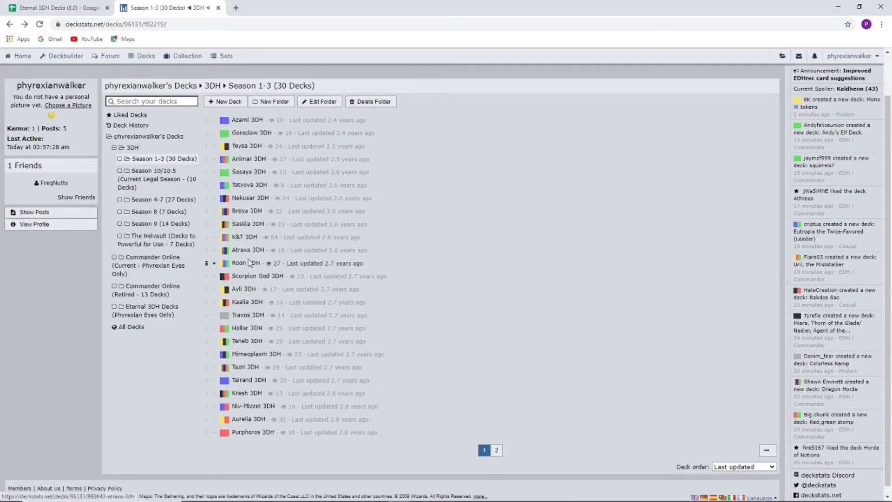
pyautogui.moveTo(249, 276)
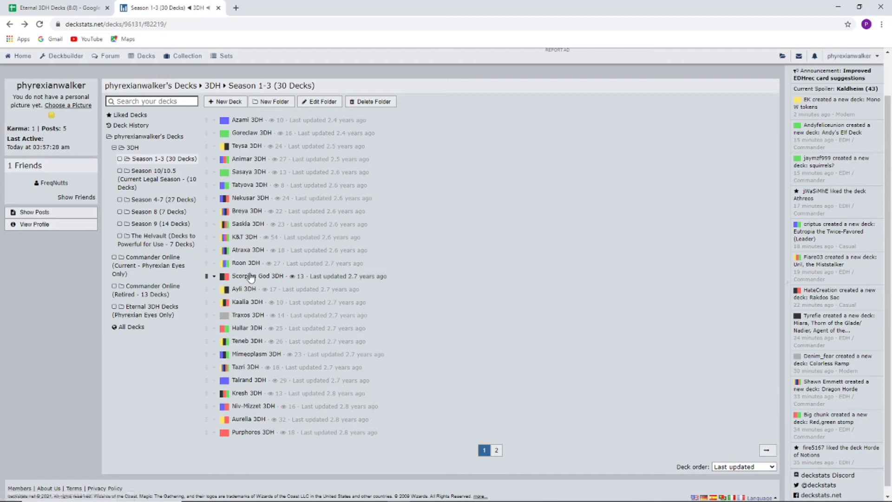
pyautogui.moveTo(249, 289)
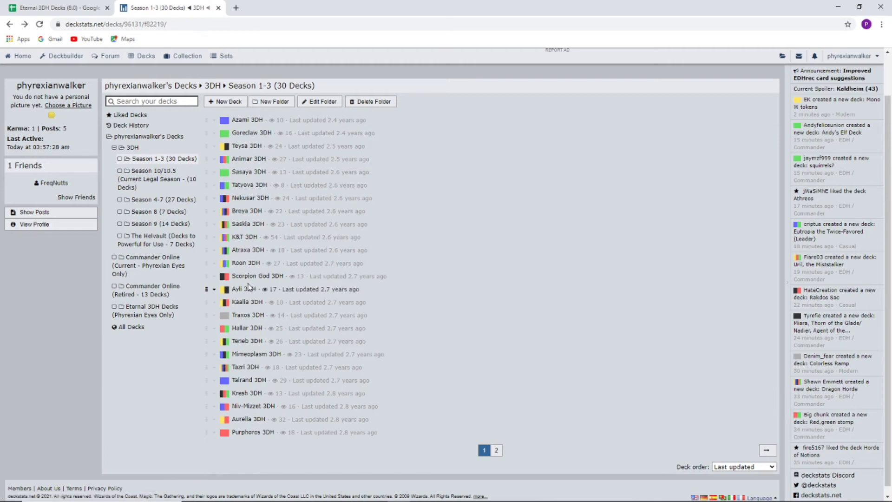
# Download Niv-Mizzet 3DH via Tools > Download and open the .txt file.
pyautogui.scroll(3)
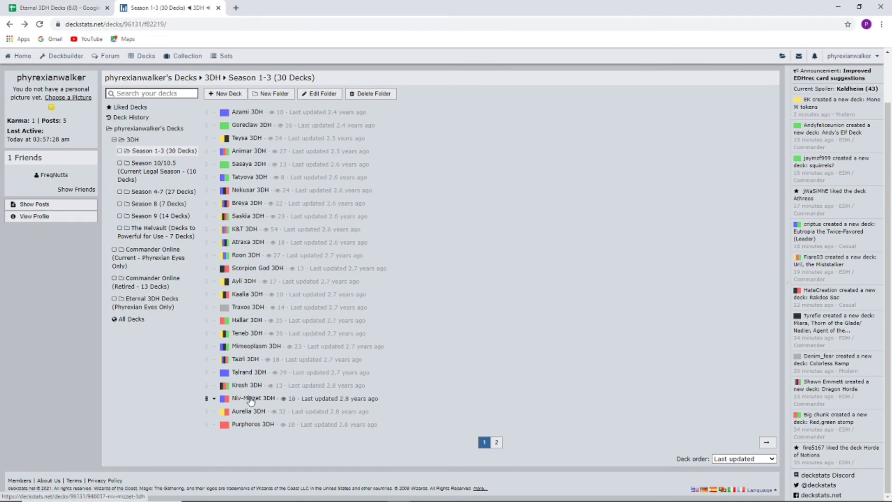
pyautogui.click(253, 399)
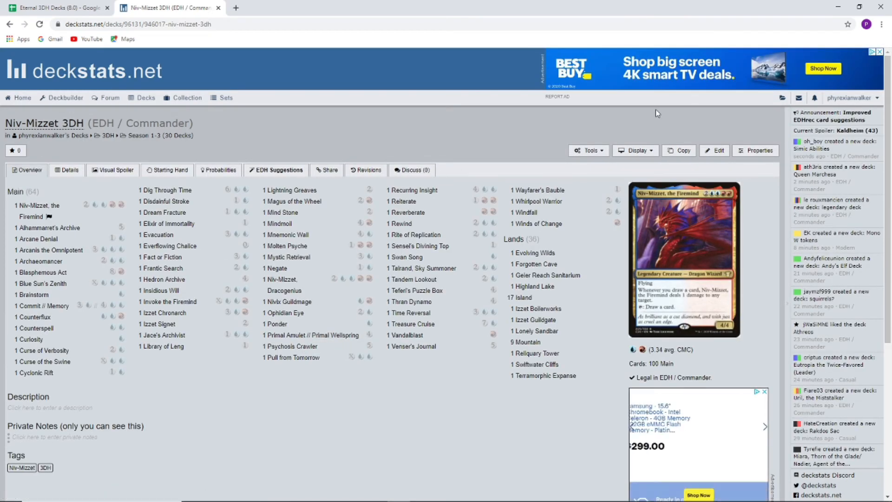
pyautogui.click(586, 150)
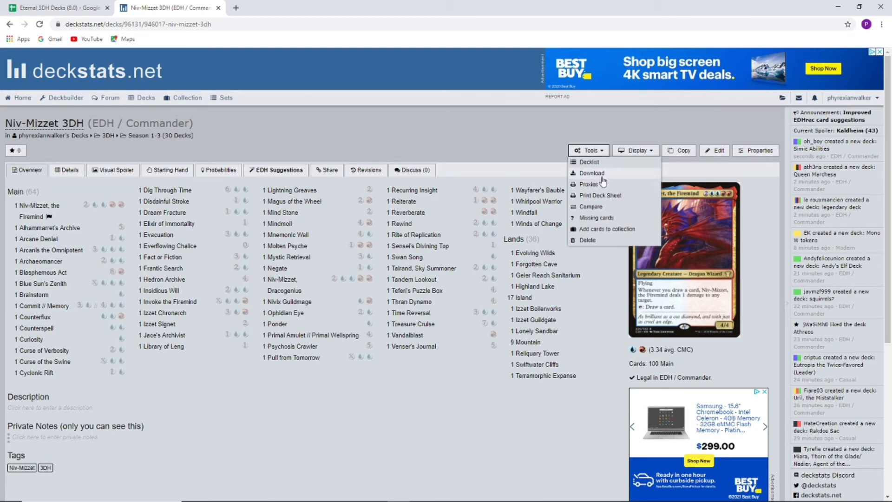
pyautogui.click(591, 173)
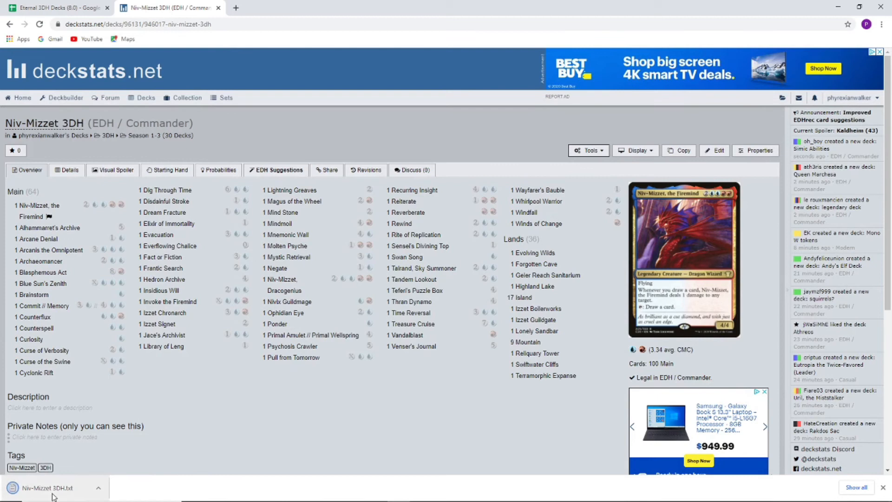
pyautogui.click(49, 487)
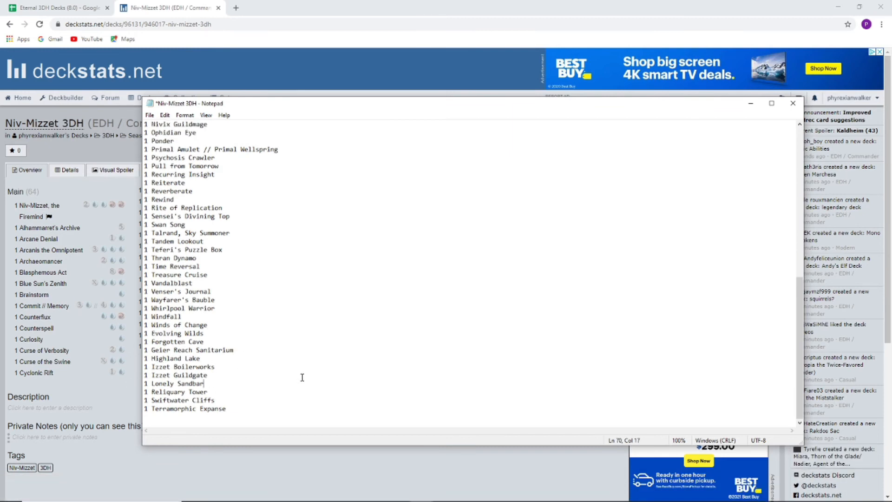
# Replace every leading '1 ' with nothing and copy the cleaned list through Terramorphic Expanse.
pyautogui.scroll(3)
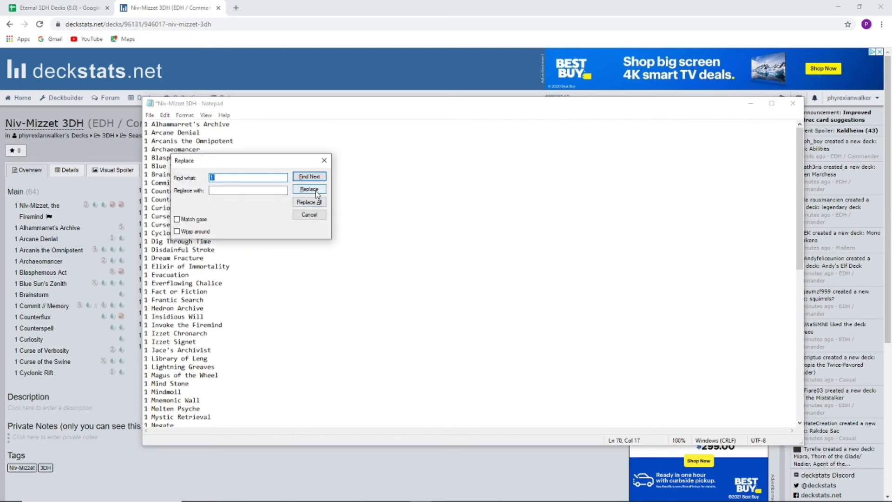
pyautogui.click(308, 201)
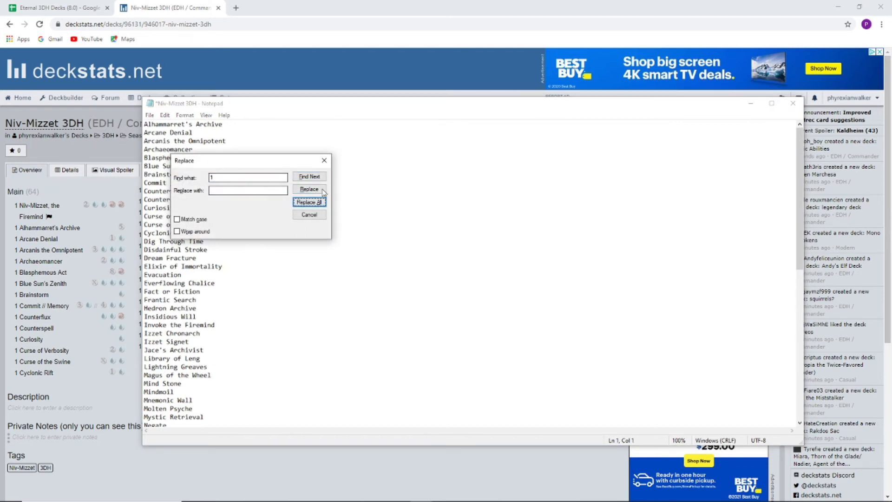
pyautogui.click(308, 215)
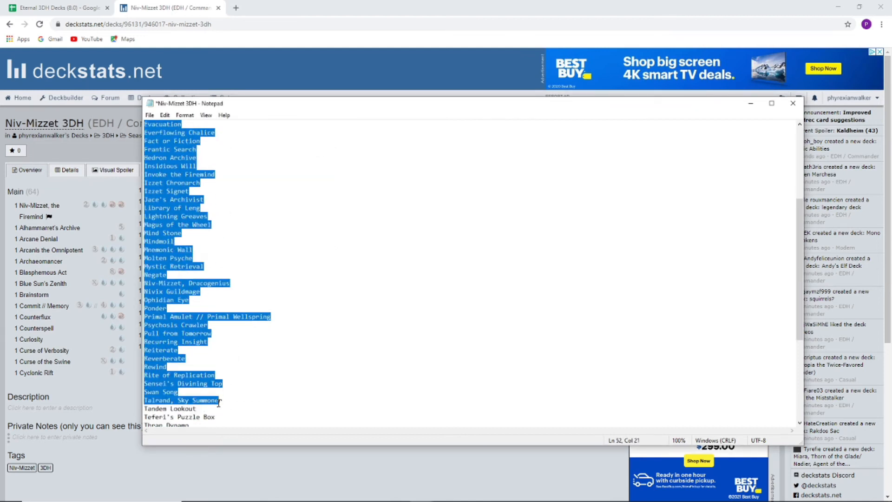
pyautogui.scroll(-3)
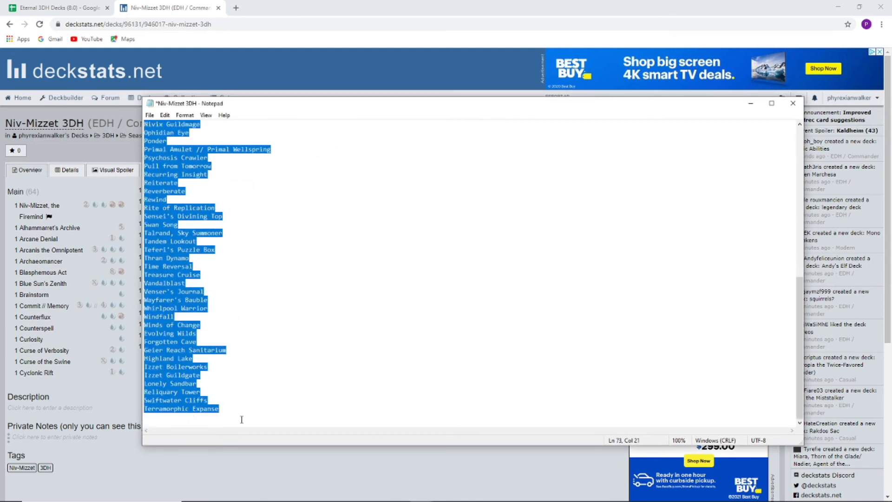
pyautogui.click(792, 103)
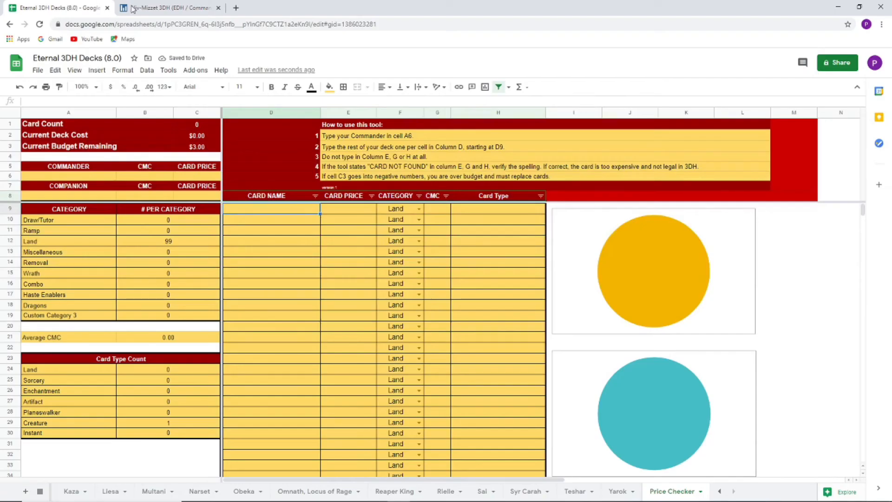
pyautogui.moveTo(268, 252)
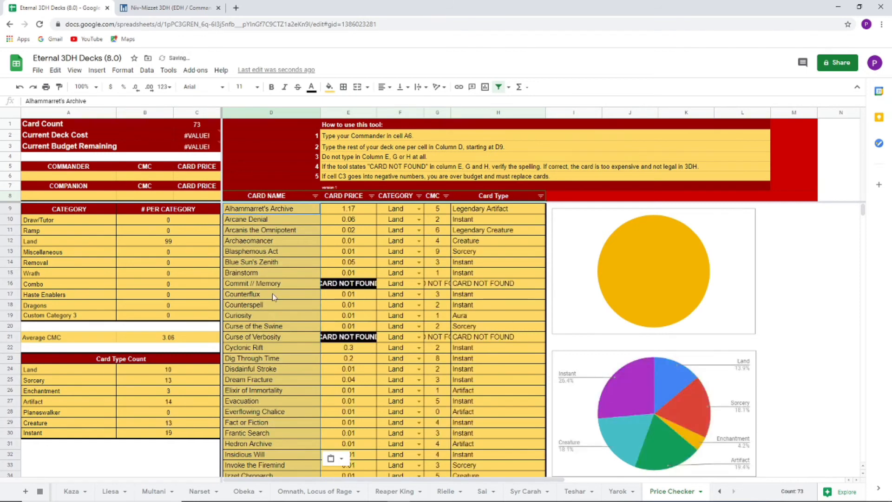
# Correct D50 to 'Primal Amulet' and check its price formula resolves.
pyautogui.click(252, 282)
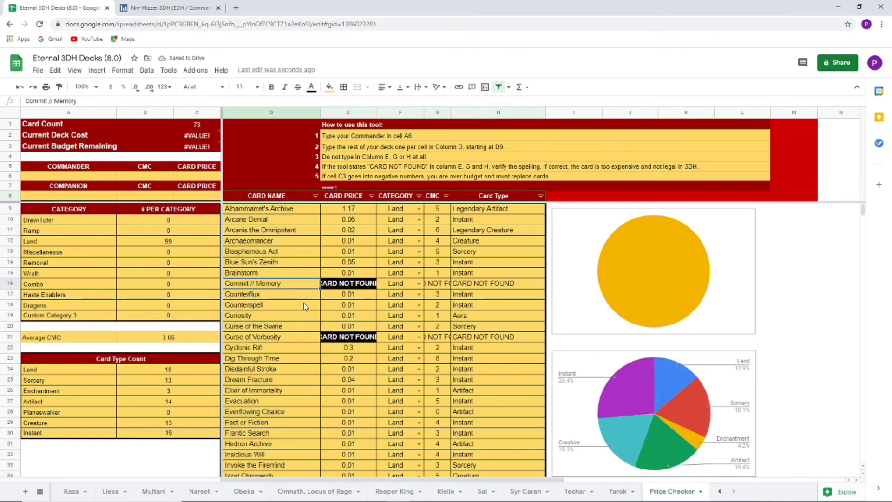
pyautogui.scroll(-3)
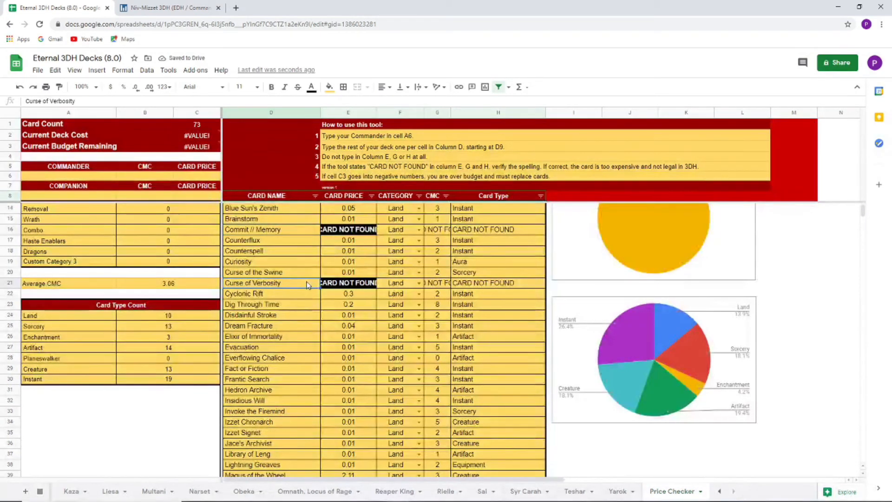
pyautogui.scroll(-3)
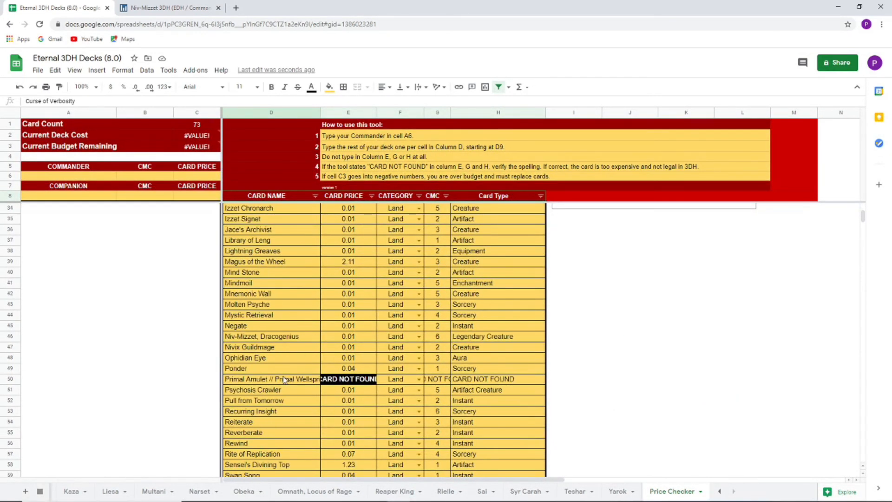
pyautogui.scroll(-3)
pyautogui.write('Primal Amulet')
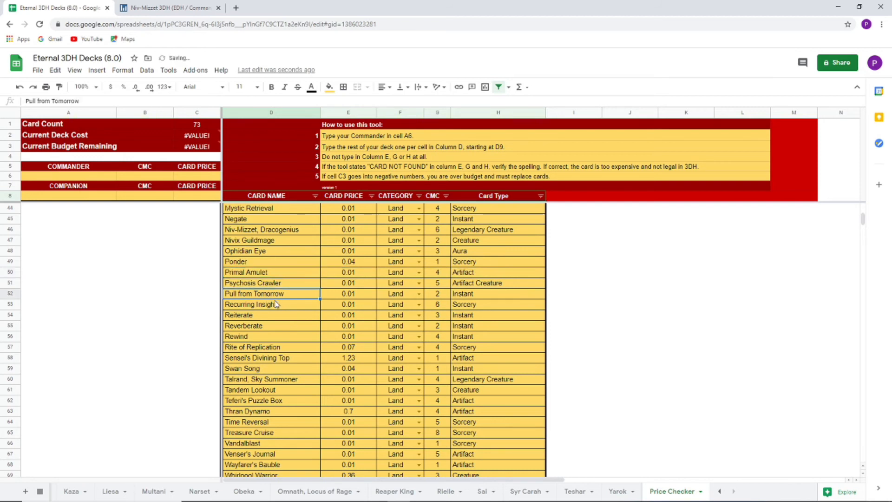
pyautogui.click(272, 272)
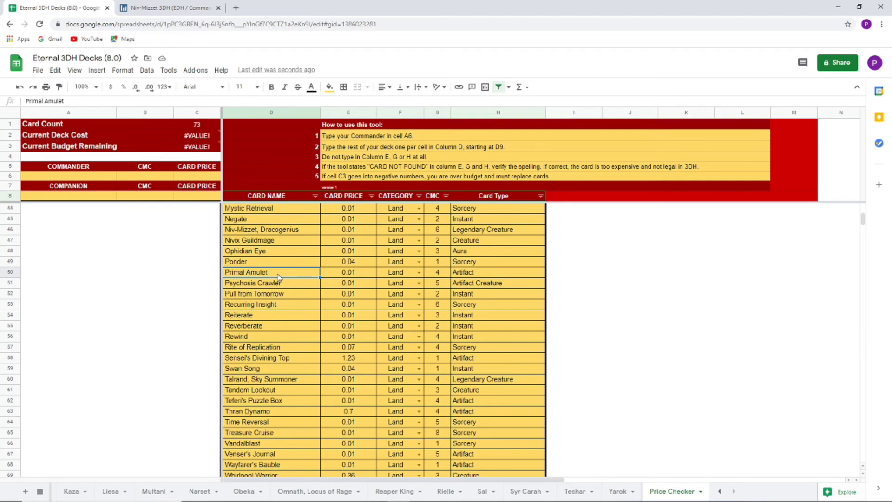
pyautogui.click(272, 282)
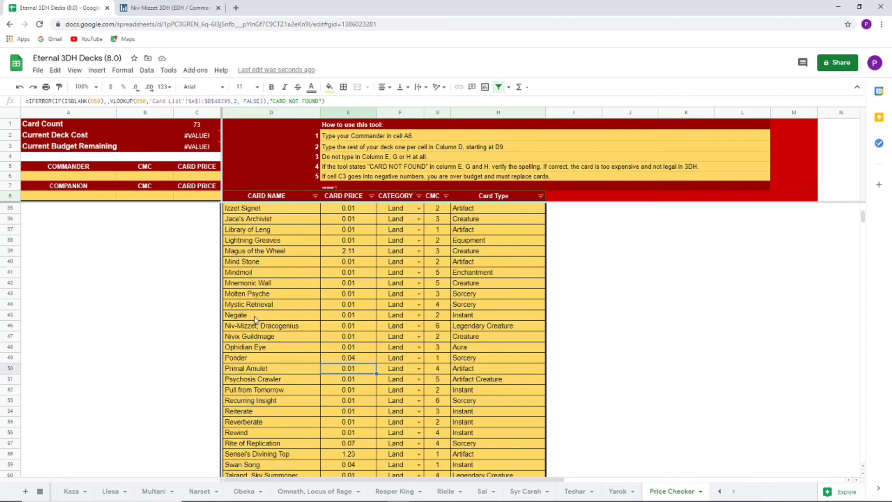
# Correct D16 to 'Commit/Memory' so it shows a price, then start a new browser tab.
pyautogui.scroll(3)
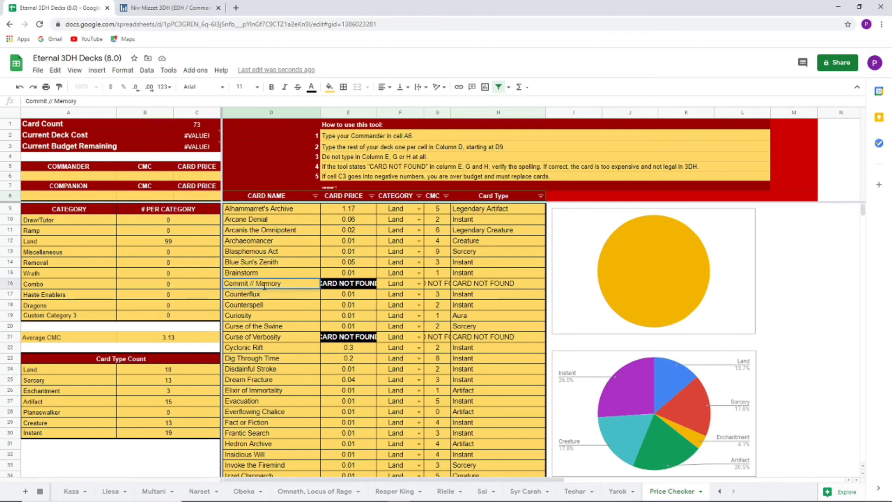
pyautogui.press('Backspace')
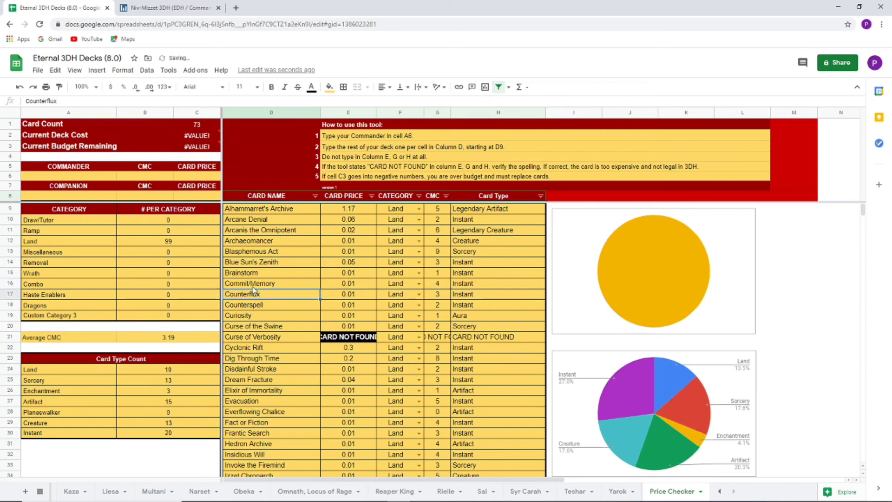
pyautogui.click(271, 284)
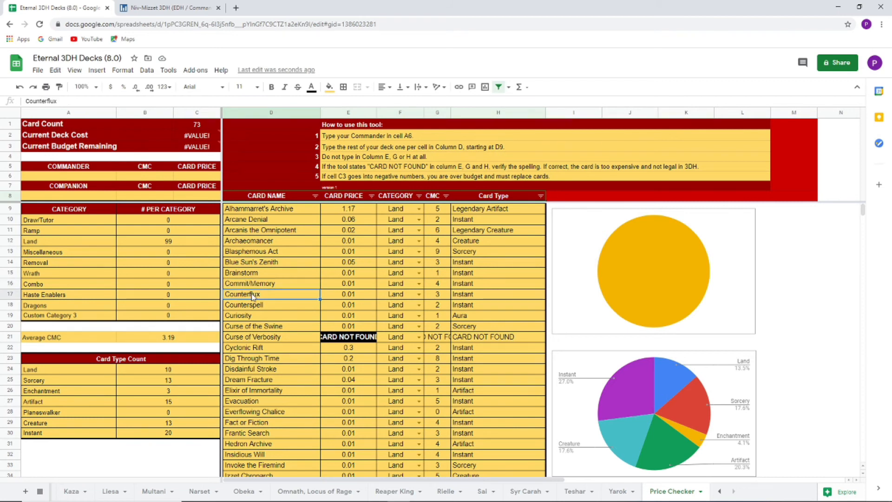
pyautogui.click(272, 282)
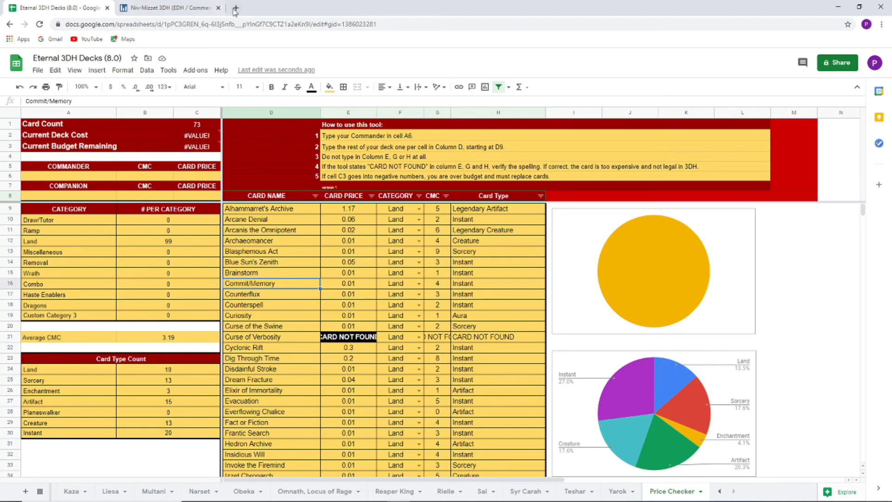
pyautogui.click(234, 12)
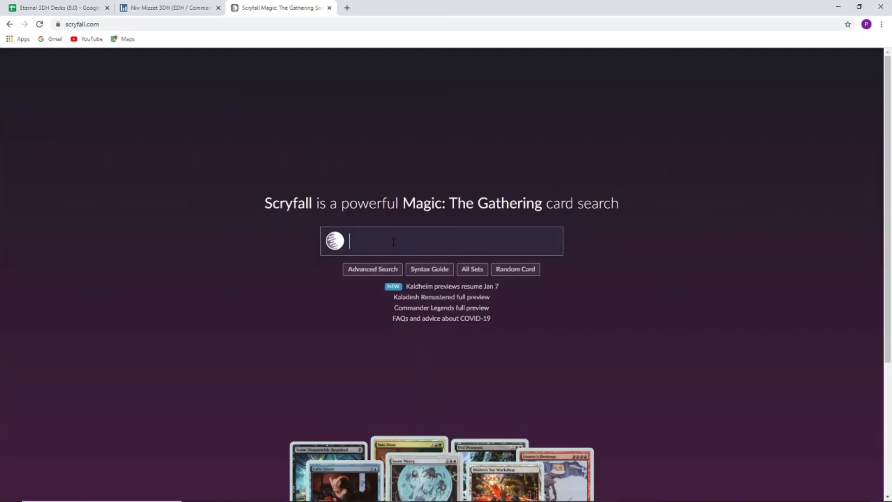
# Search Scryfall for 'commit memory' and compare it against the spreadsheet entry.
pyautogui.write('commit')
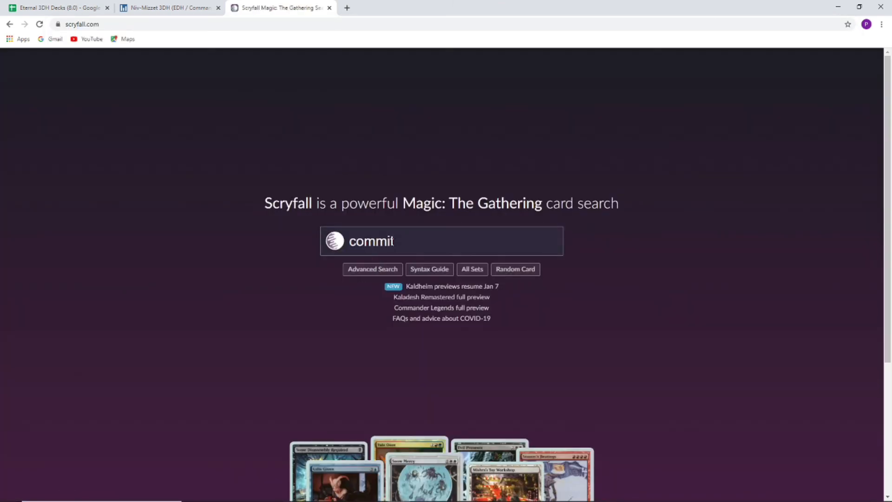
pyautogui.write('memory')
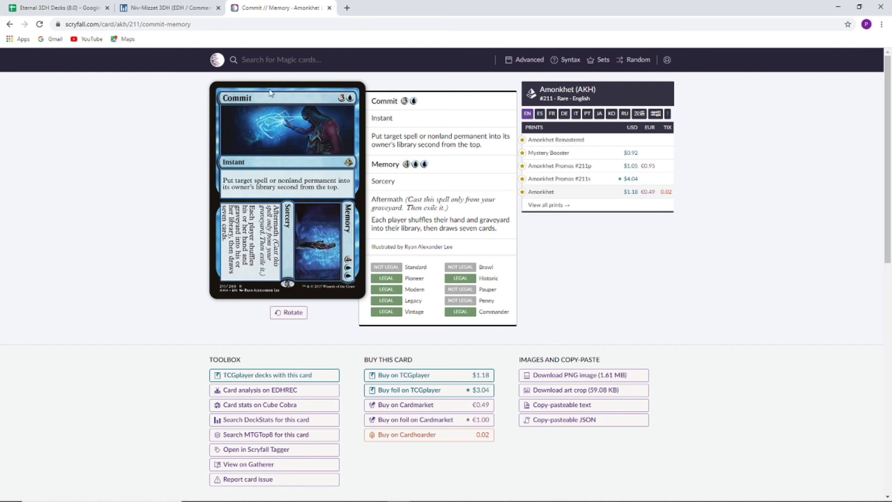
pyautogui.moveTo(232, 108)
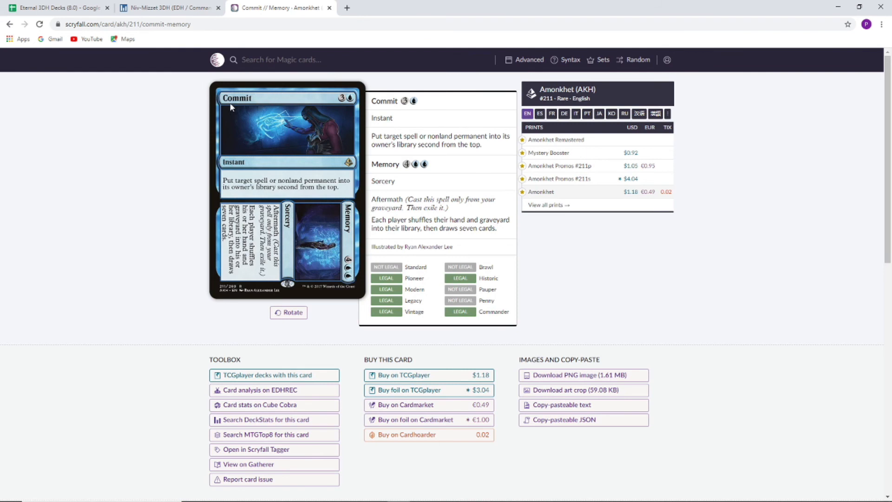
pyautogui.moveTo(262, 106)
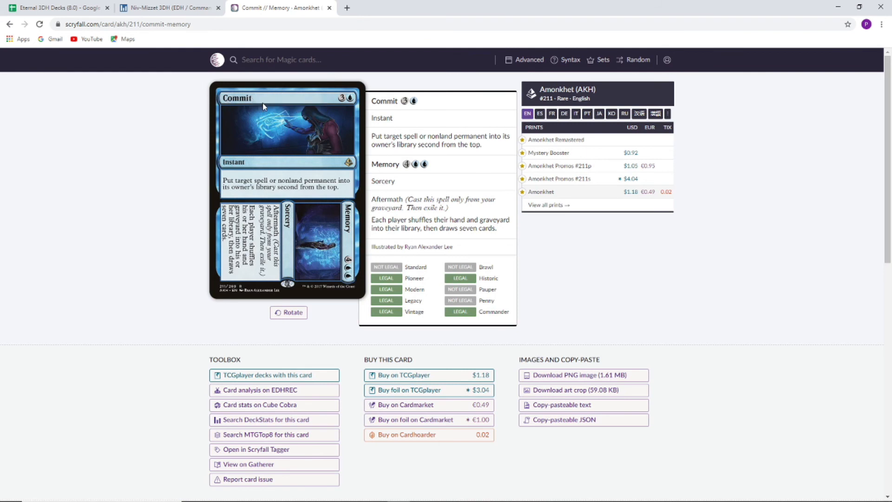
pyautogui.moveTo(370, 240)
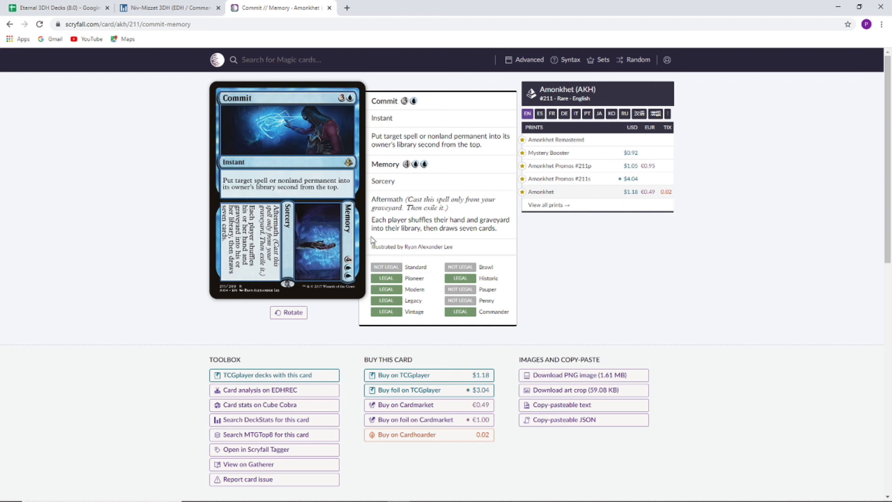
pyautogui.click(56, 8)
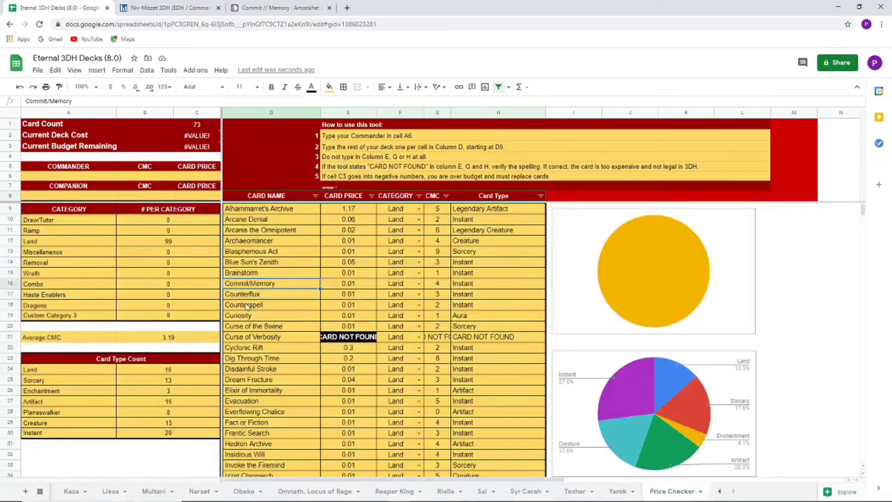
pyautogui.click(279, 7)
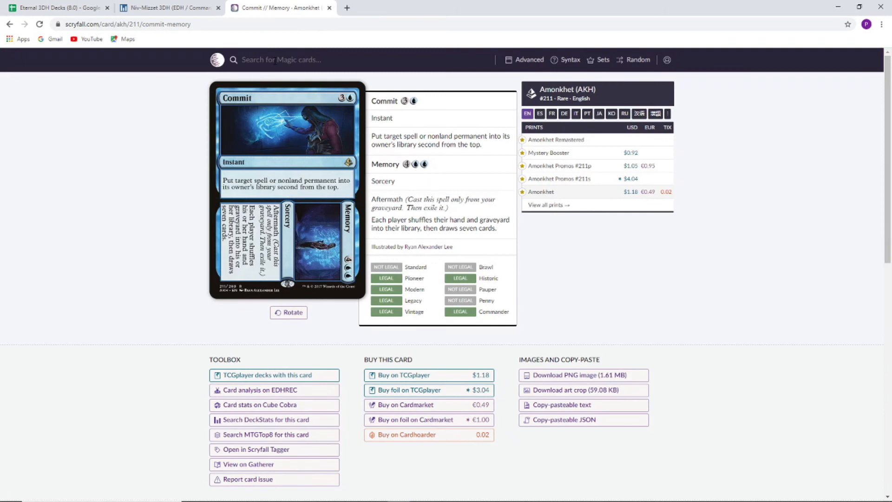
# Look up Primal Amulet // Primal Wellspring, flip between its faces, then close the card tab.
pyautogui.write('primal amulaet')
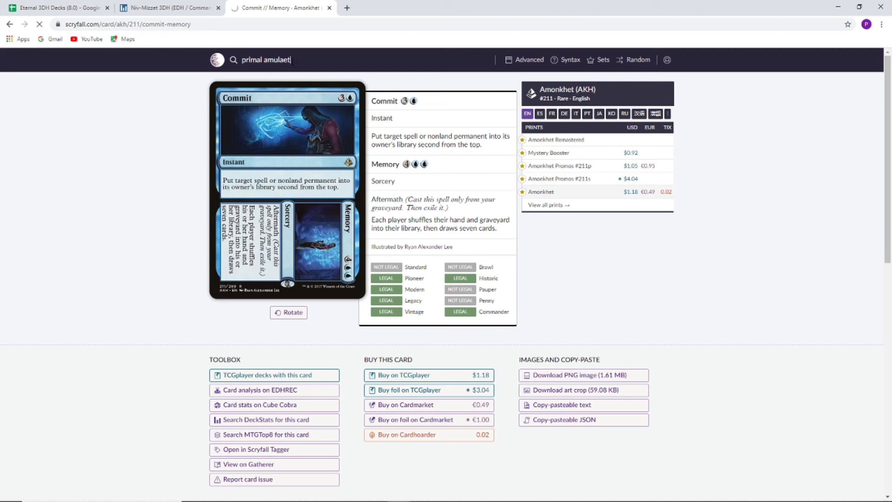
pyautogui.press('Return')
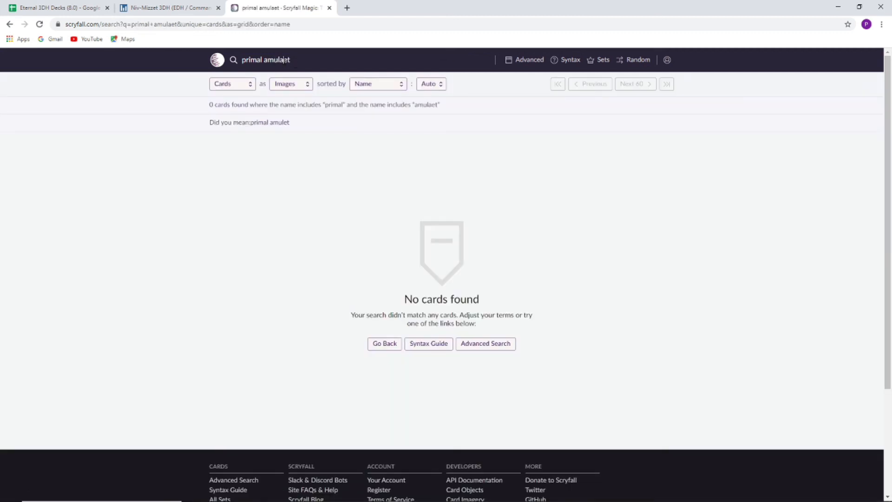
pyautogui.click(268, 121)
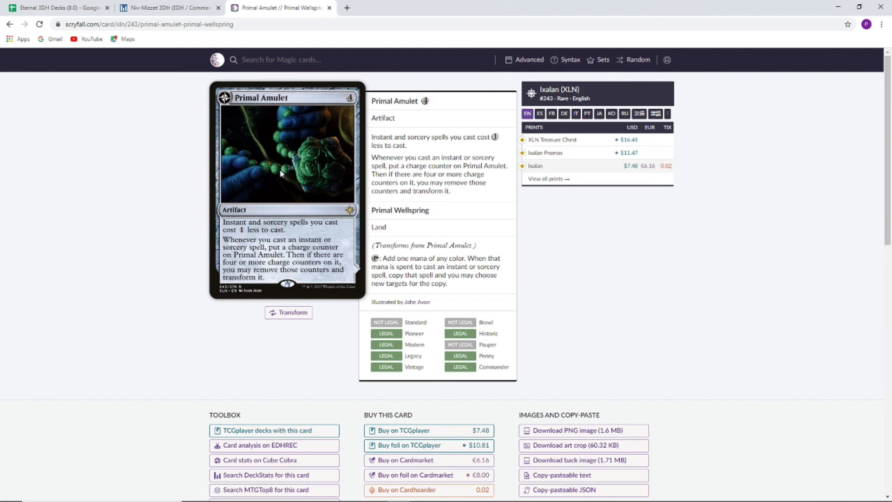
pyautogui.click(288, 312)
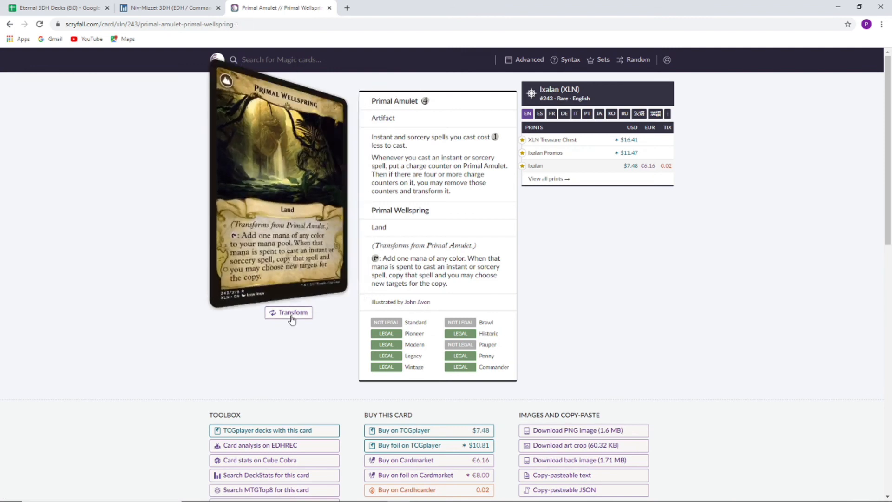
pyautogui.click(288, 312)
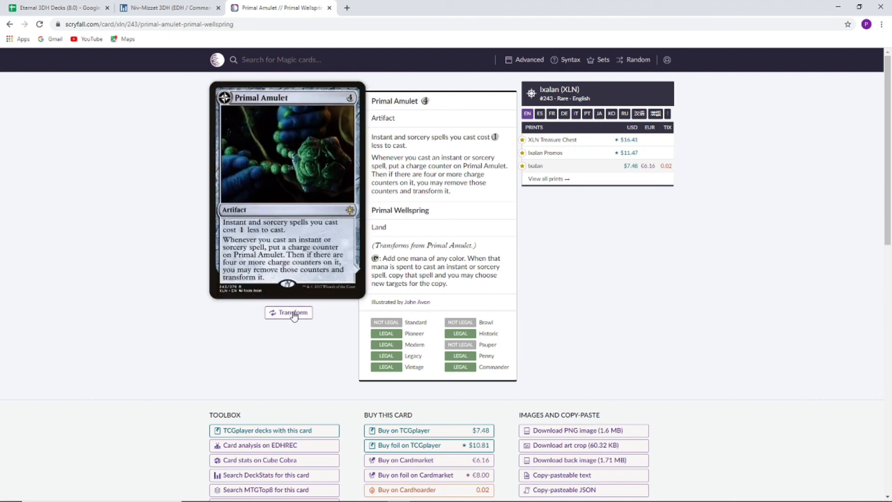
pyautogui.moveTo(282, 132)
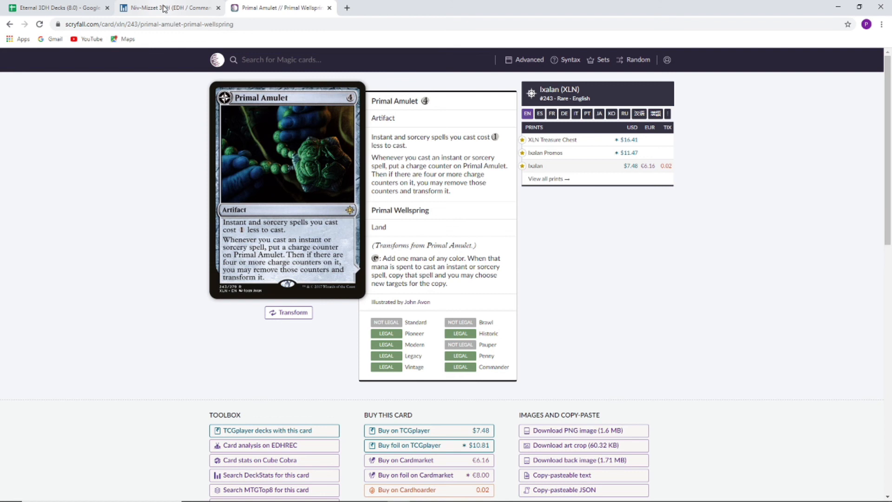
pyautogui.moveTo(329, 8)
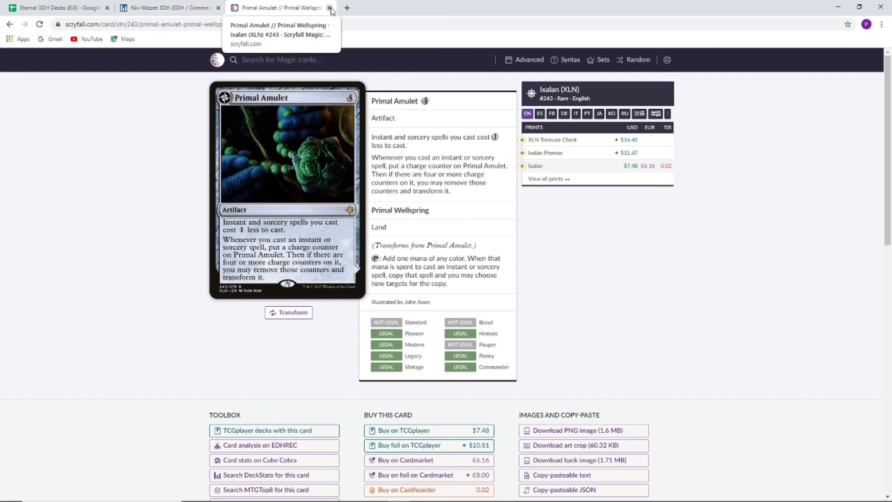
pyautogui.click(329, 8)
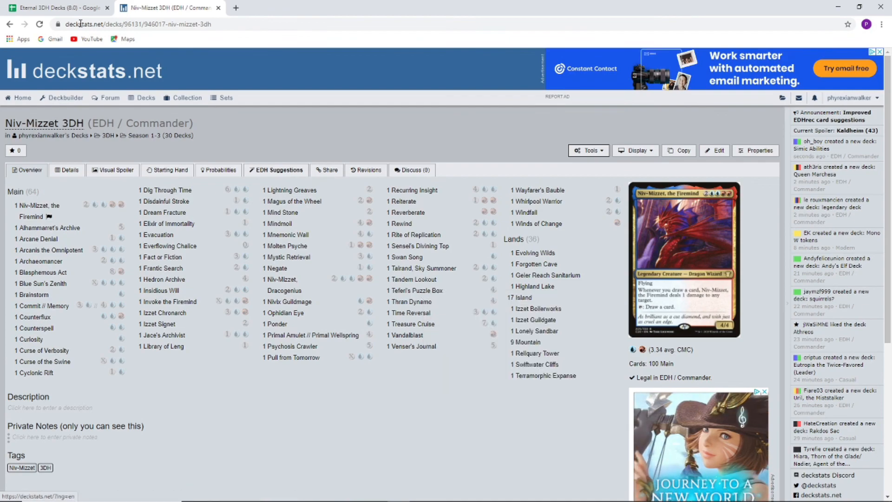
# Return to the Eternal 3DH Decks spreadsheet showing the Price Checker with Niv-Mizzet's 73 cards.
pyautogui.click(57, 8)
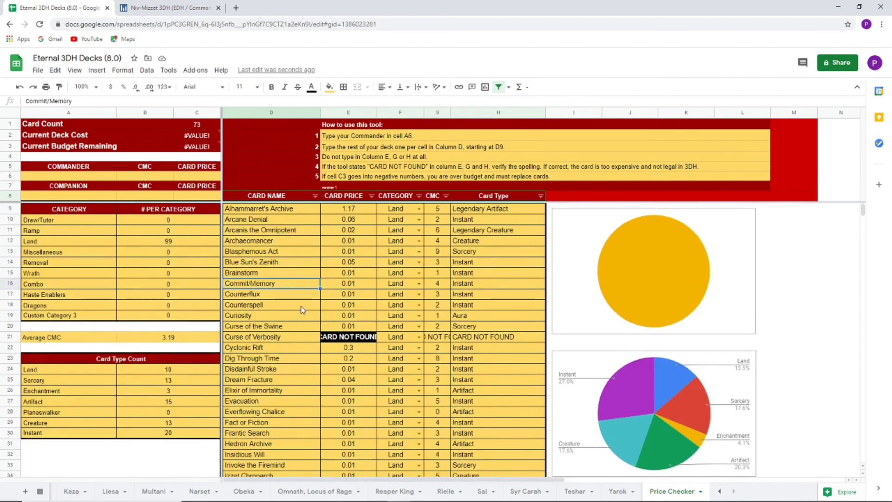
pyautogui.moveTo(305, 253)
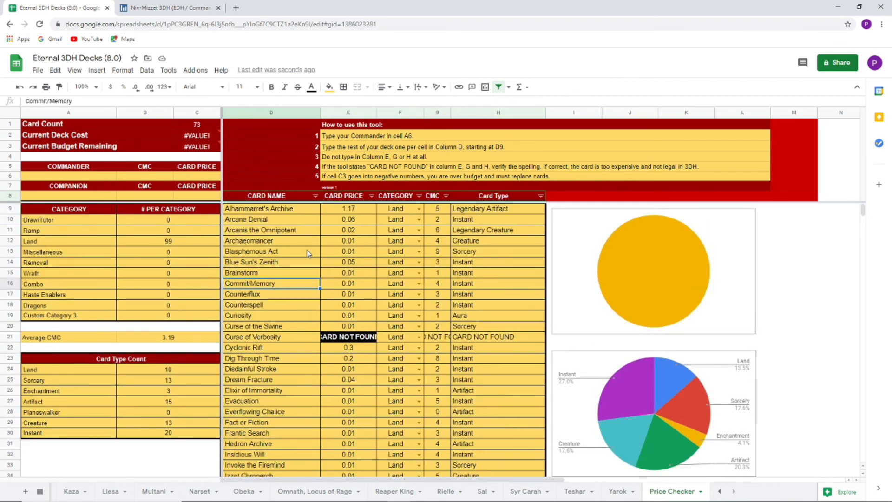